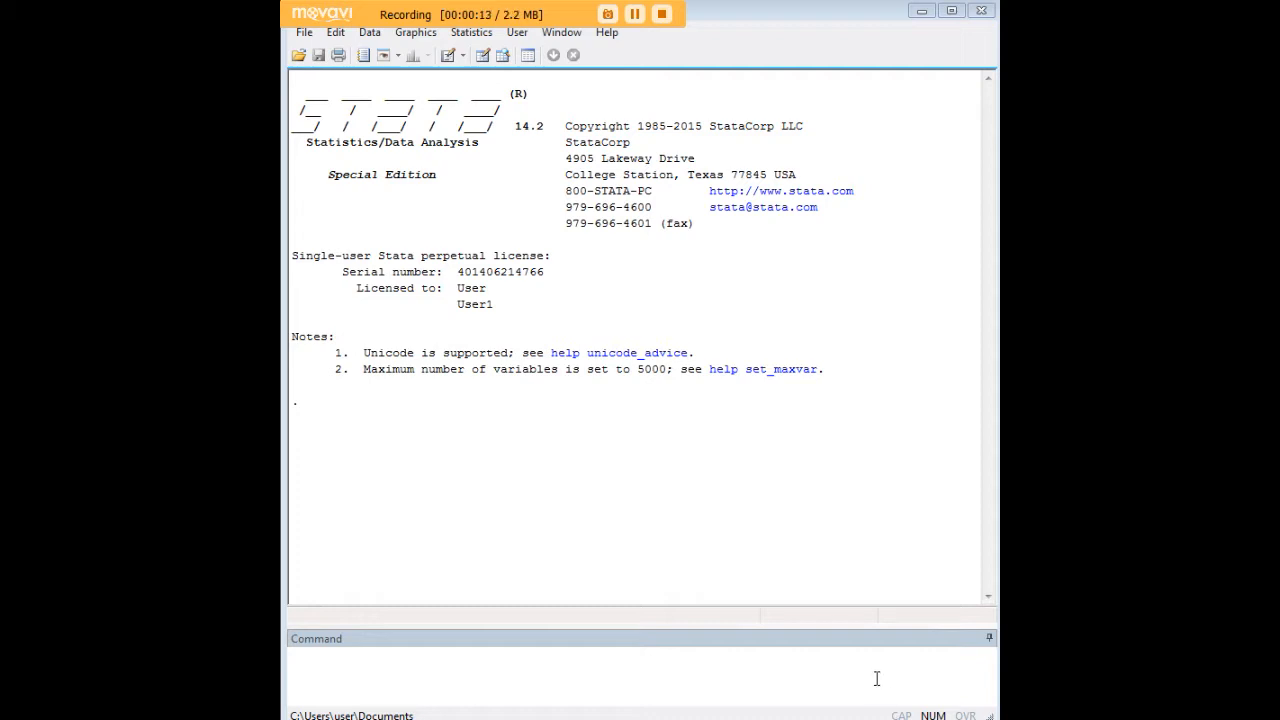
Load the fitness example dataset with webuse and view it in the data editor
{"action": "type", "text": "webuse fitness"}
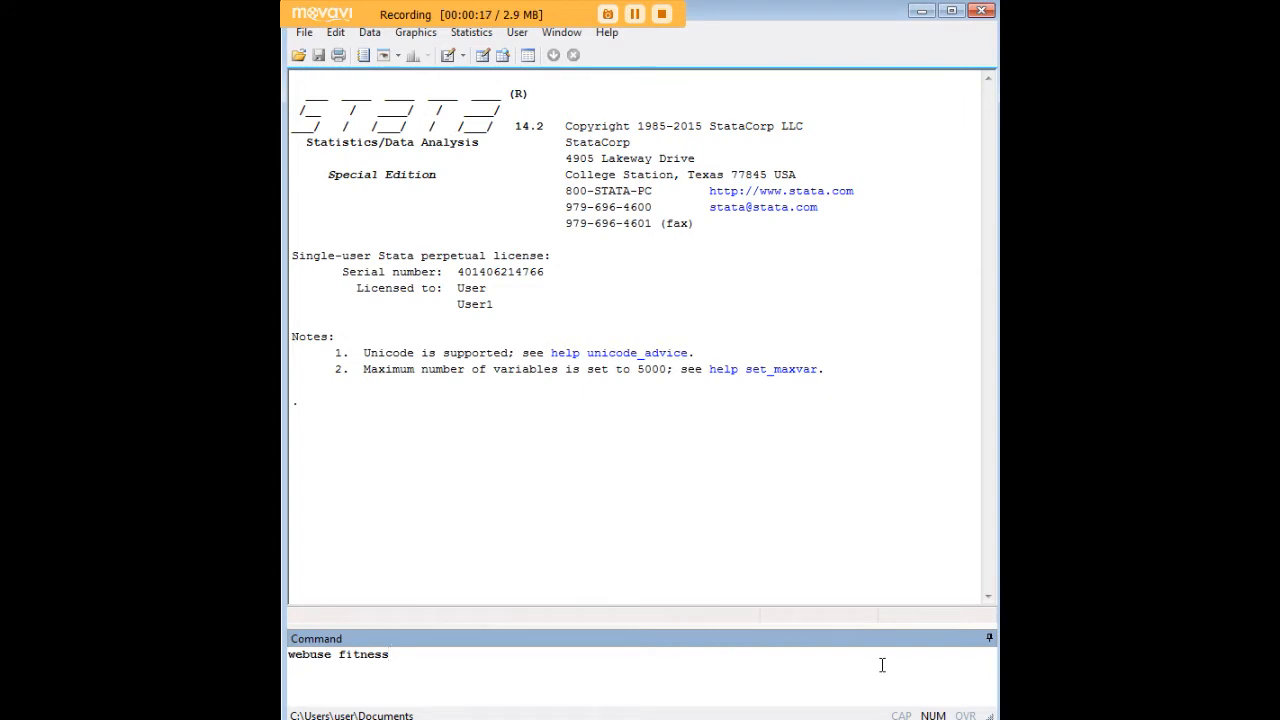
{"action": "key", "text": "Return"}
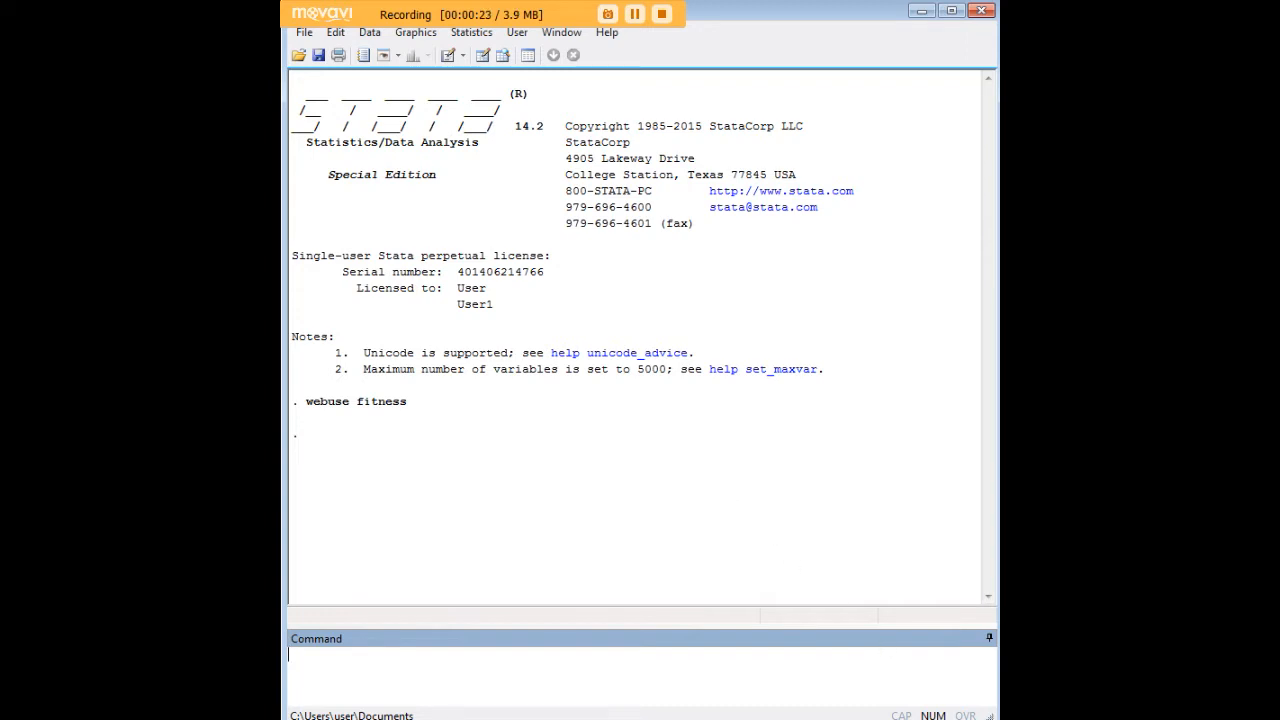
{"action": "mouse_move", "coordinate": [927, 654]}
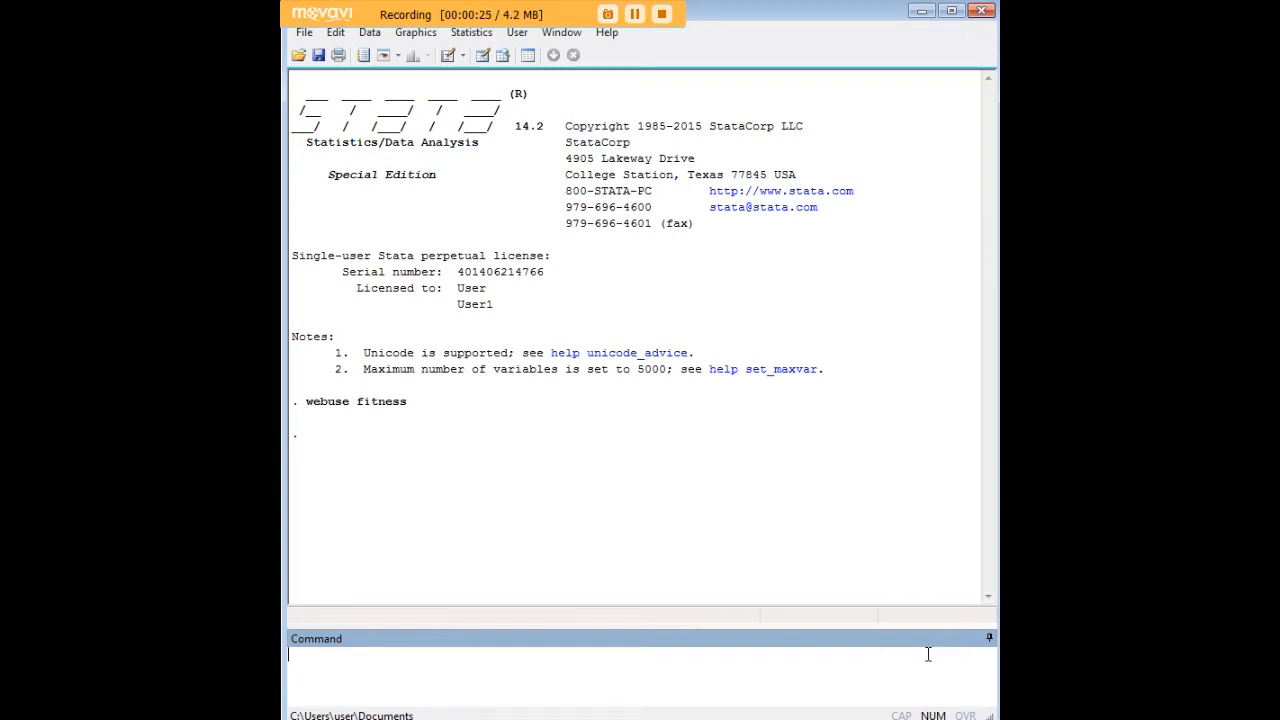
{"action": "type", "text": "edit"}
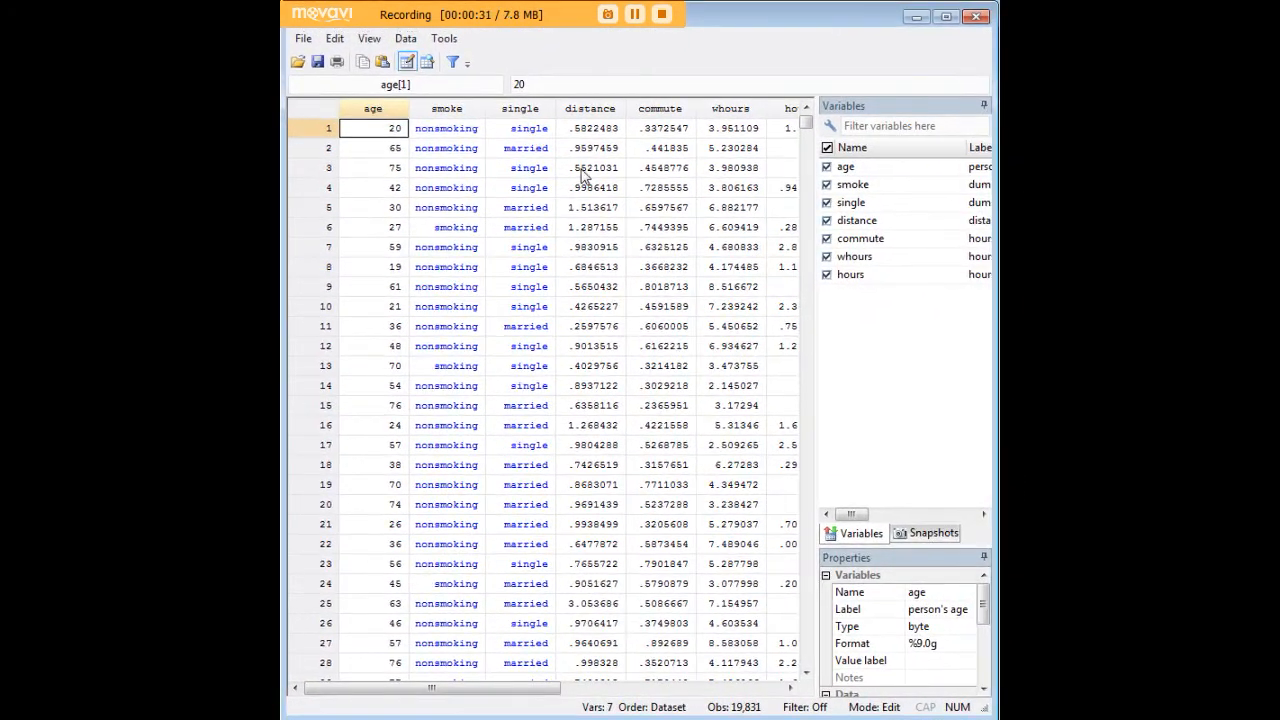
{"action": "left_click", "coordinate": [660, 128]}
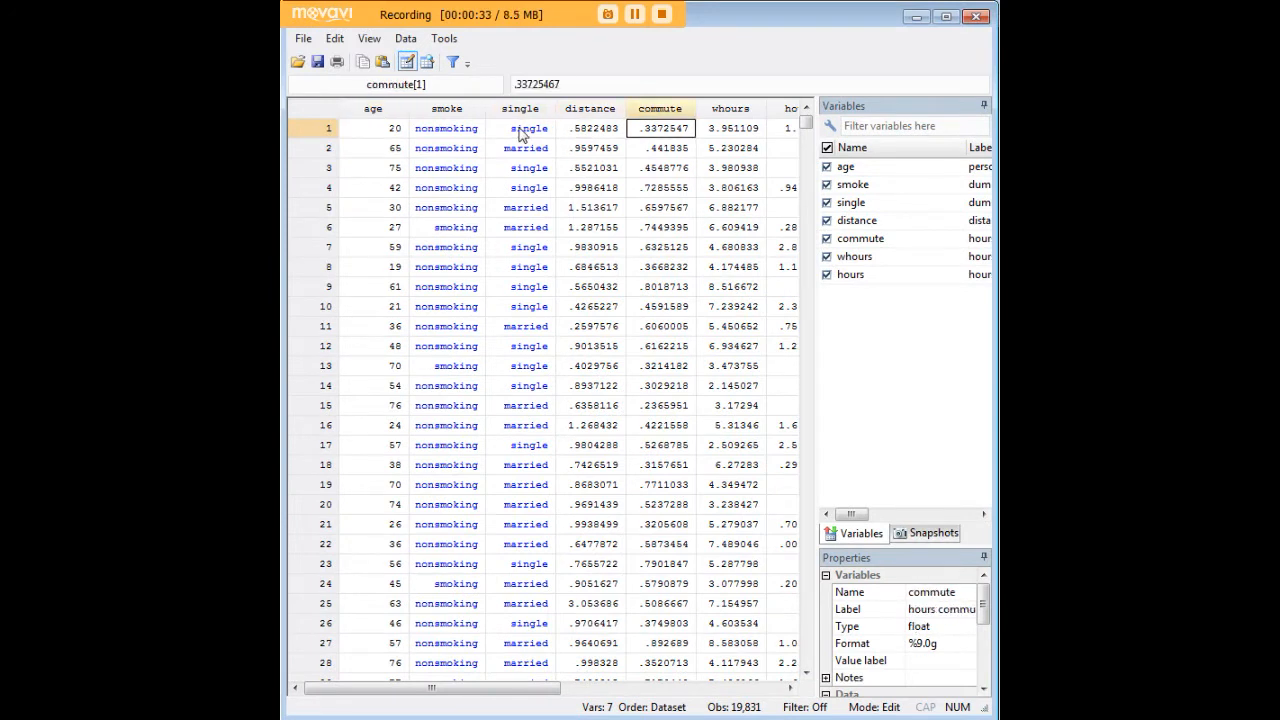
{"action": "scroll", "scroll_direction": "right", "scroll_amount": 3}
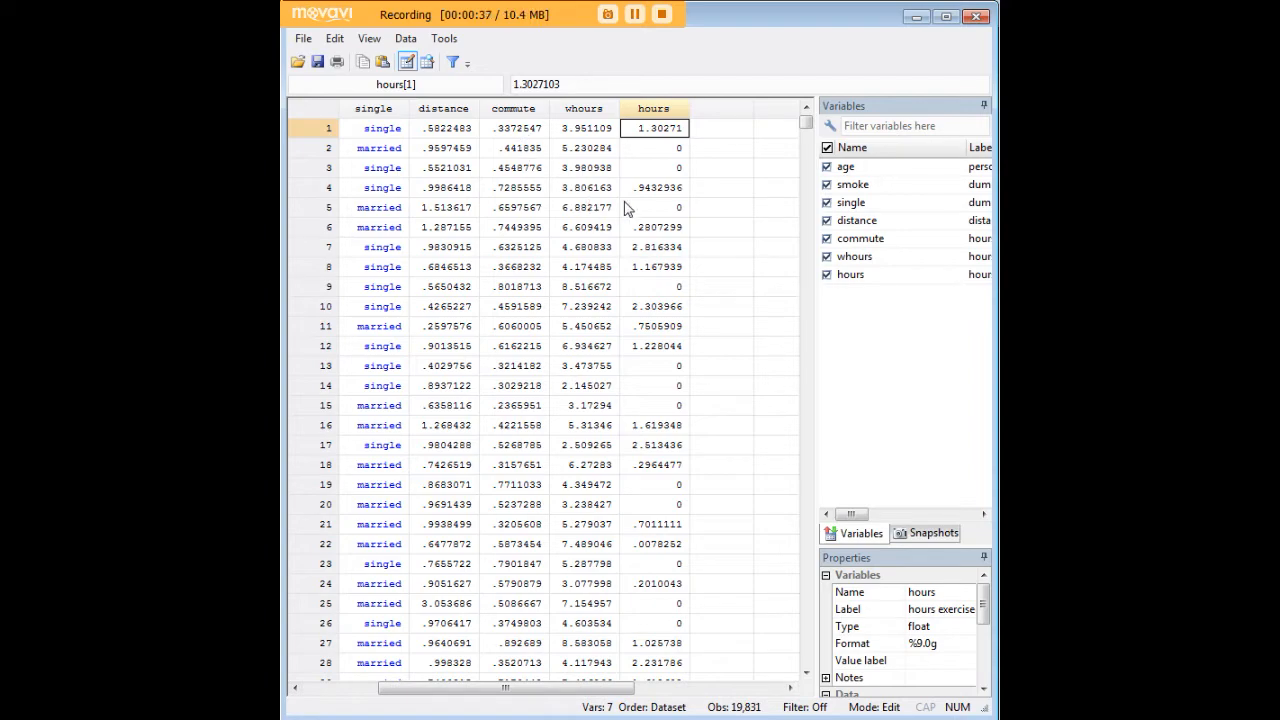
{"action": "scroll", "scroll_direction": "down", "scroll_amount": 3}
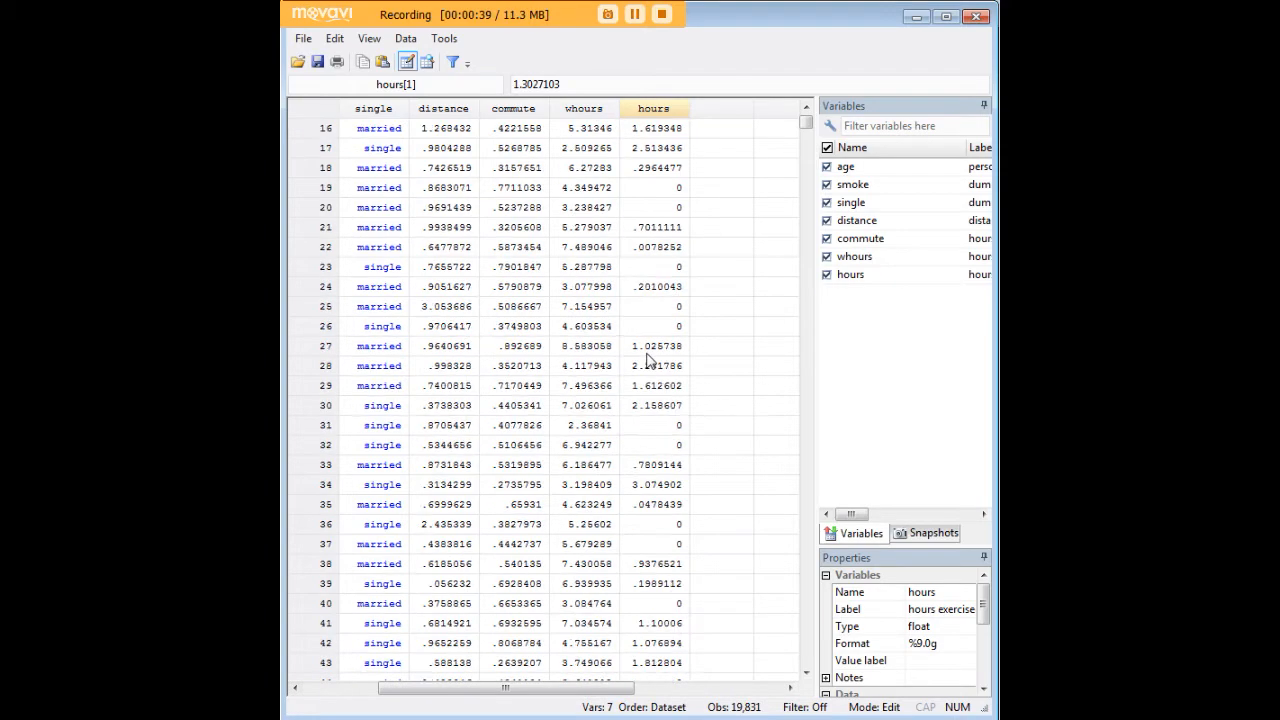
{"action": "scroll", "scroll_direction": "down", "scroll_amount": 3}
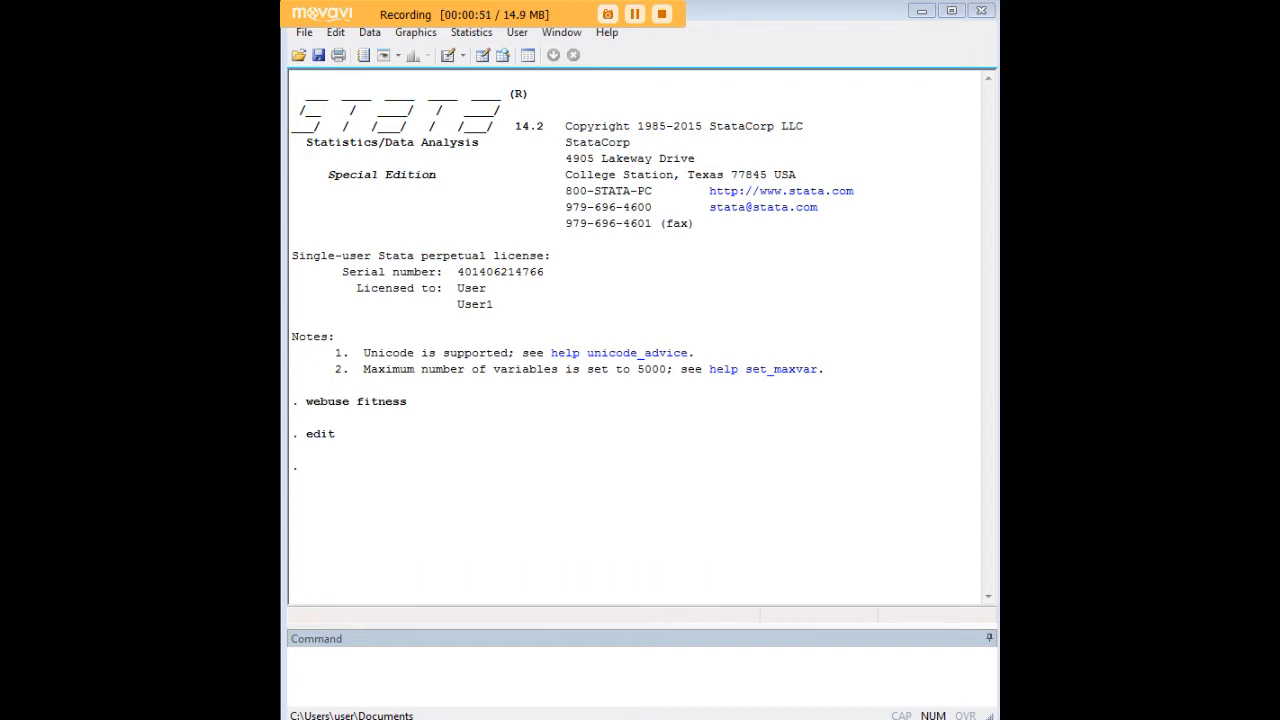
{"action": "mouse_move", "coordinate": [935, 484]}
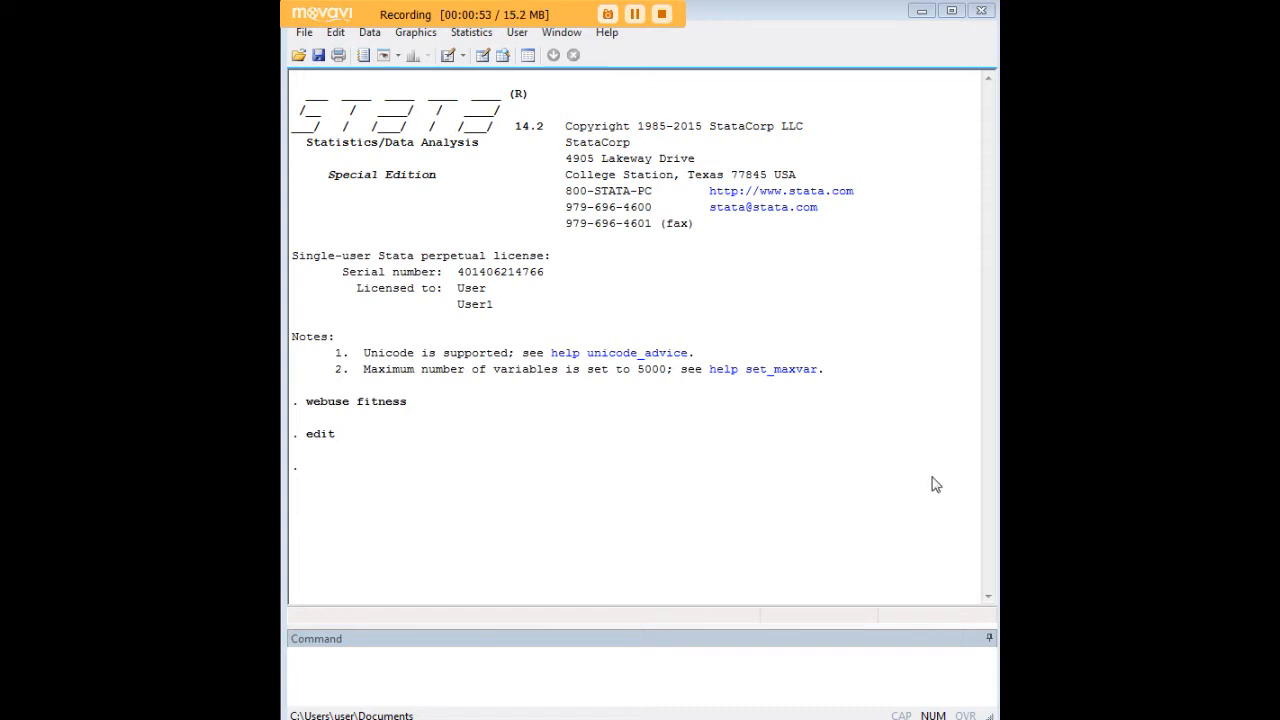
Draw a histogram of hours exercised daily with hist hours
{"action": "type", "text": "hist hours"}
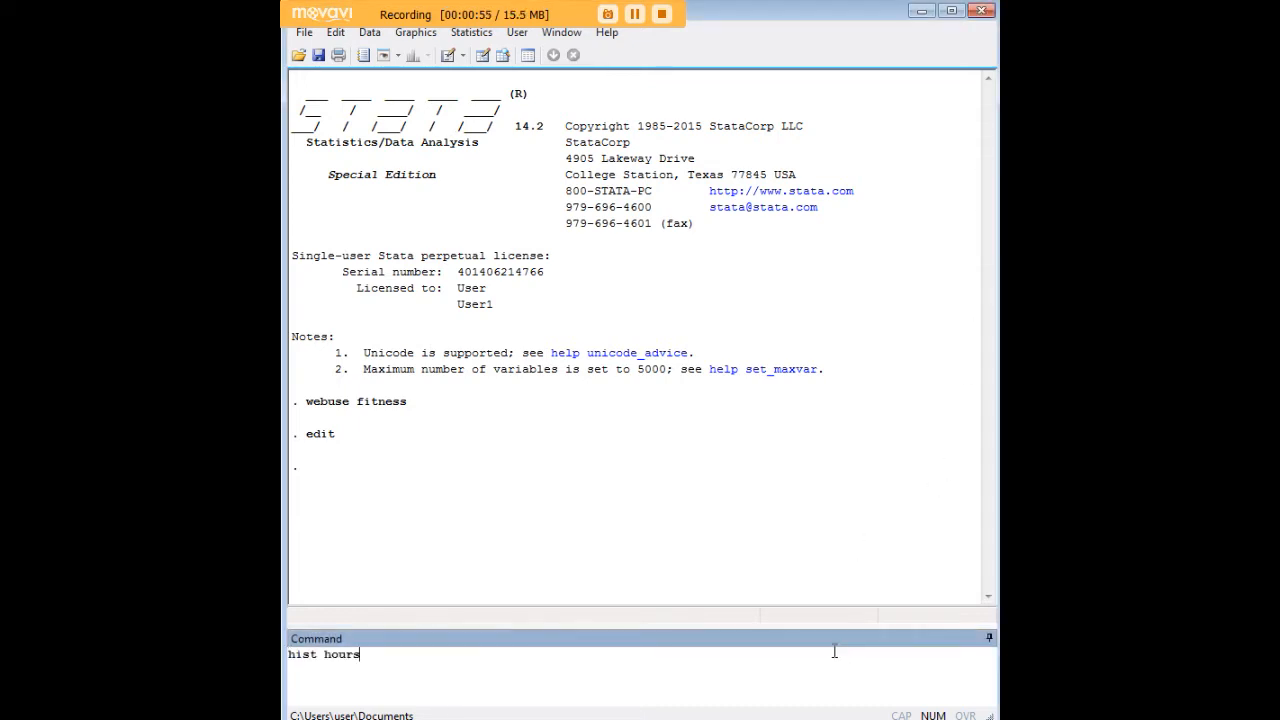
{"action": "key", "text": "enter"}
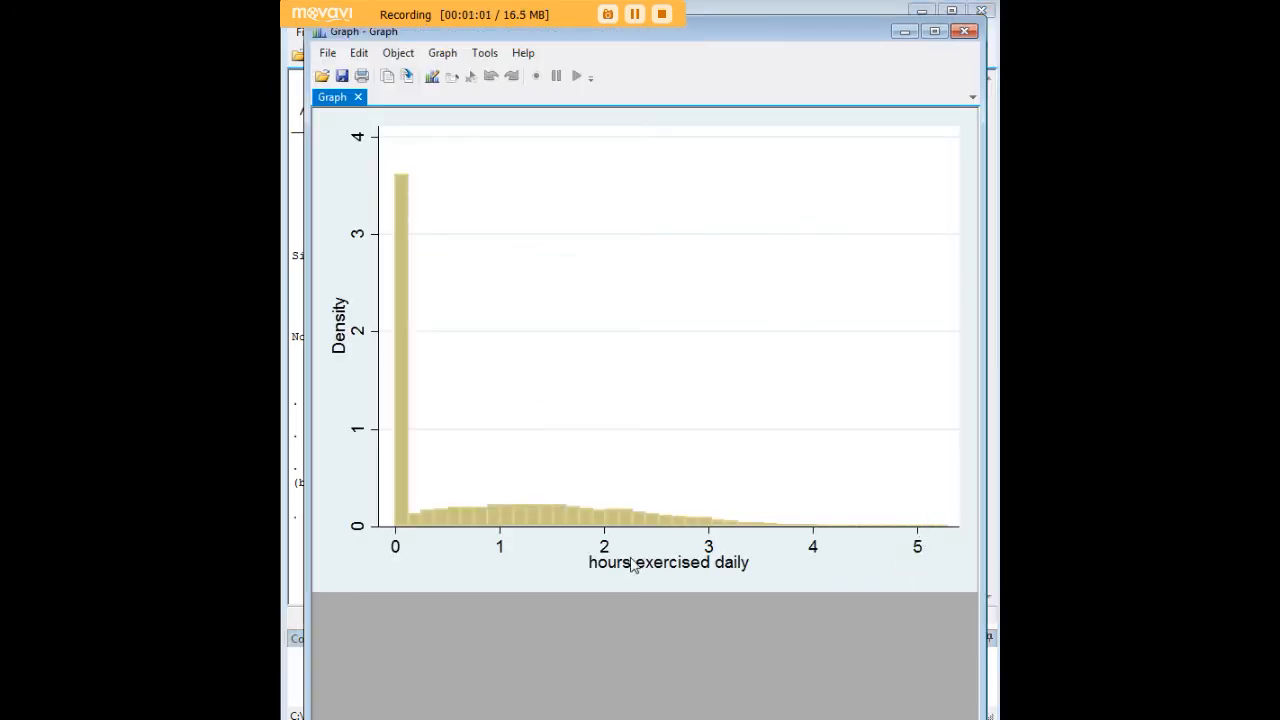
{"action": "mouse_move", "coordinate": [449, 502]}
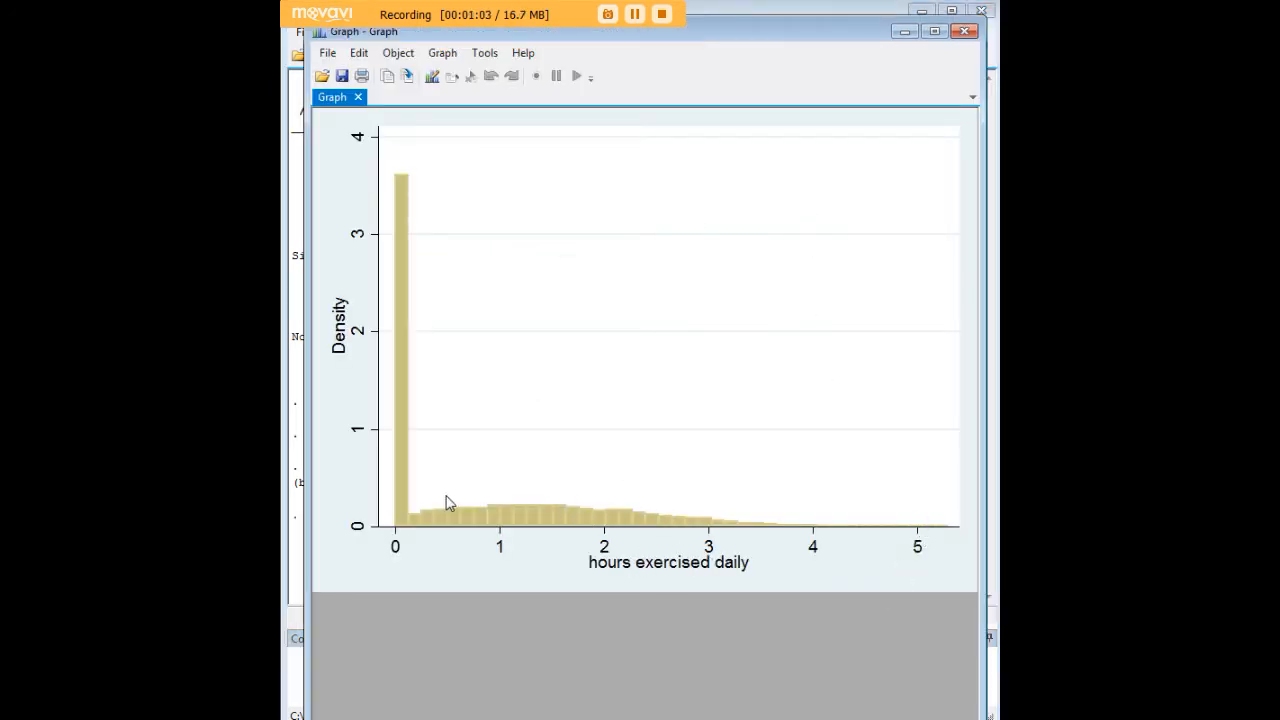
{"action": "mouse_move", "coordinate": [417, 355]}
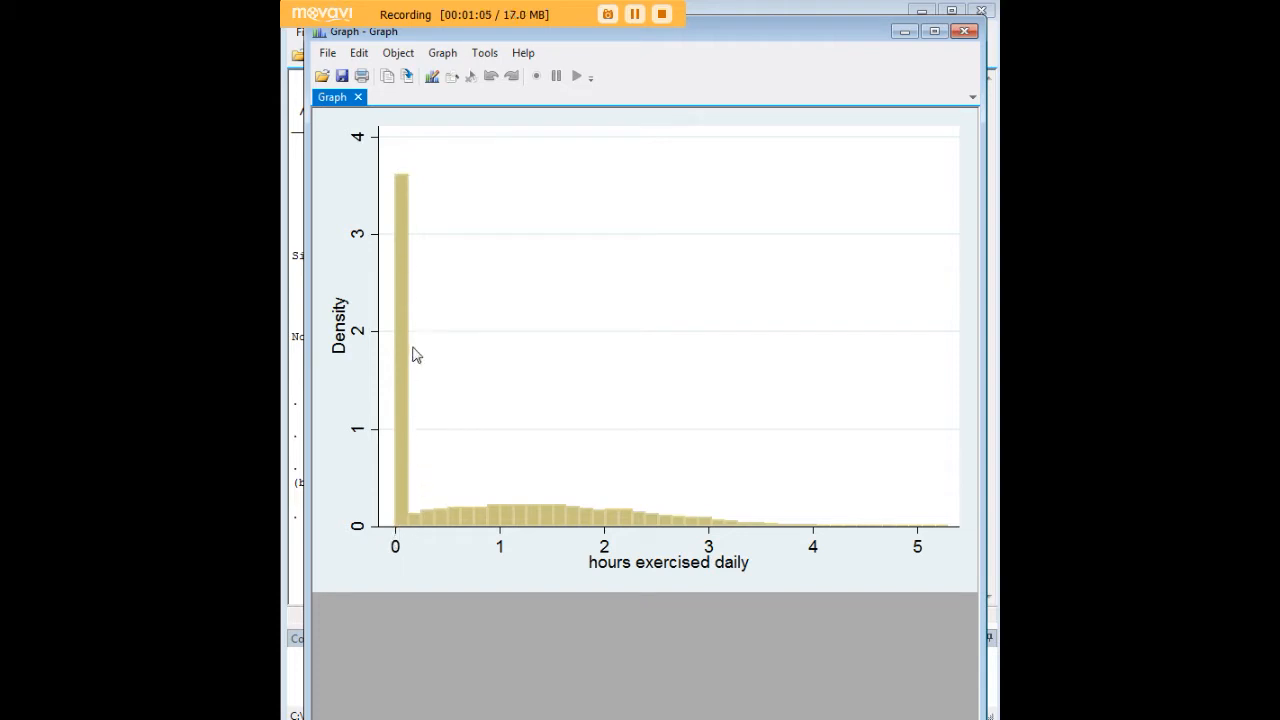
{"action": "mouse_move", "coordinate": [422, 310]}
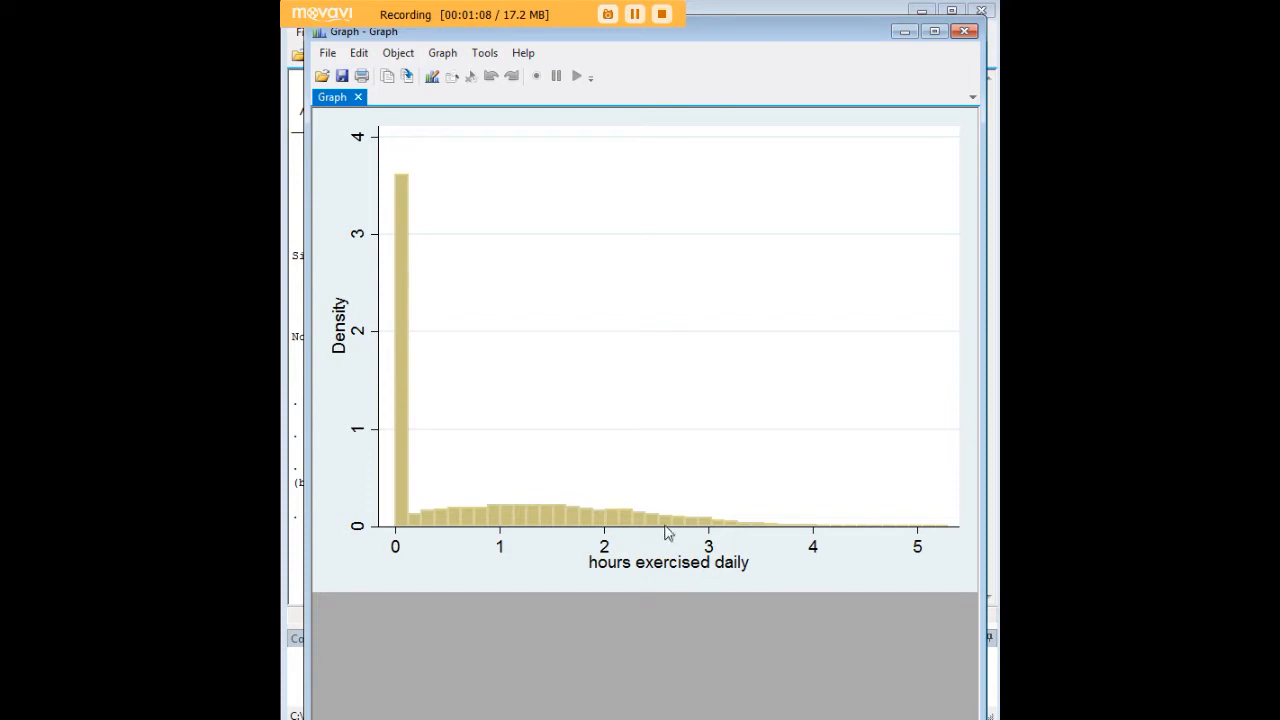
{"action": "mouse_move", "coordinate": [408, 195]}
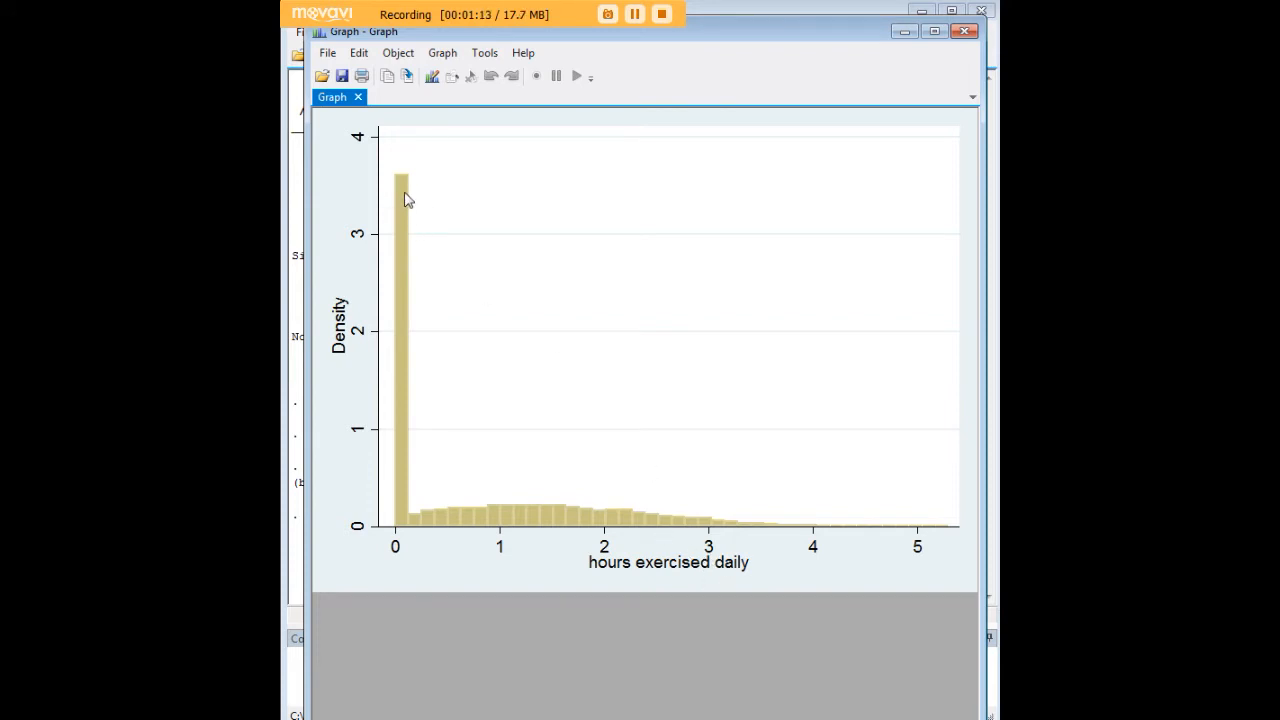
{"action": "mouse_move", "coordinate": [450, 533]}
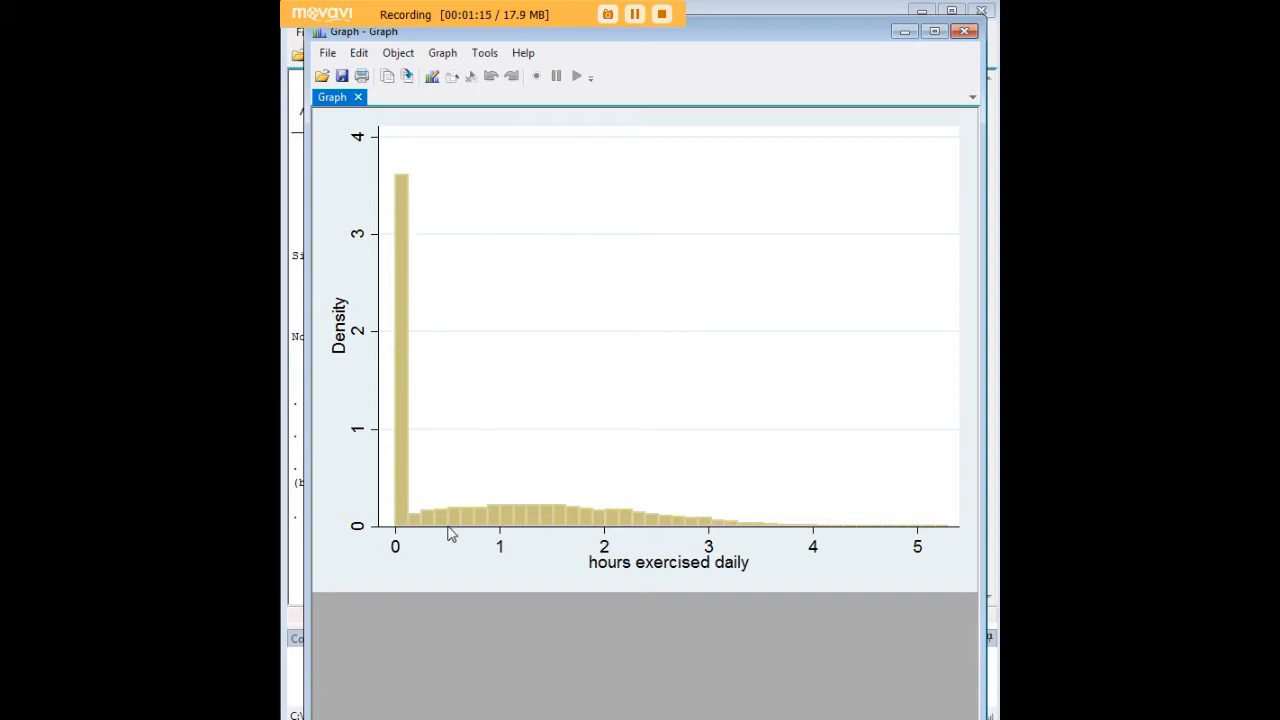
{"action": "mouse_move", "coordinate": [743, 531]}
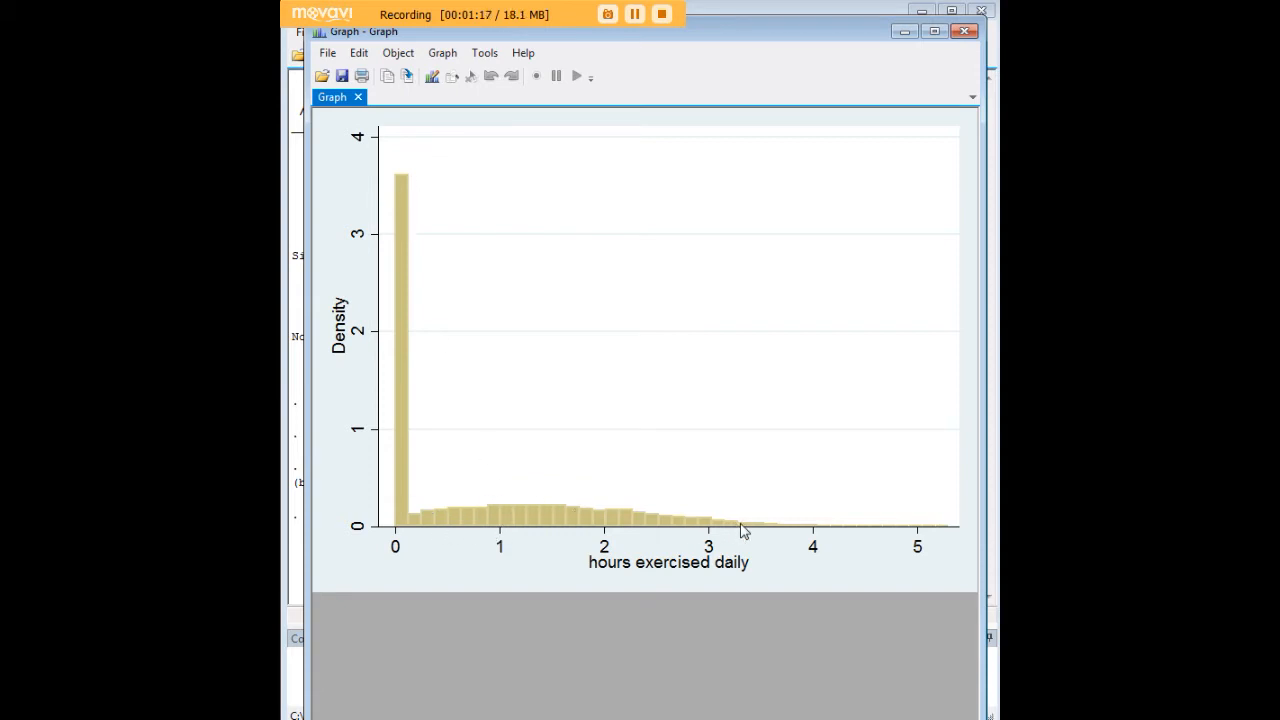
{"action": "mouse_move", "coordinate": [720, 528]}
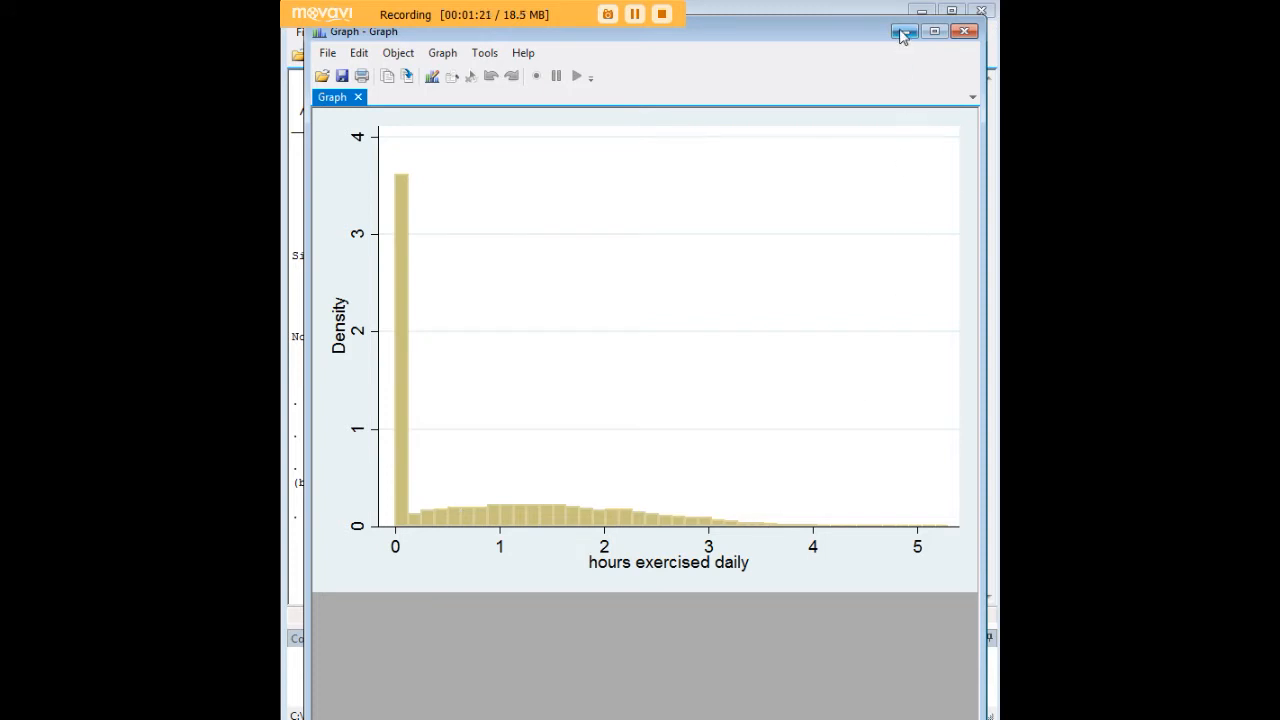
Minimize the histogram Graph window to return to the results
{"action": "left_click", "coordinate": [905, 31]}
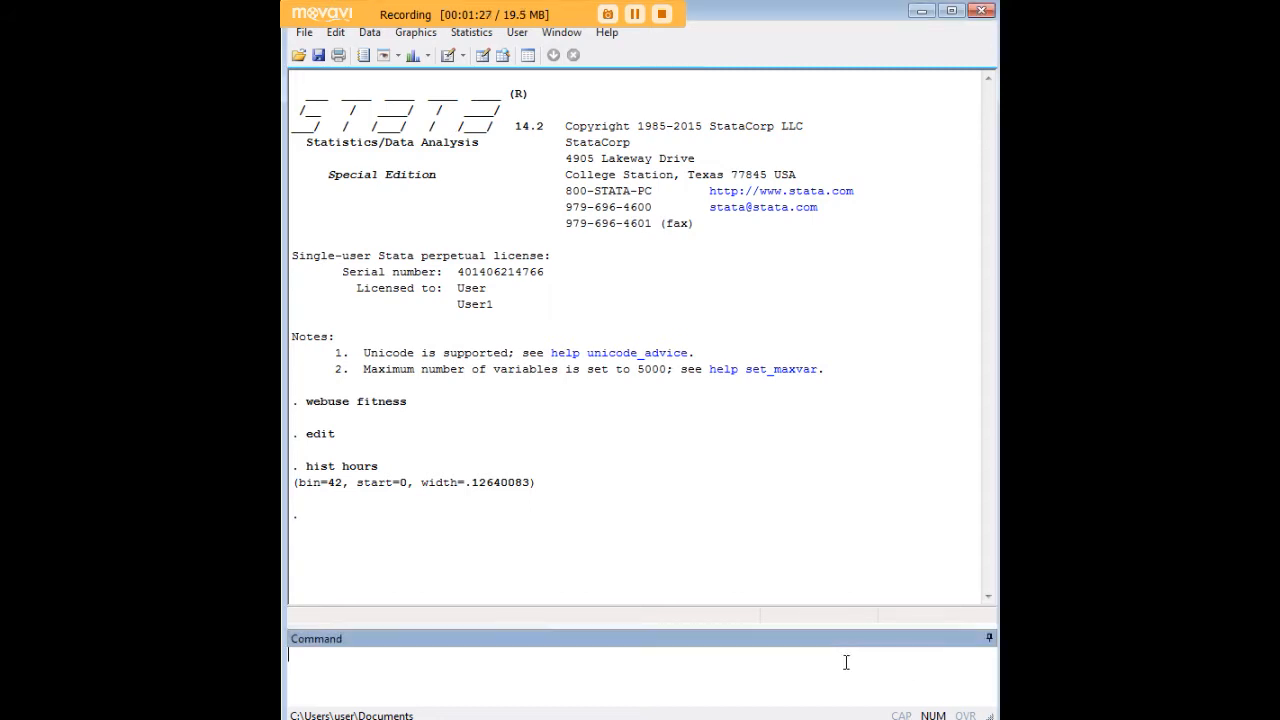
Draft churdle linear hours age i.smoke distance i.single, select(commute whours age) ll(0), highlighting the selection variables
{"action": "type", "text": "churdle linear hours age i.smoke distance i.single, select(commute whours age) ll(0)"}
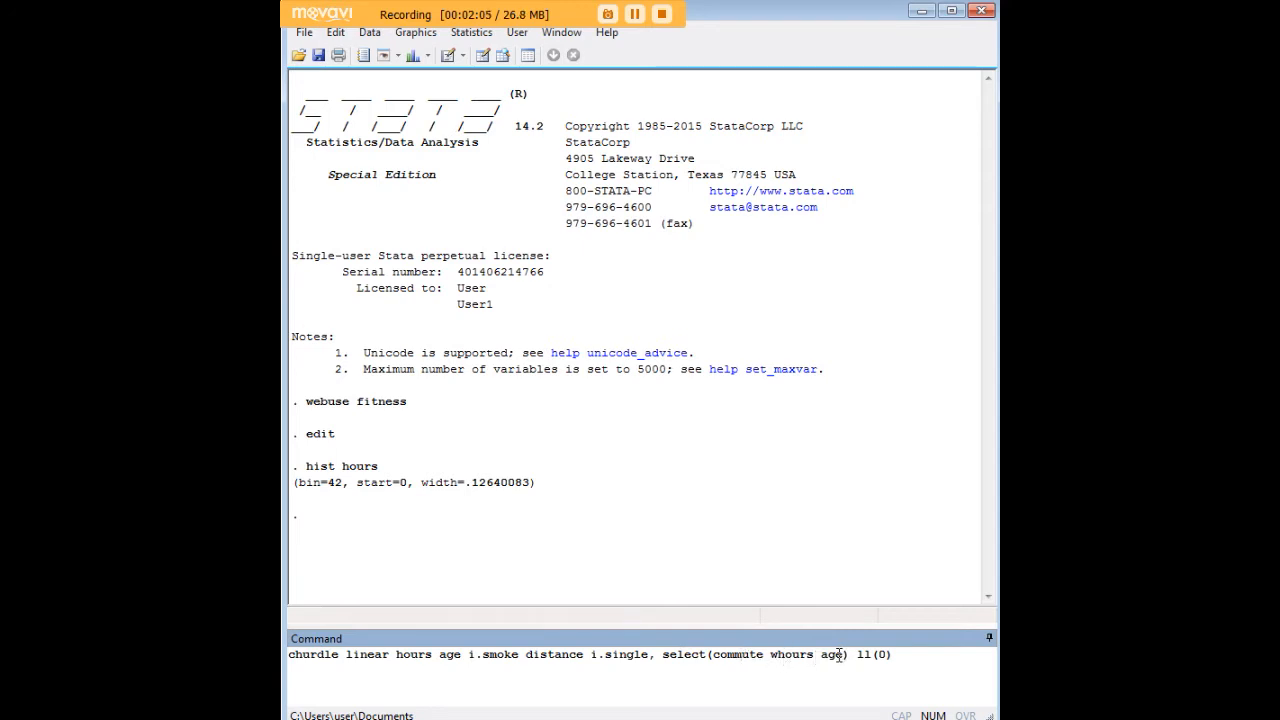
{"action": "double_click", "coordinate": [770, 654]}
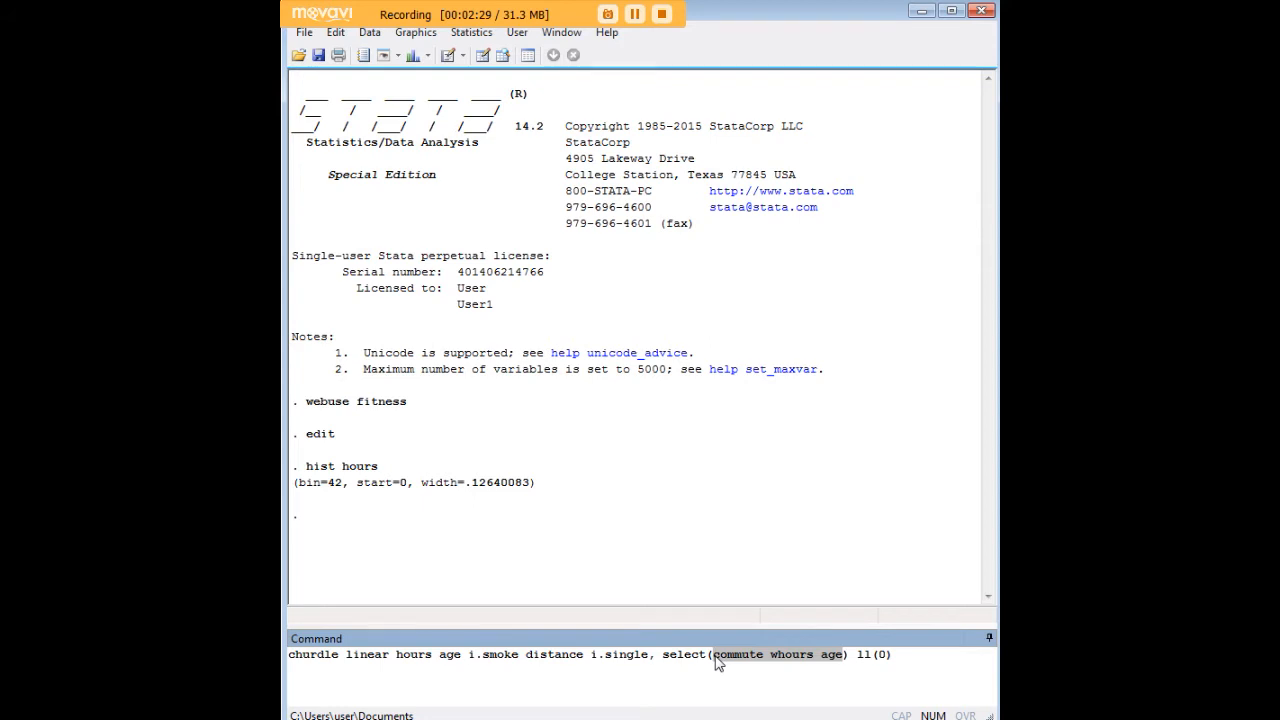
{"action": "mouse_move", "coordinate": [742, 658]}
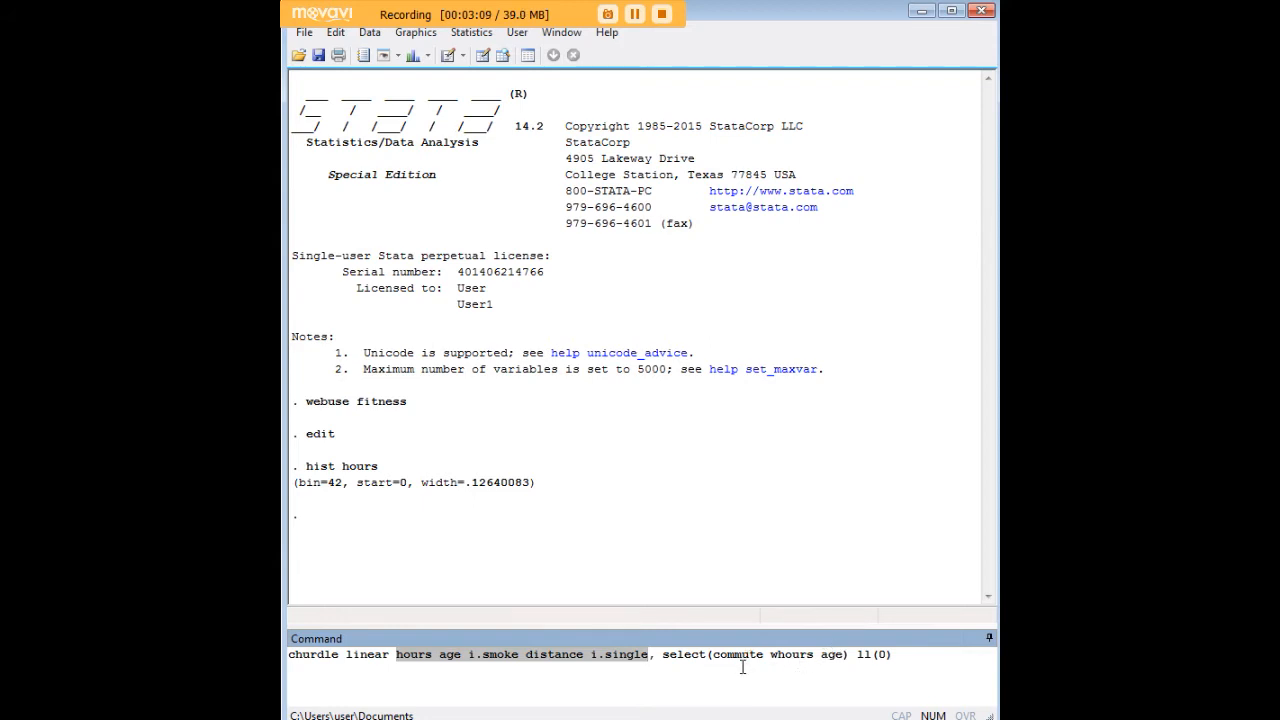
{"action": "mouse_move", "coordinate": [747, 670]}
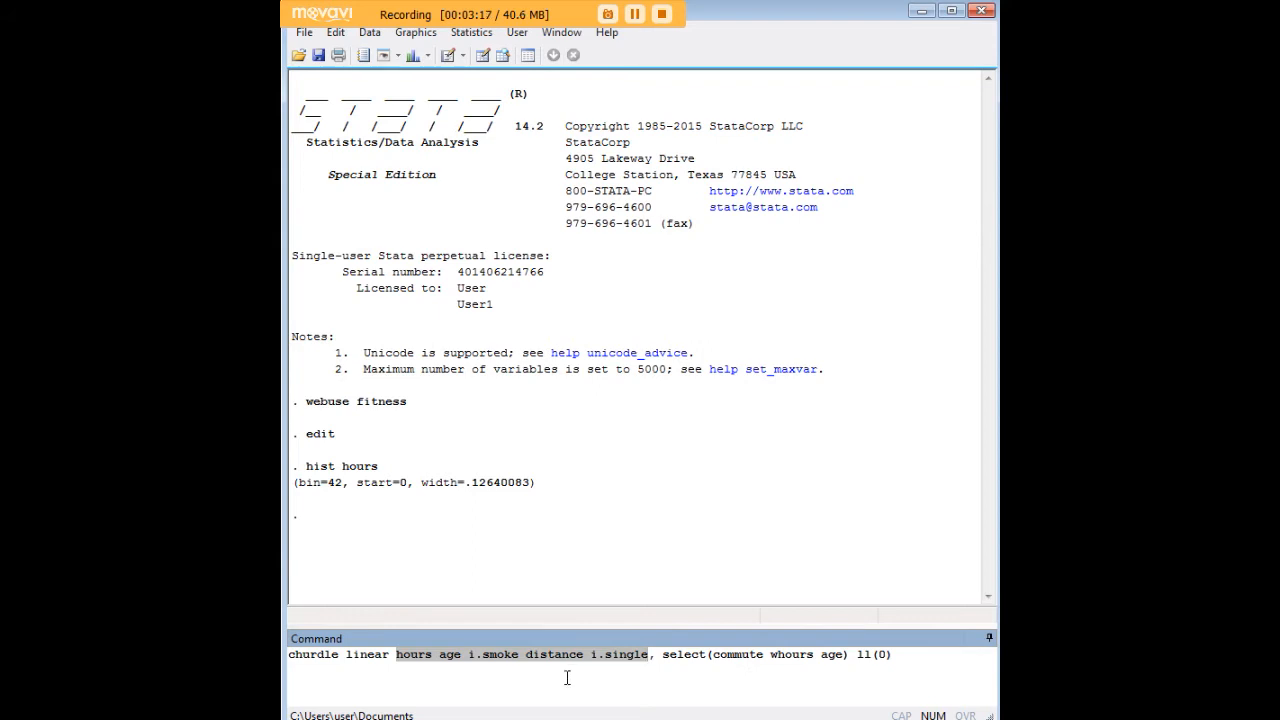
{"action": "mouse_move", "coordinate": [508, 658]}
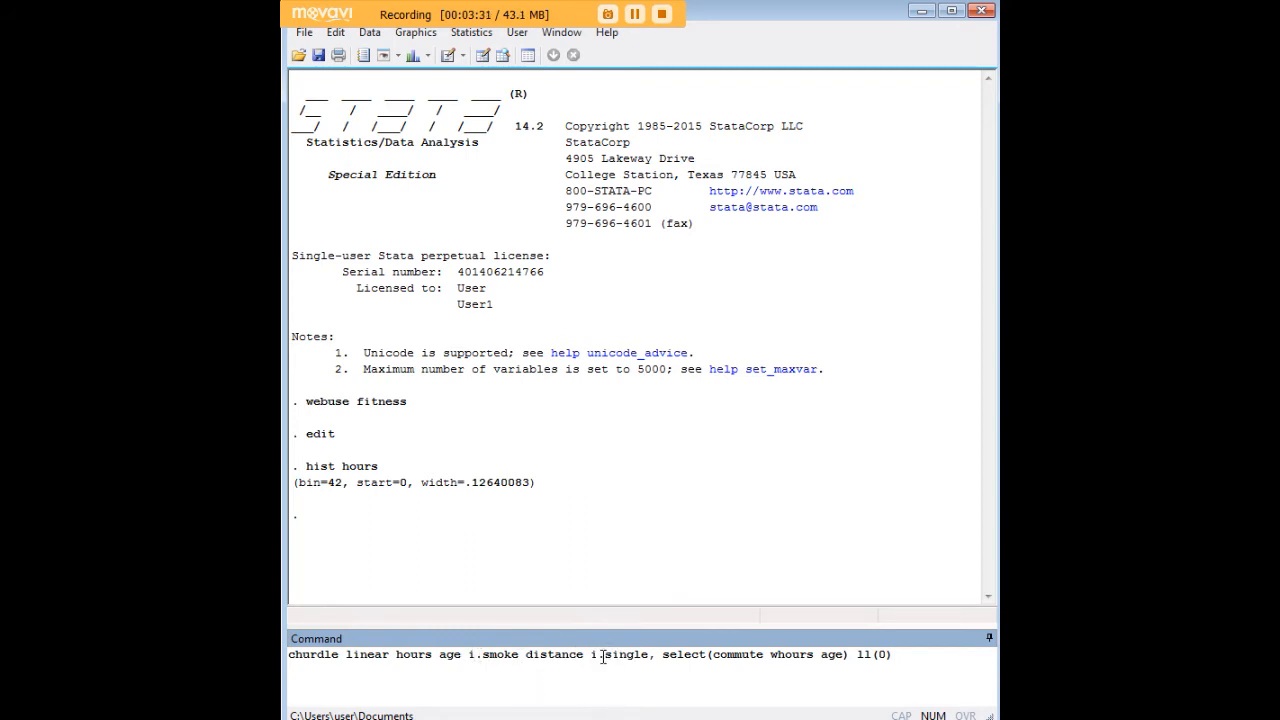
{"action": "double_click", "coordinate": [555, 654]}
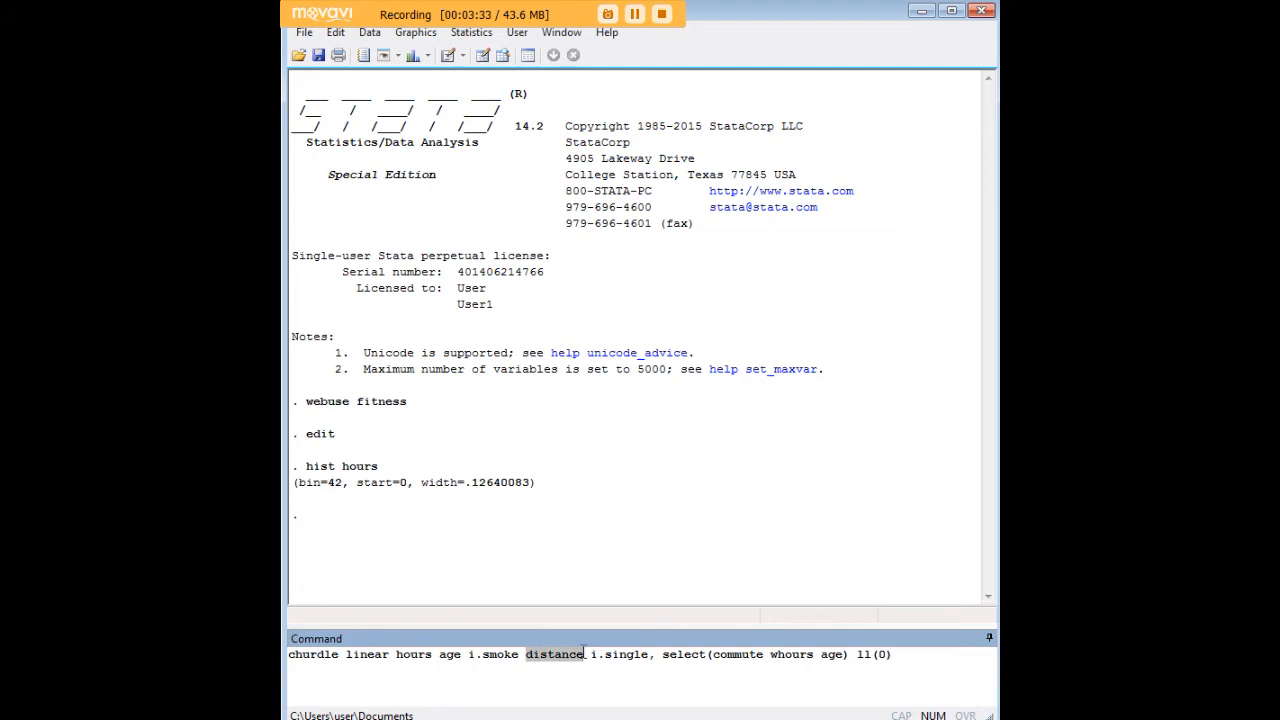
{"action": "mouse_move", "coordinate": [582, 654]}
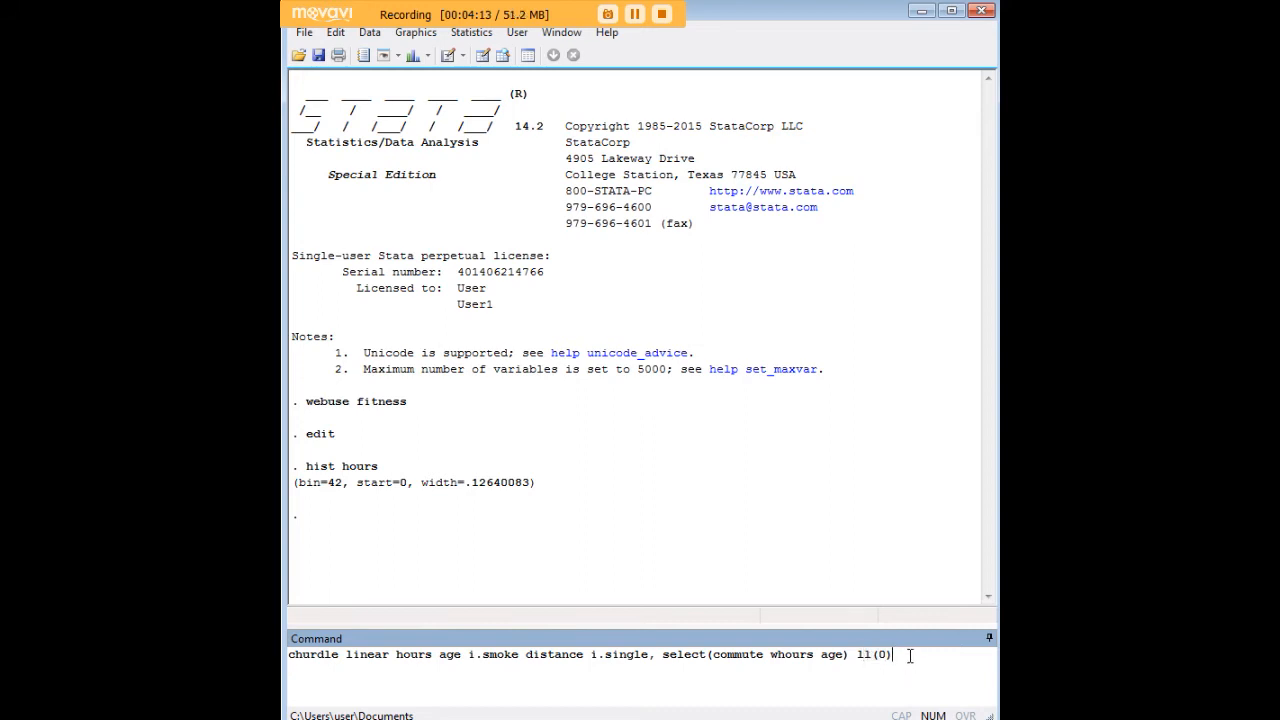
{"action": "triple_click", "coordinate": [590, 654]}
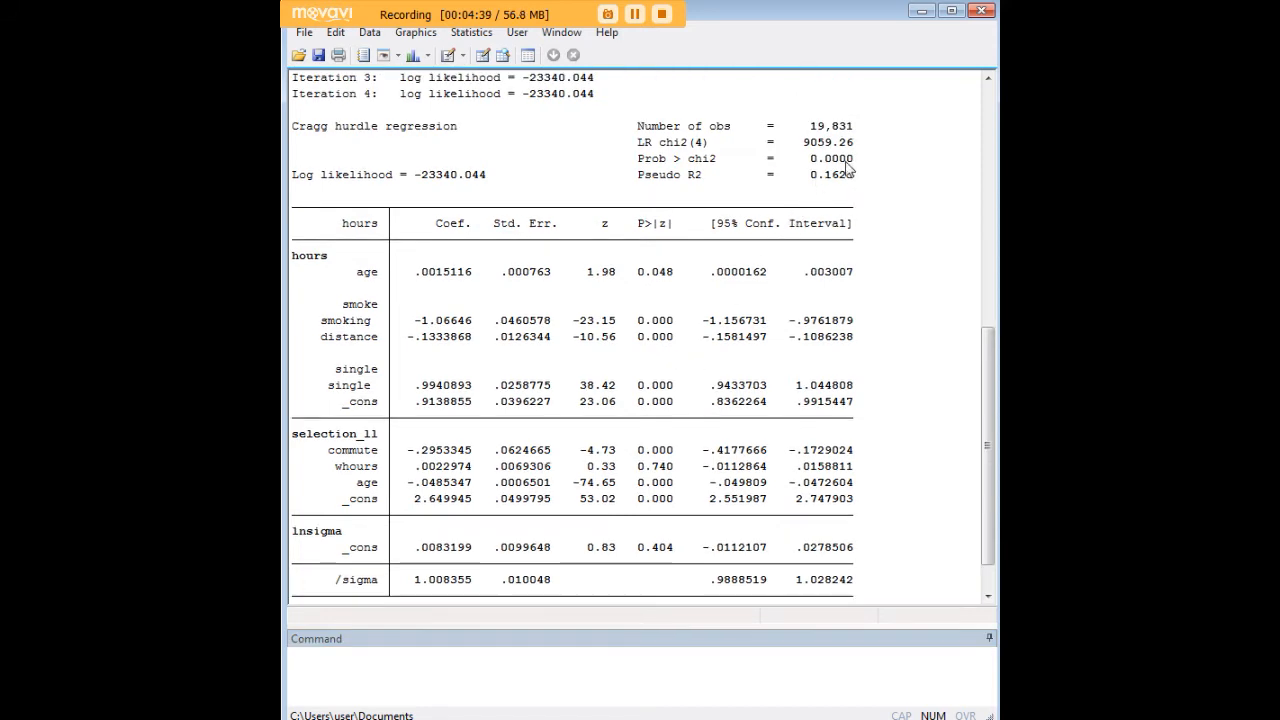
{"action": "mouse_move", "coordinate": [893, 358]}
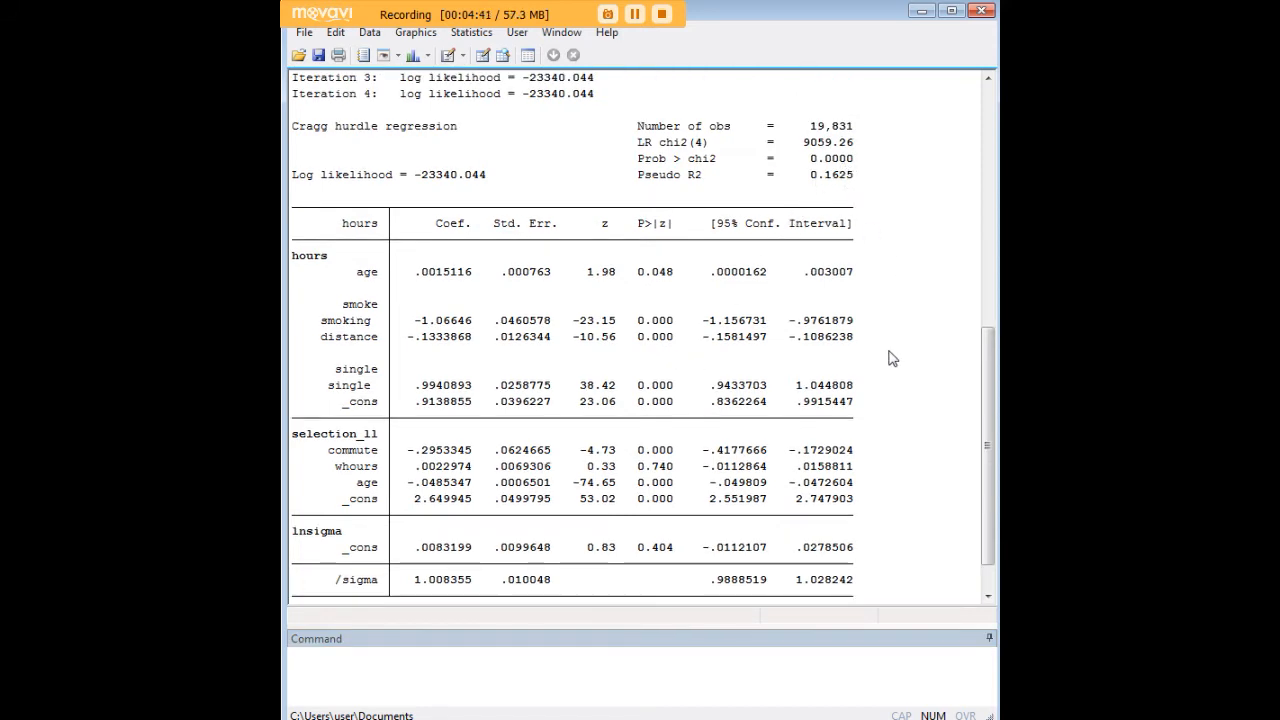
{"action": "scroll", "scroll_direction": "down", "scroll_amount": 3}
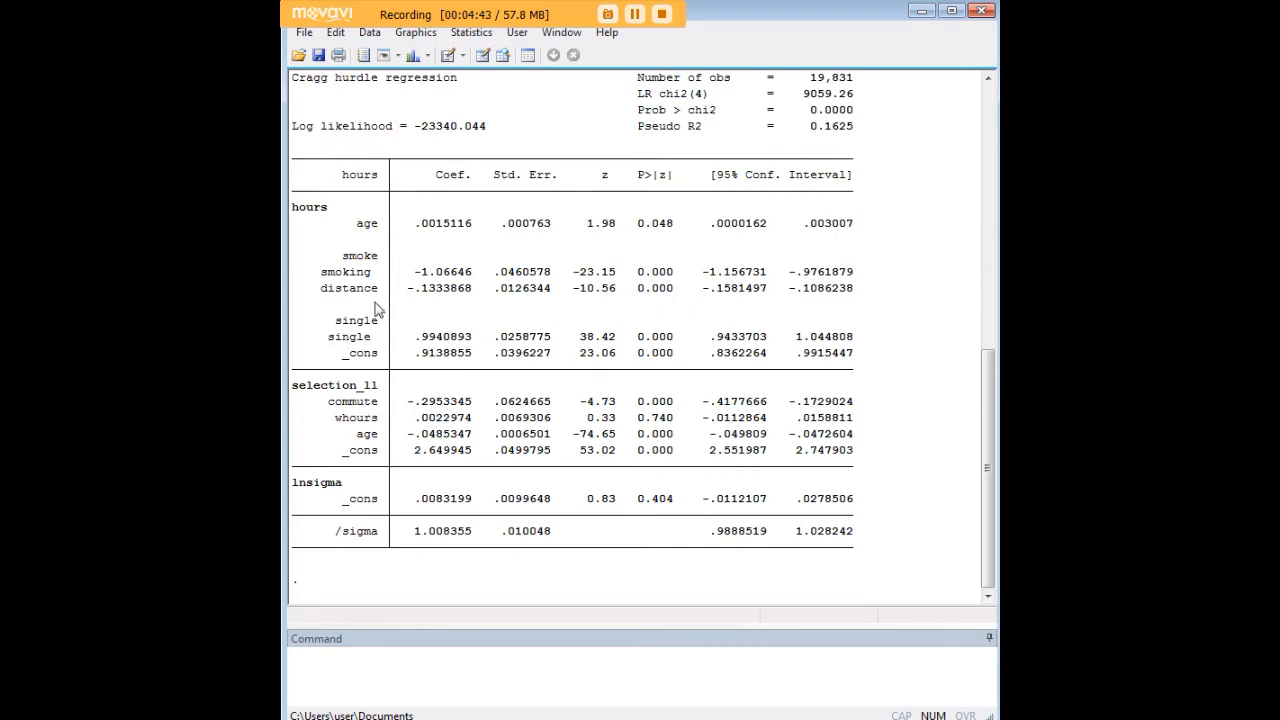
{"action": "mouse_move", "coordinate": [362, 334]}
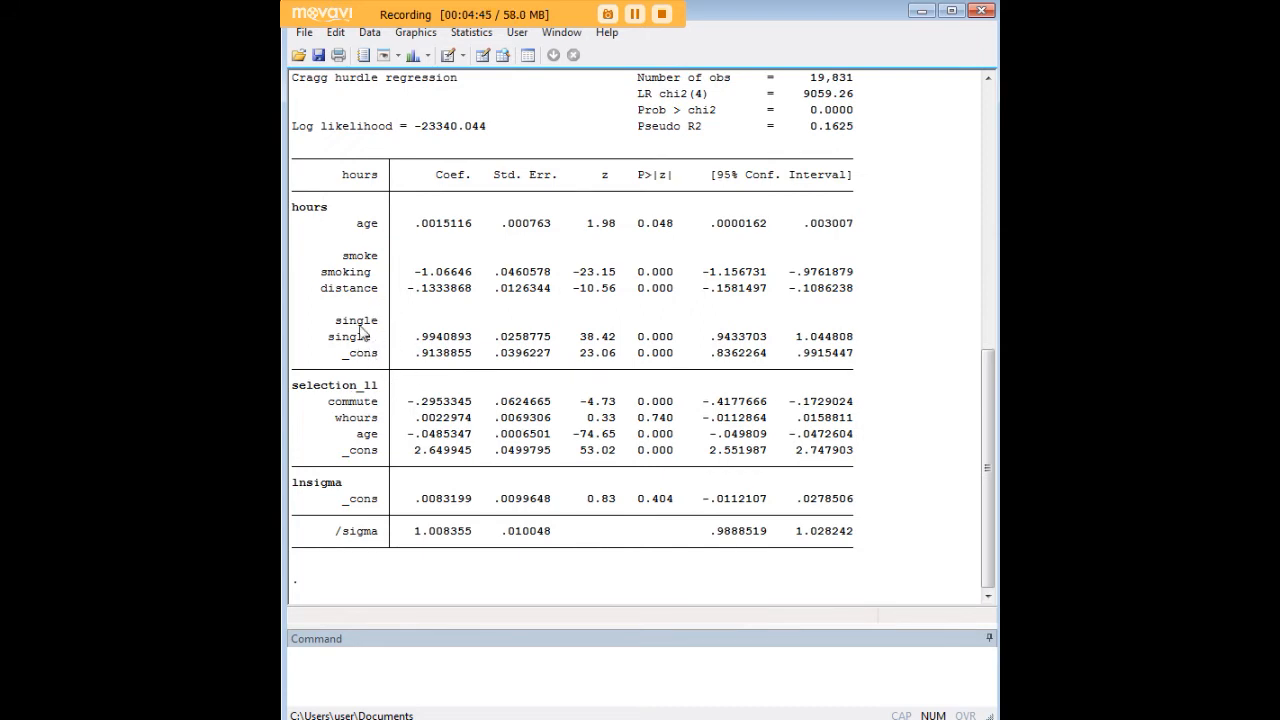
{"action": "mouse_move", "coordinate": [380, 362]}
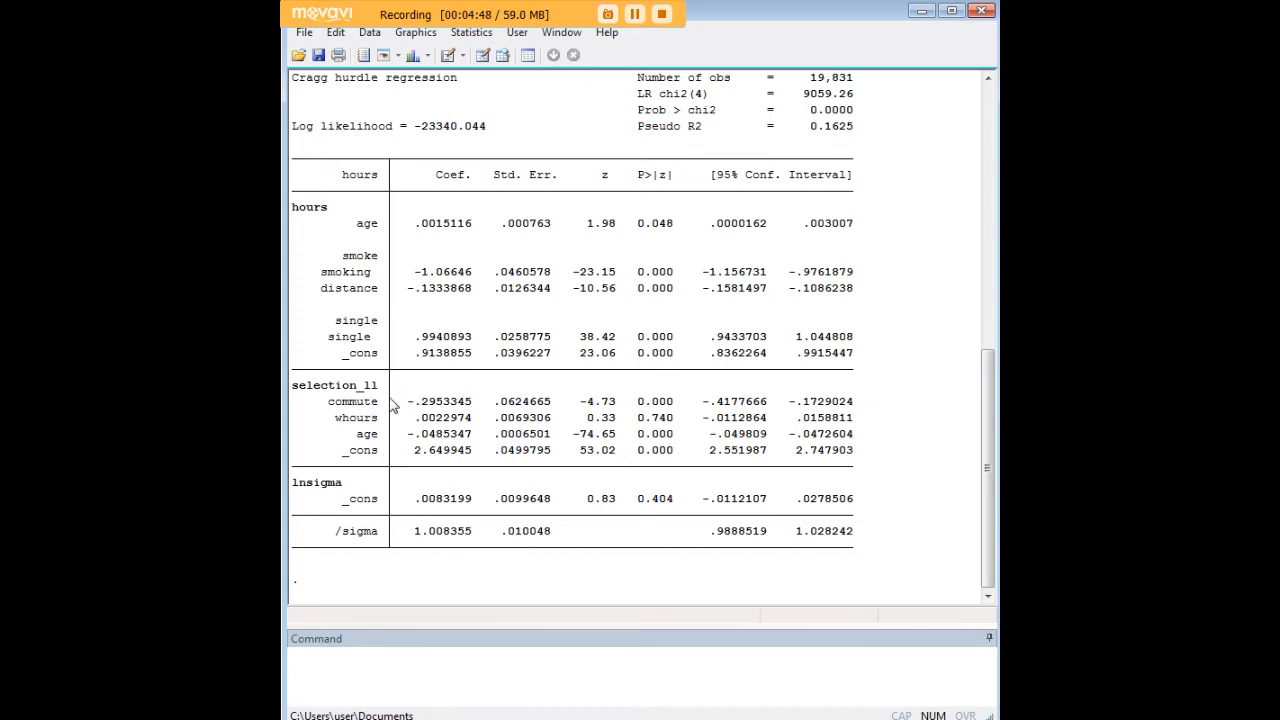
{"action": "mouse_move", "coordinate": [396, 422]}
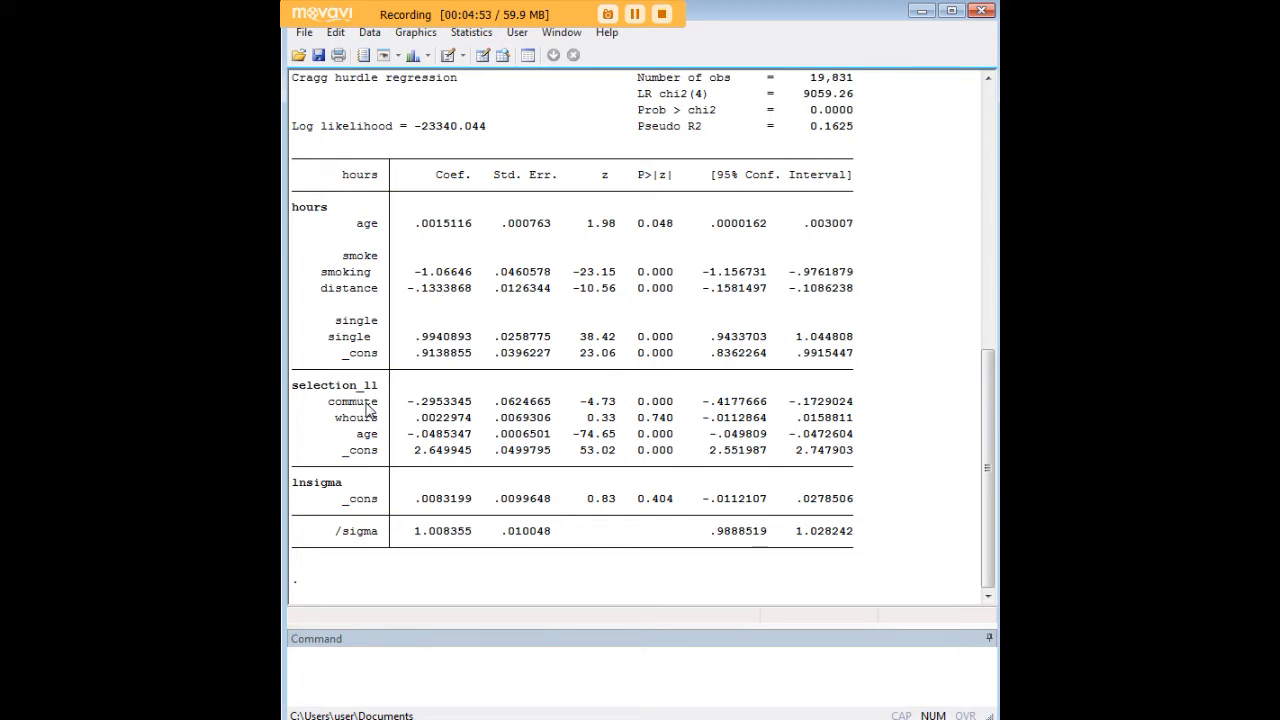
{"action": "mouse_move", "coordinate": [425, 410]}
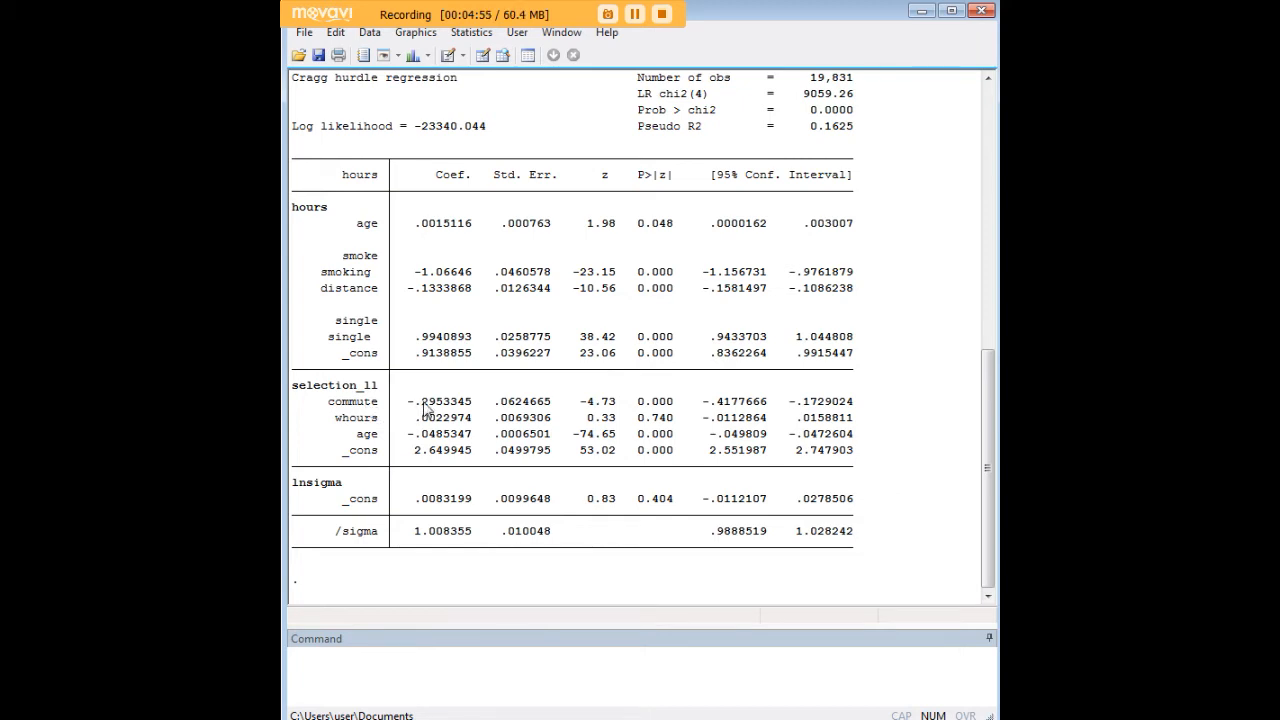
{"action": "mouse_move", "coordinate": [430, 438]}
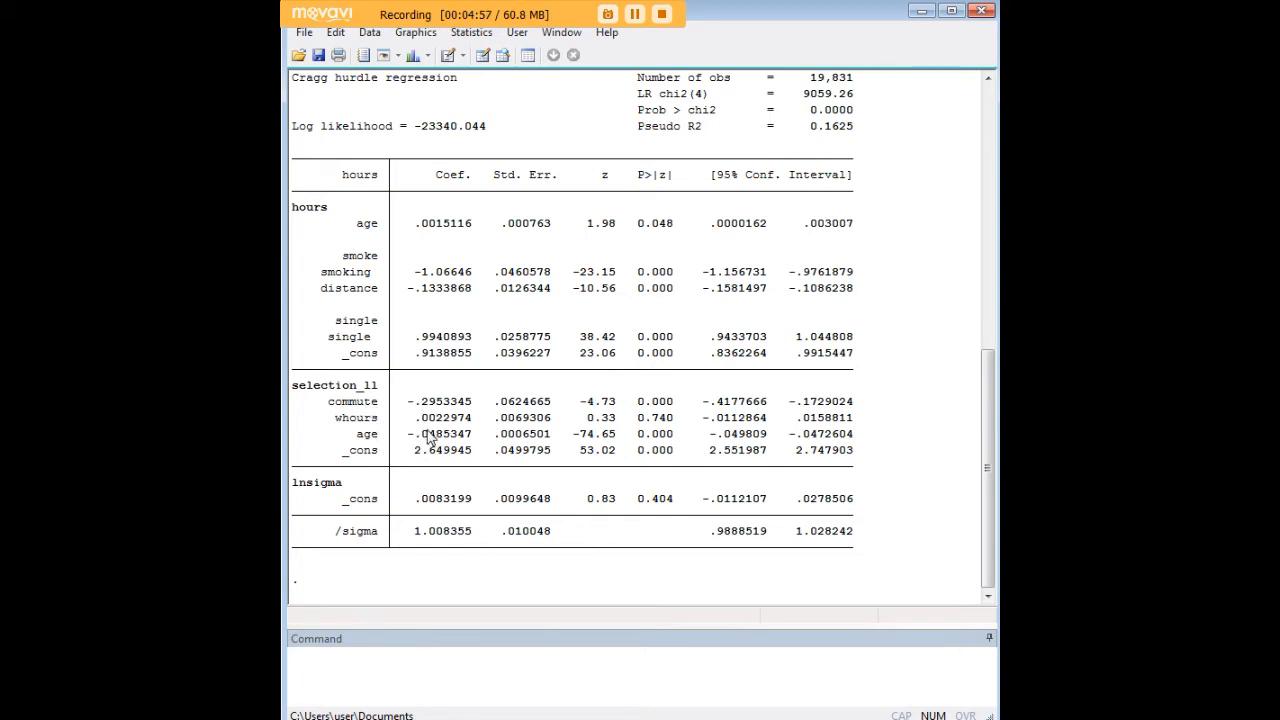
{"action": "mouse_move", "coordinate": [427, 420]}
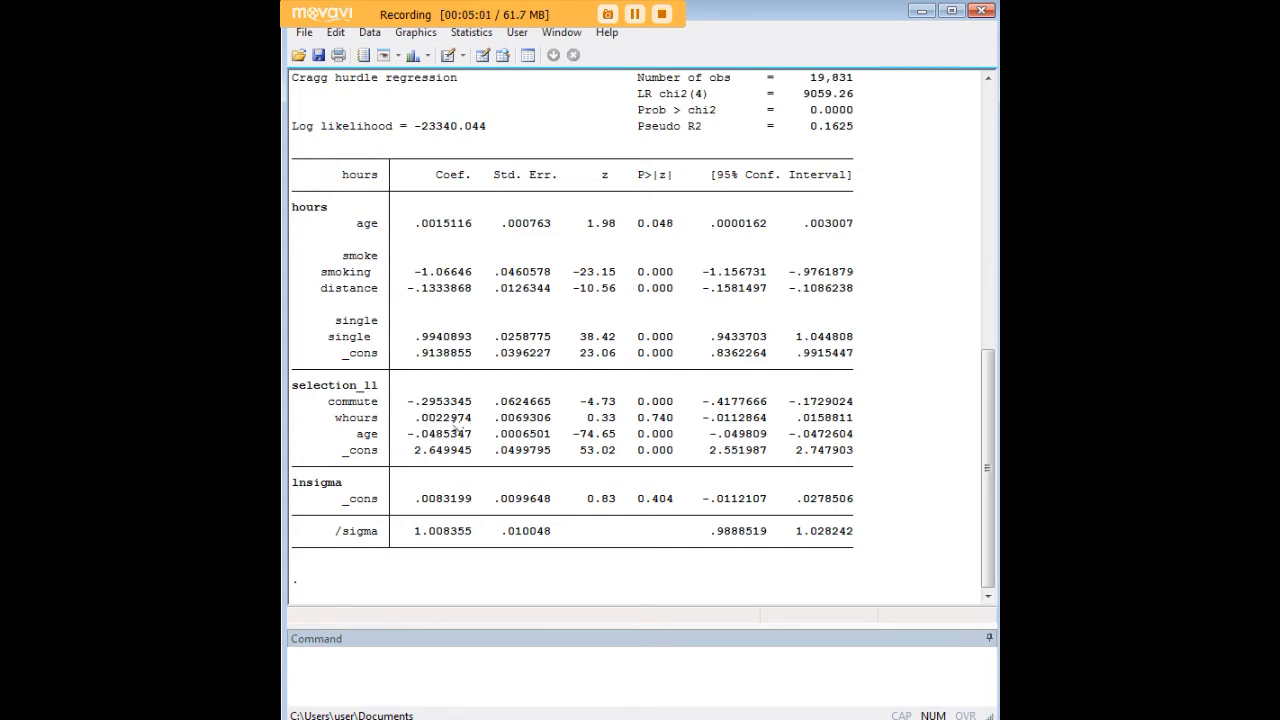
{"action": "mouse_move", "coordinate": [375, 412]}
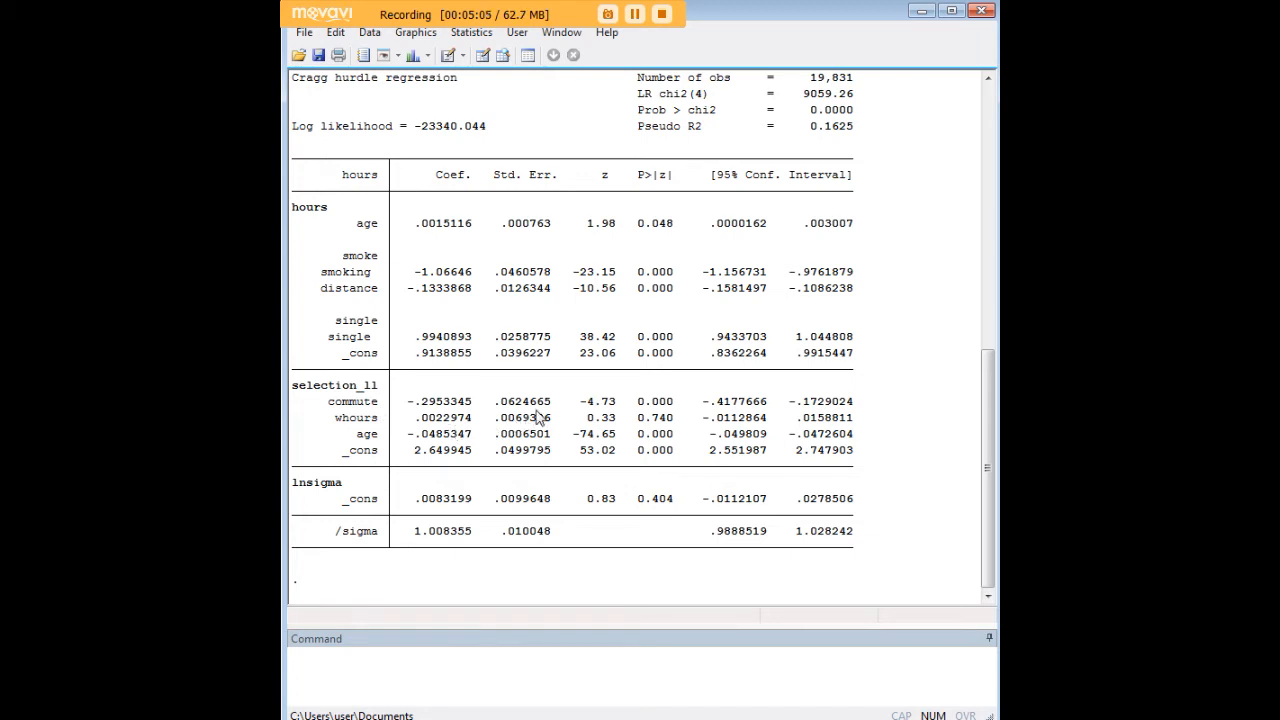
{"action": "mouse_move", "coordinate": [490, 422]}
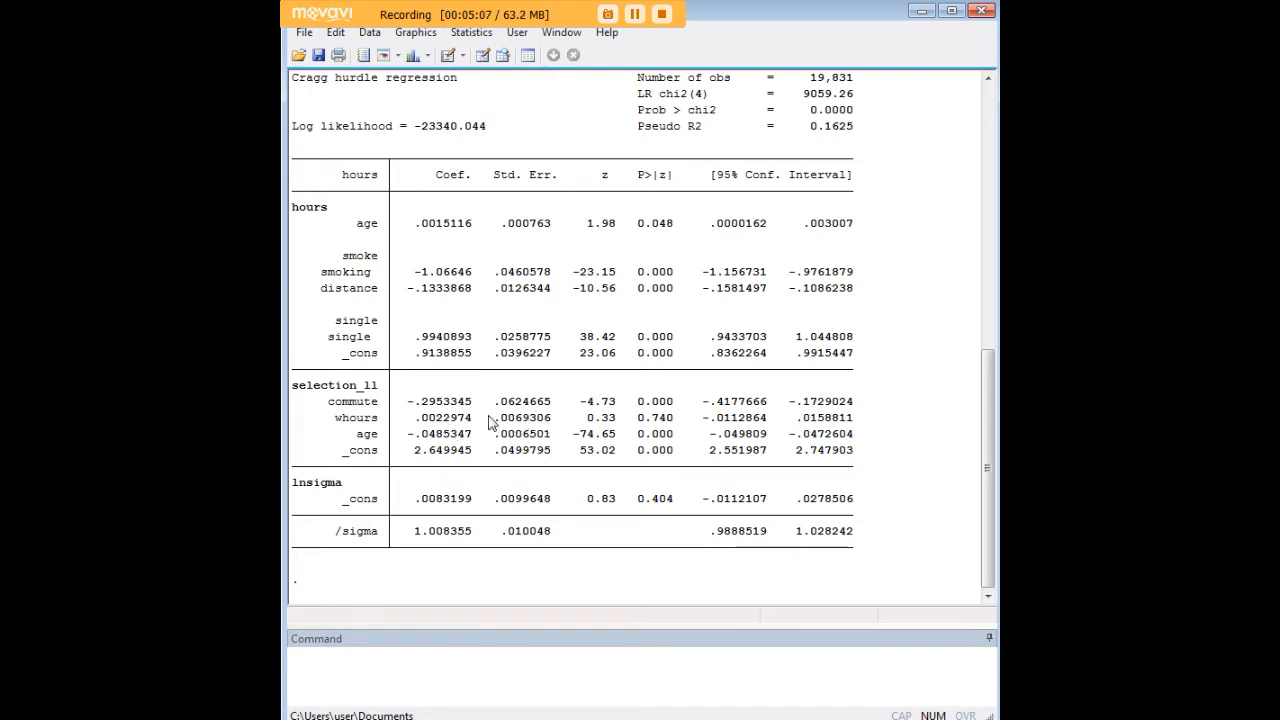
{"action": "mouse_move", "coordinate": [395, 417]}
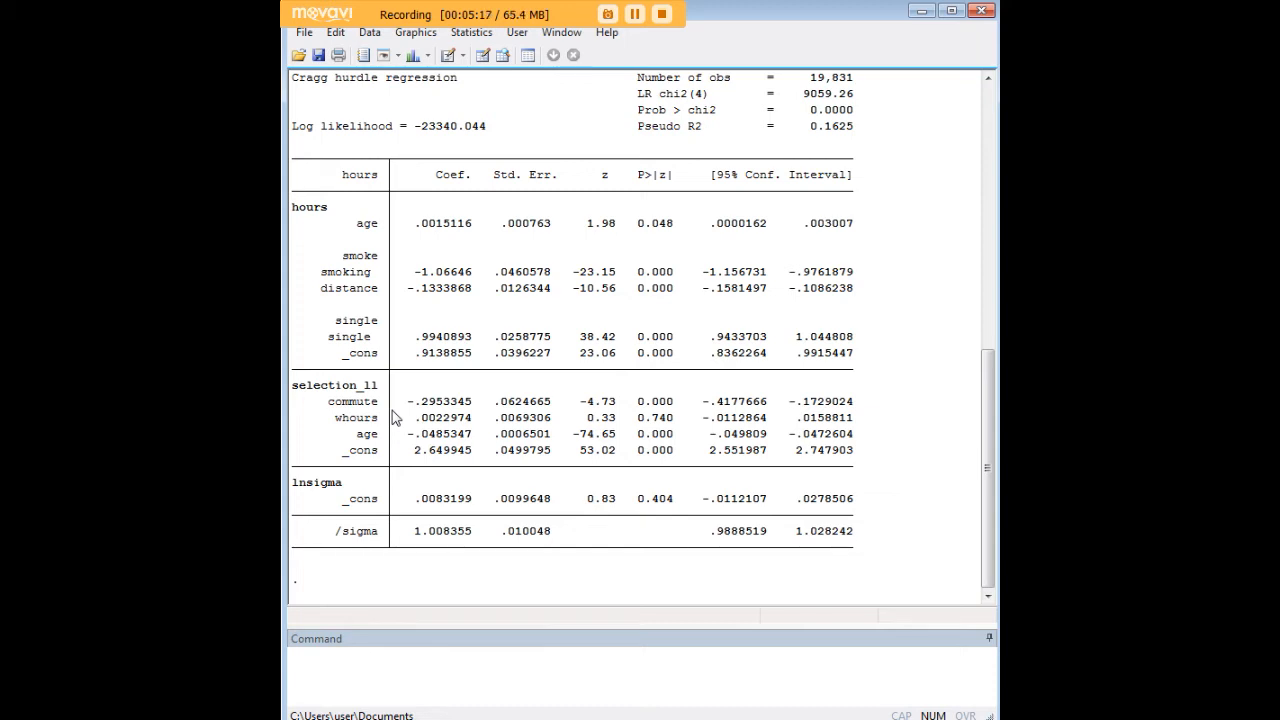
{"action": "mouse_move", "coordinate": [413, 408]}
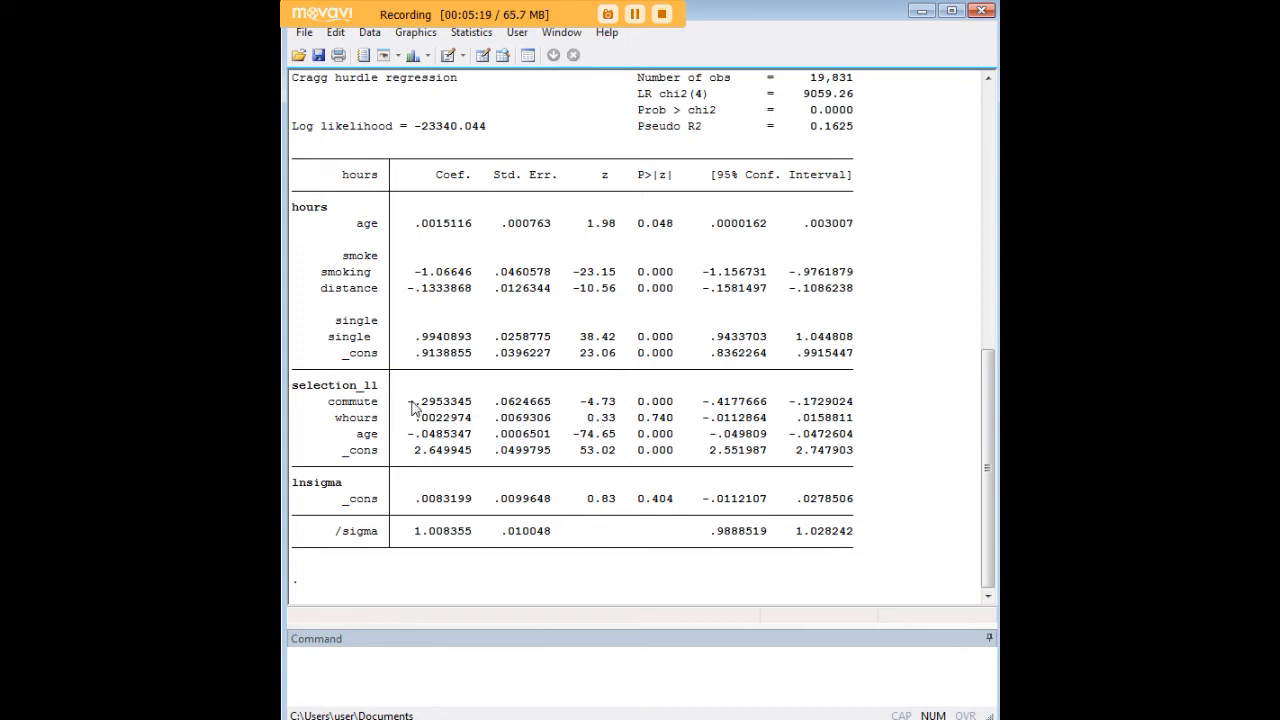
{"action": "mouse_move", "coordinate": [375, 410]}
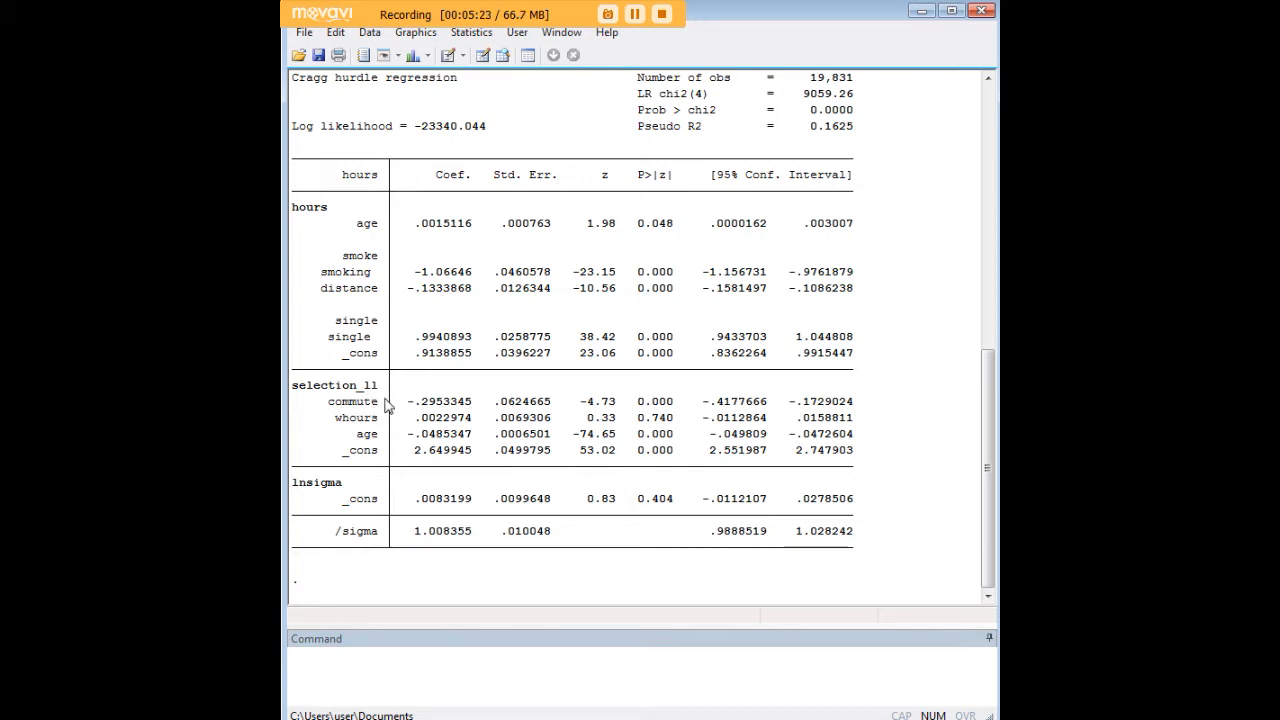
{"action": "mouse_move", "coordinate": [393, 430]}
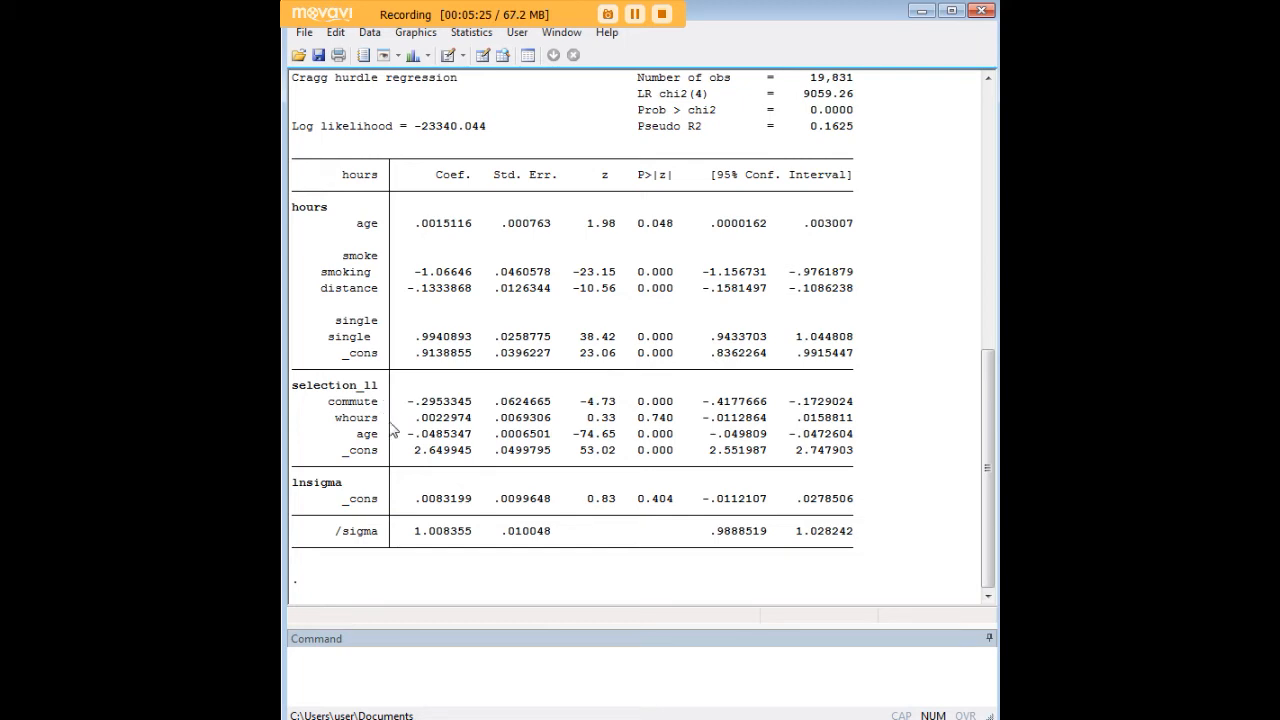
{"action": "mouse_move", "coordinate": [378, 440]}
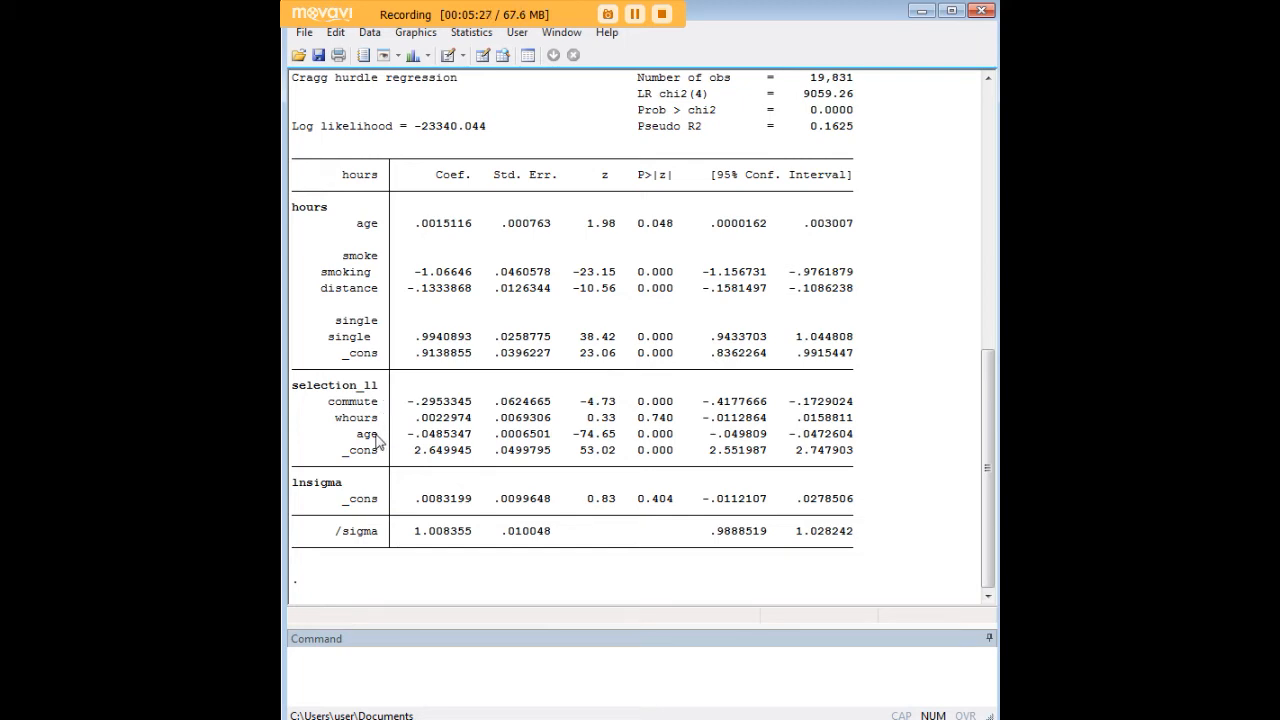
{"action": "mouse_move", "coordinate": [418, 440]}
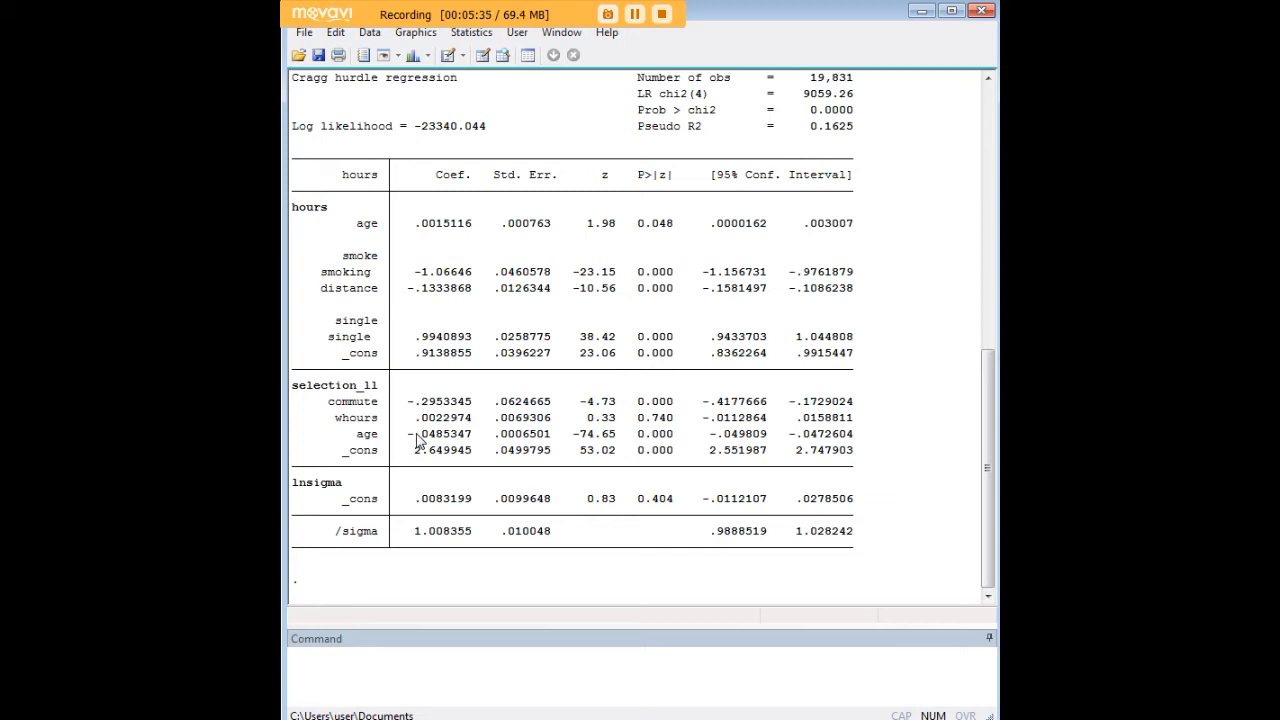
{"action": "mouse_move", "coordinate": [490, 406]}
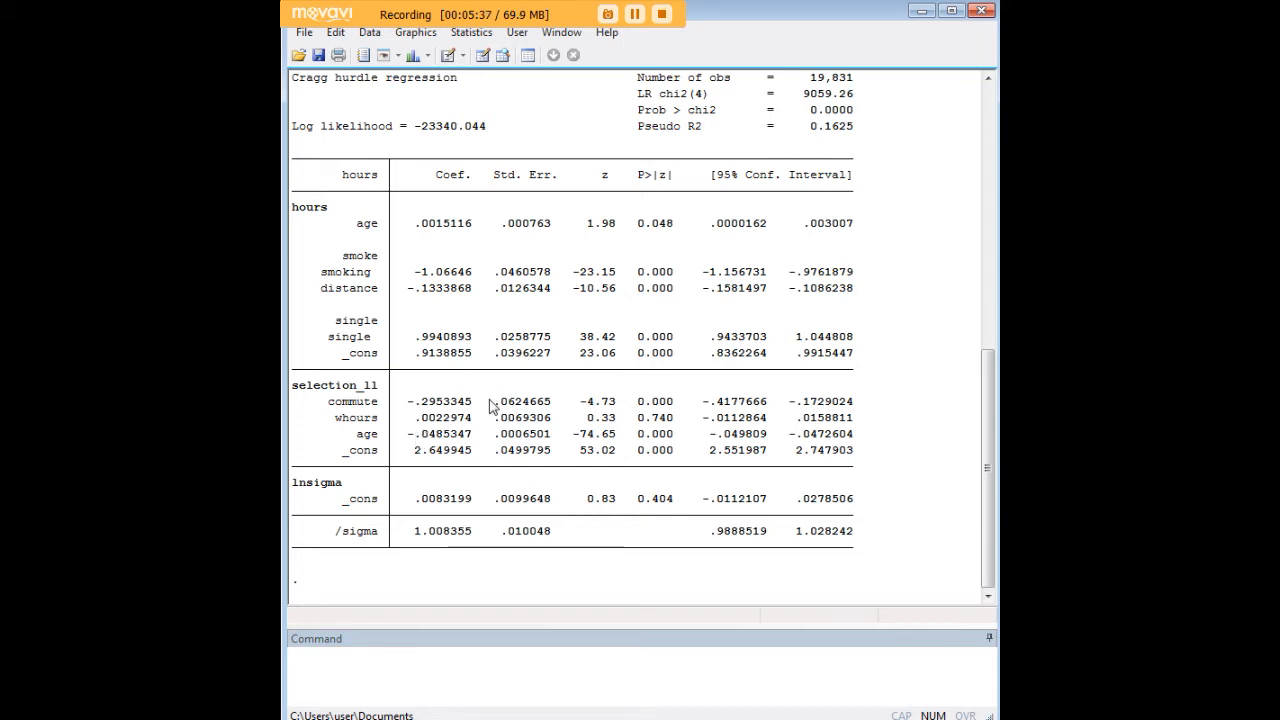
{"action": "left_click", "coordinate": [440, 223]}
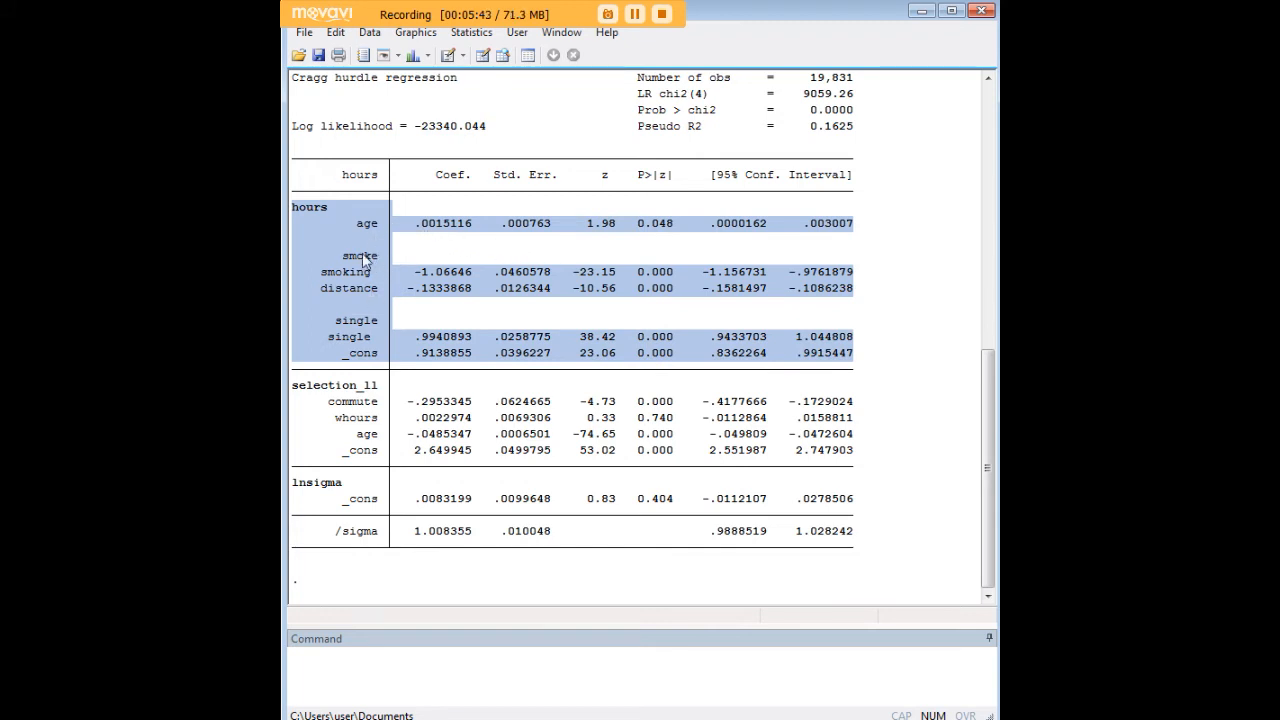
{"action": "mouse_move", "coordinate": [335, 222]}
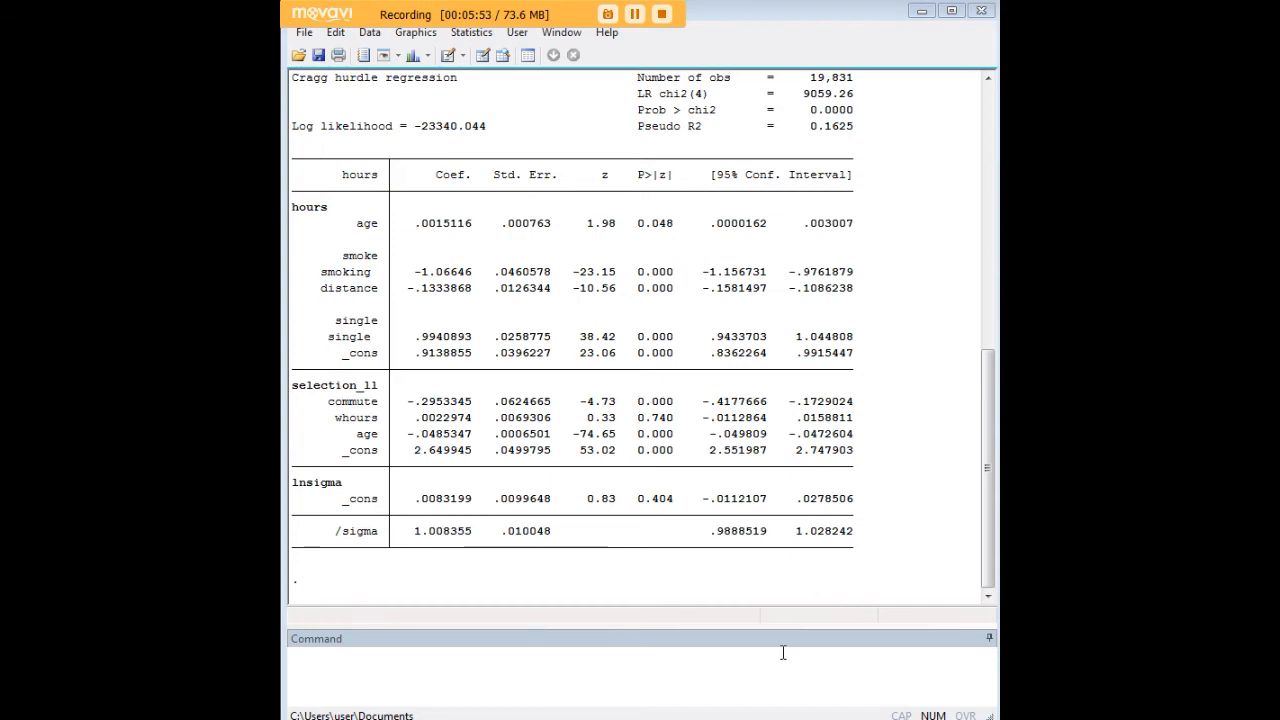
Compute average marginal effects for all covariates with margins, dydx(_all)
{"action": "type", "text": "margins, dydx(_all)"}
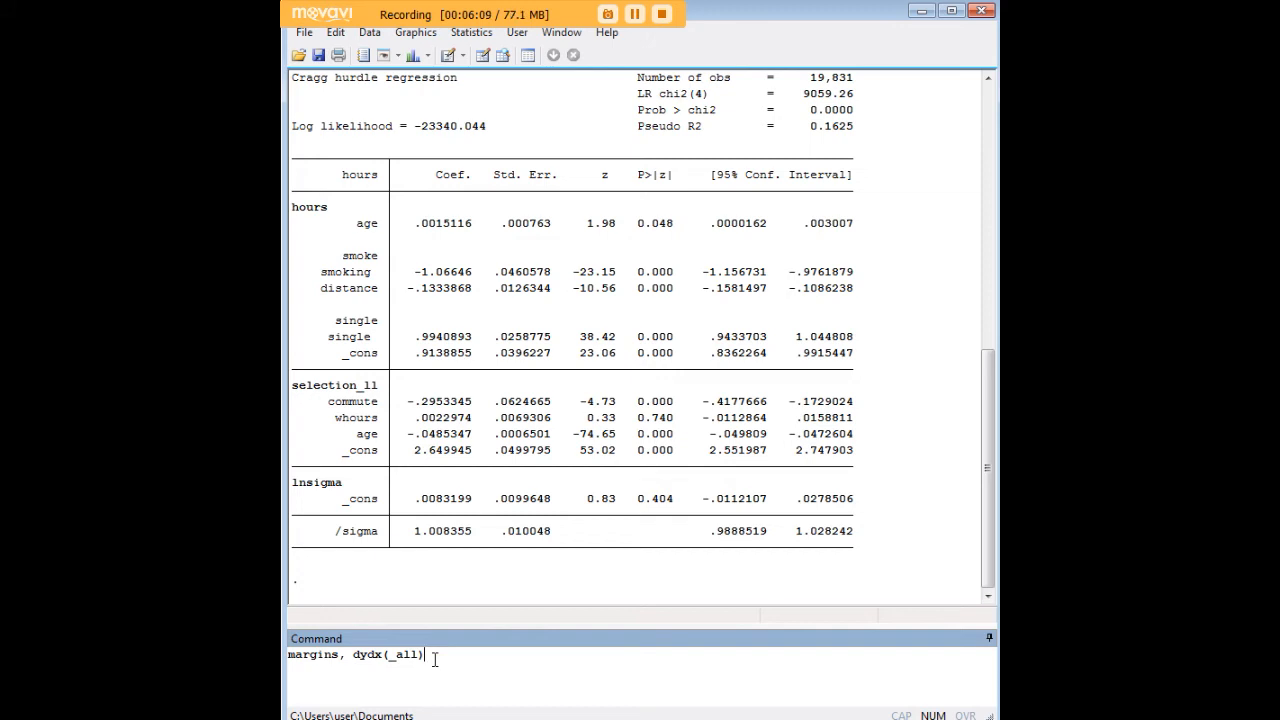
{"action": "key", "text": "Return"}
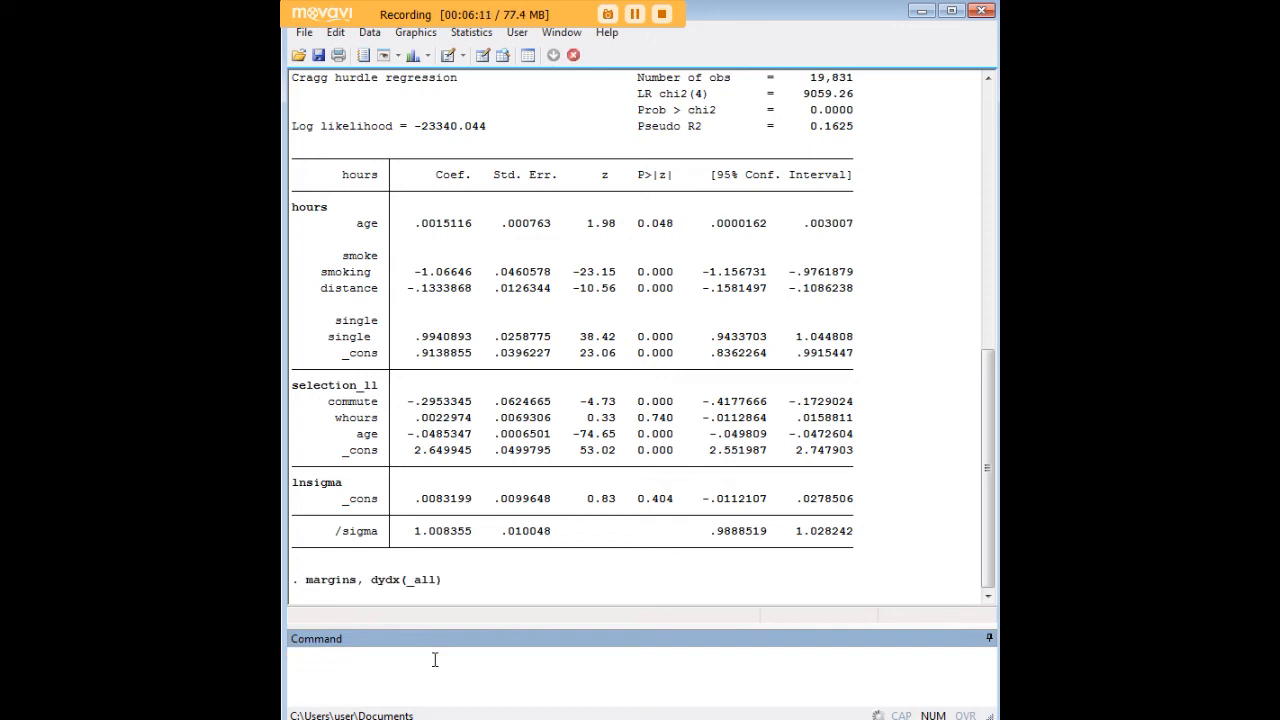
{"action": "mouse_move", "coordinate": [582, 420]}
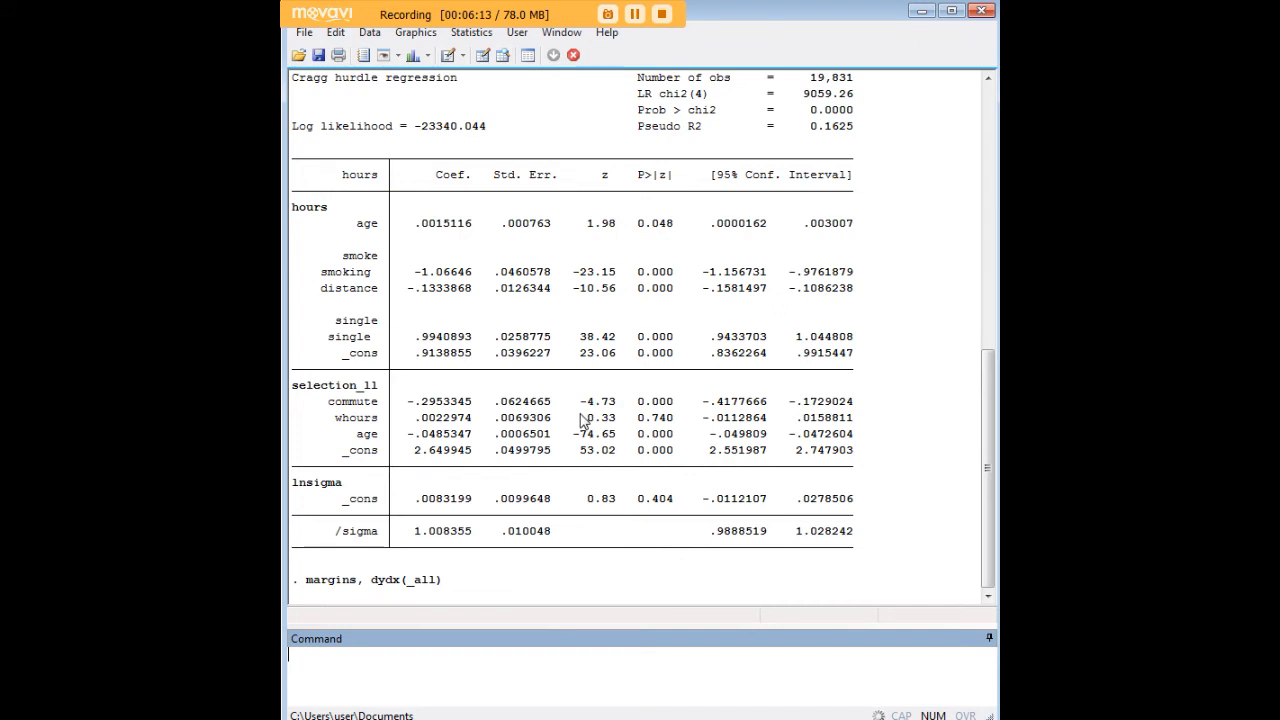
{"action": "mouse_move", "coordinate": [768, 457]}
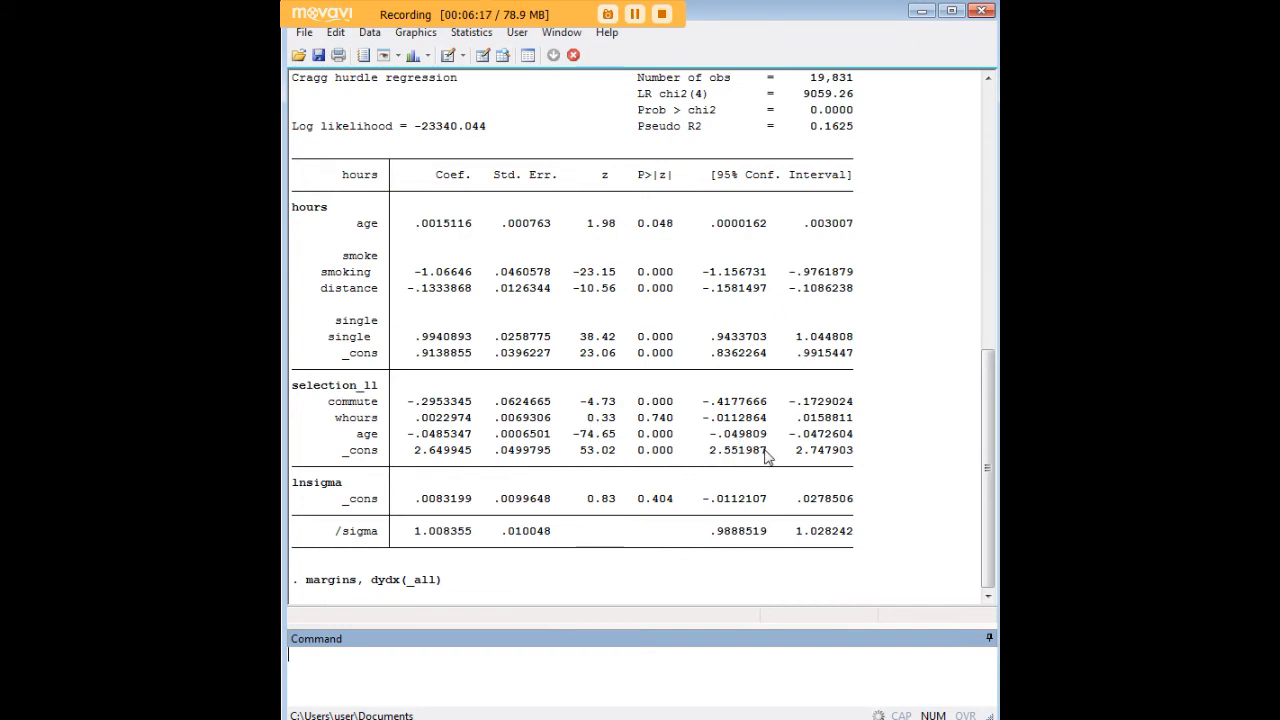
{"action": "mouse_move", "coordinate": [808, 355]}
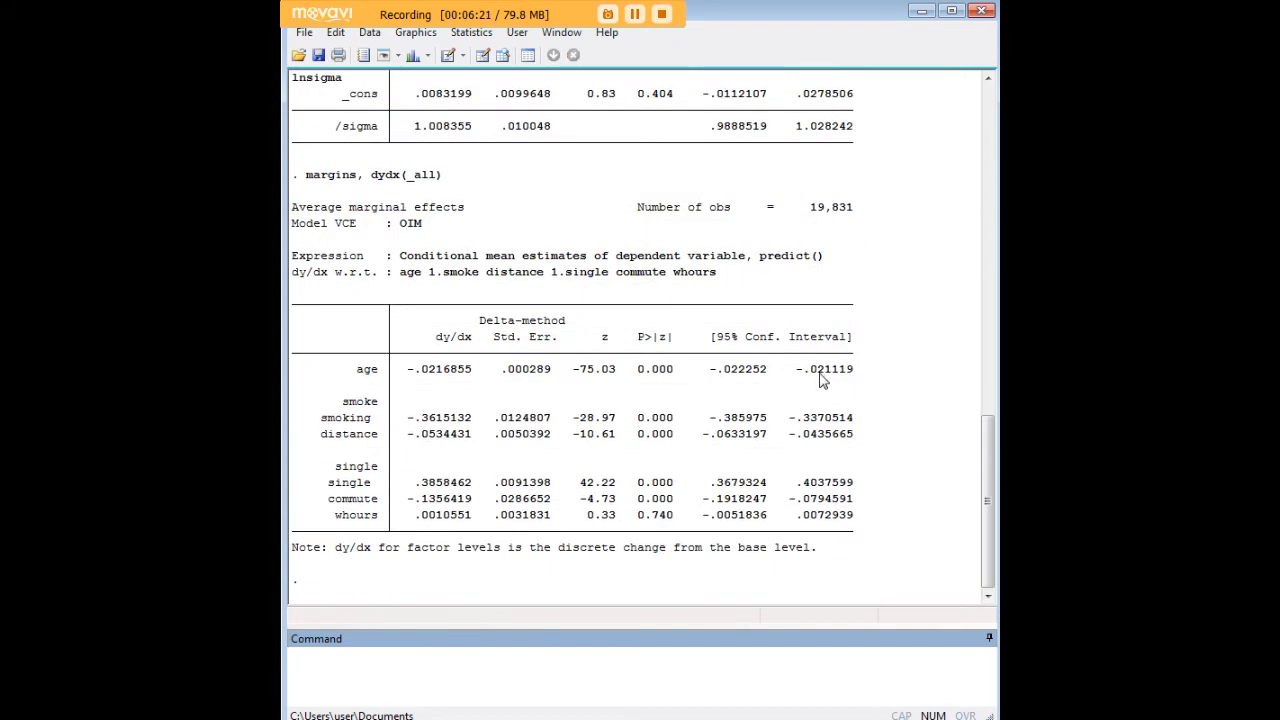
{"action": "mouse_move", "coordinate": [483, 506]}
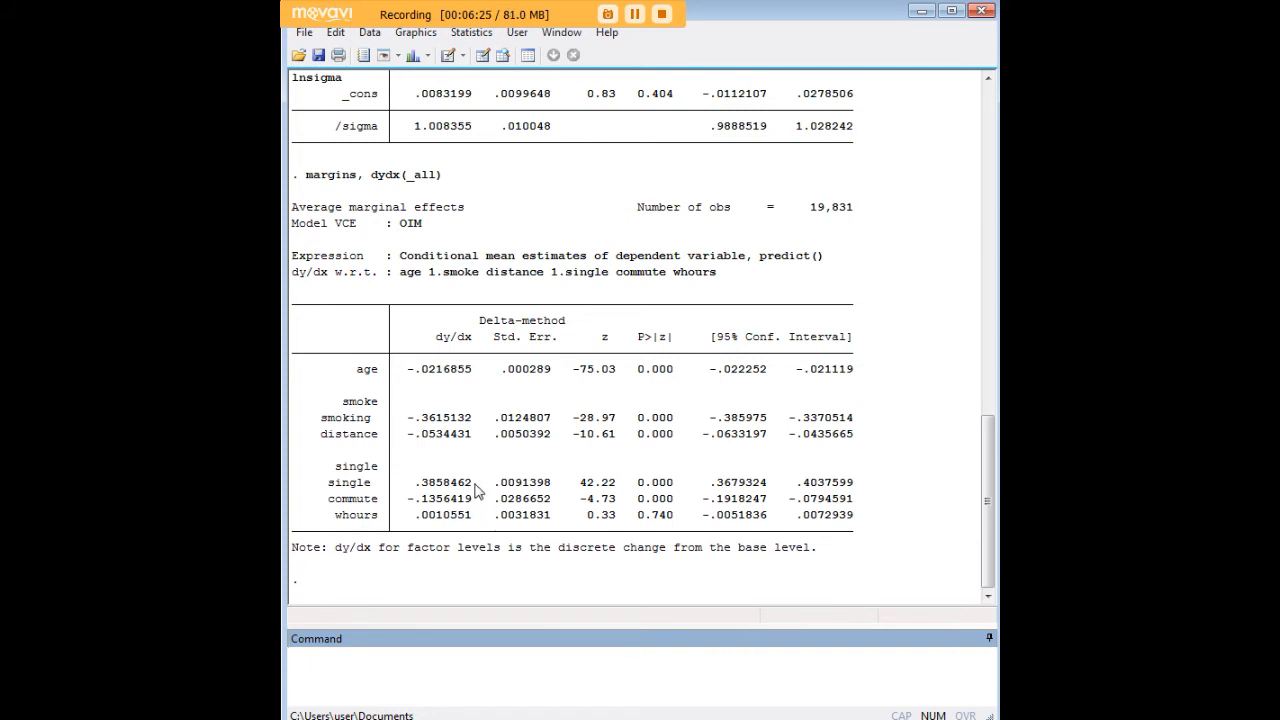
{"action": "double_click", "coordinate": [443, 482]}
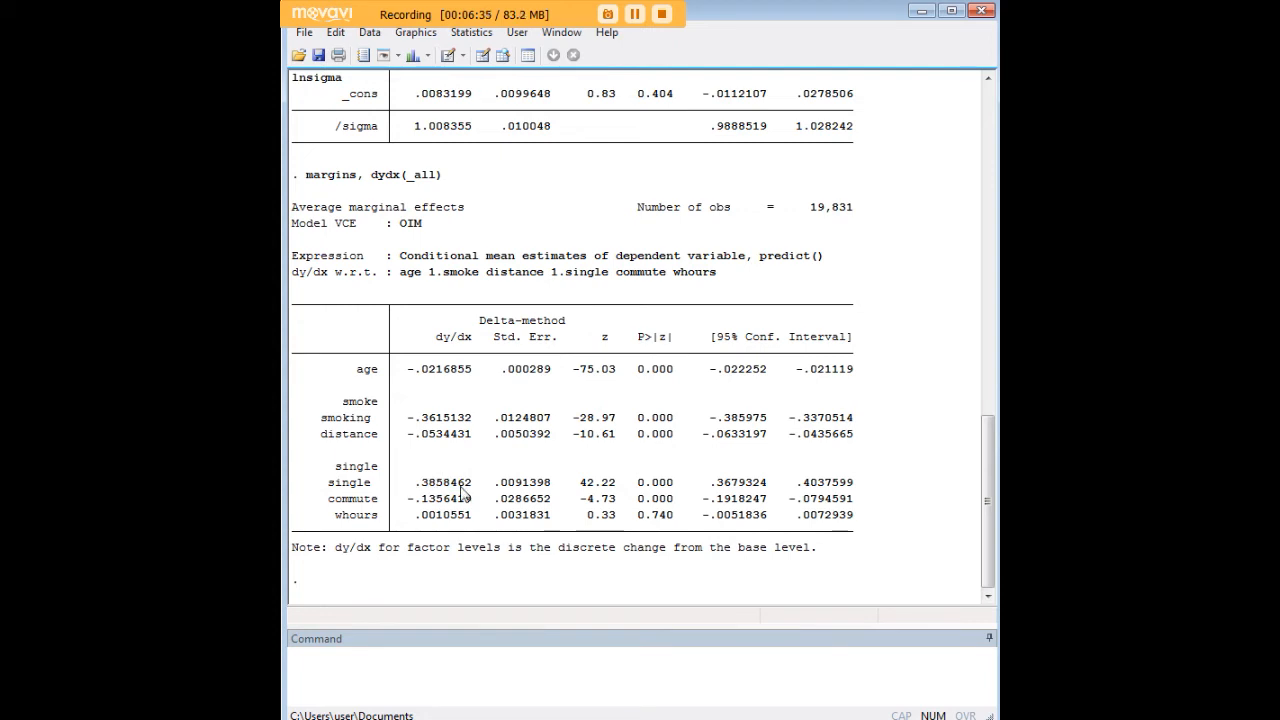
{"action": "mouse_move", "coordinate": [462, 495]}
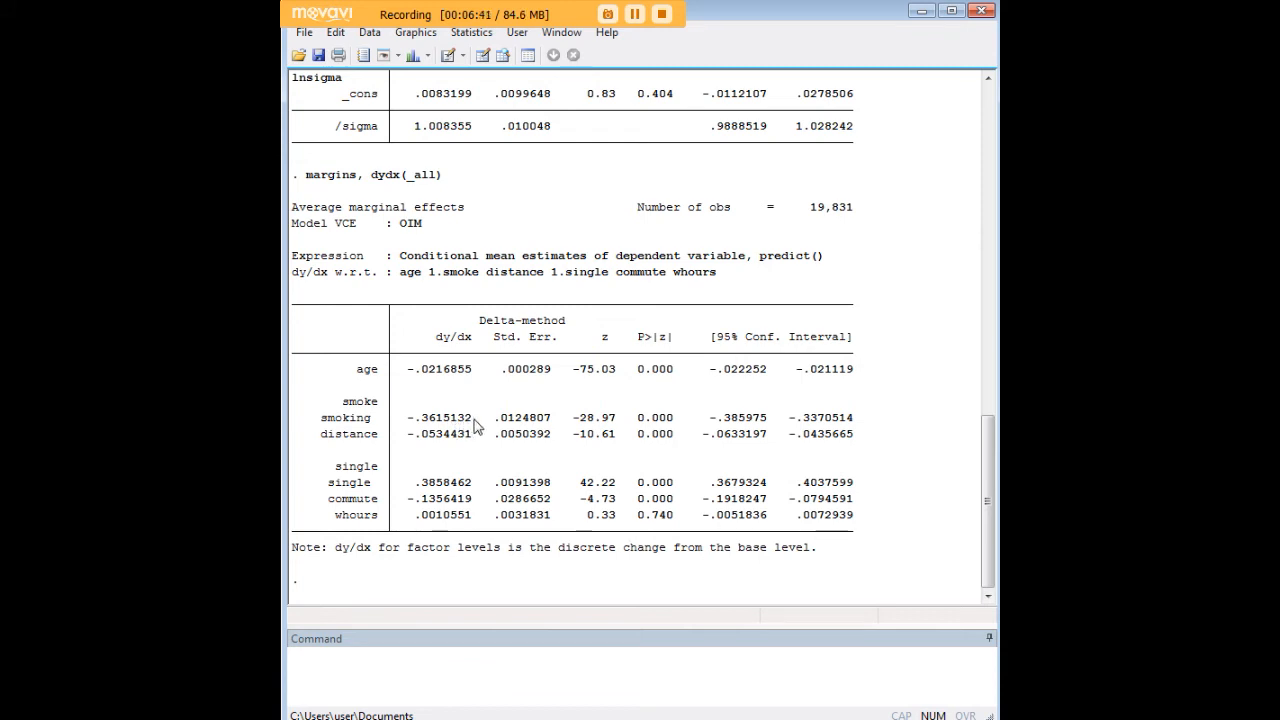
{"action": "double_click", "coordinate": [443, 417]}
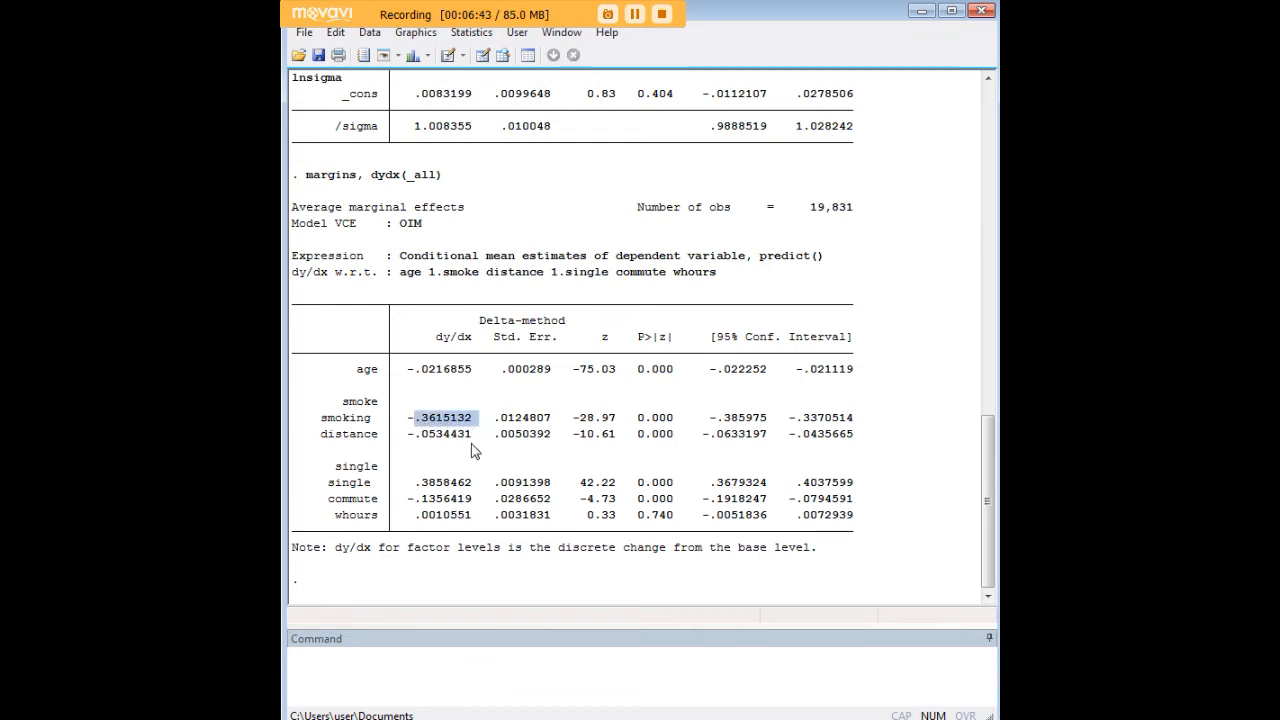
{"action": "mouse_move", "coordinate": [440, 428]}
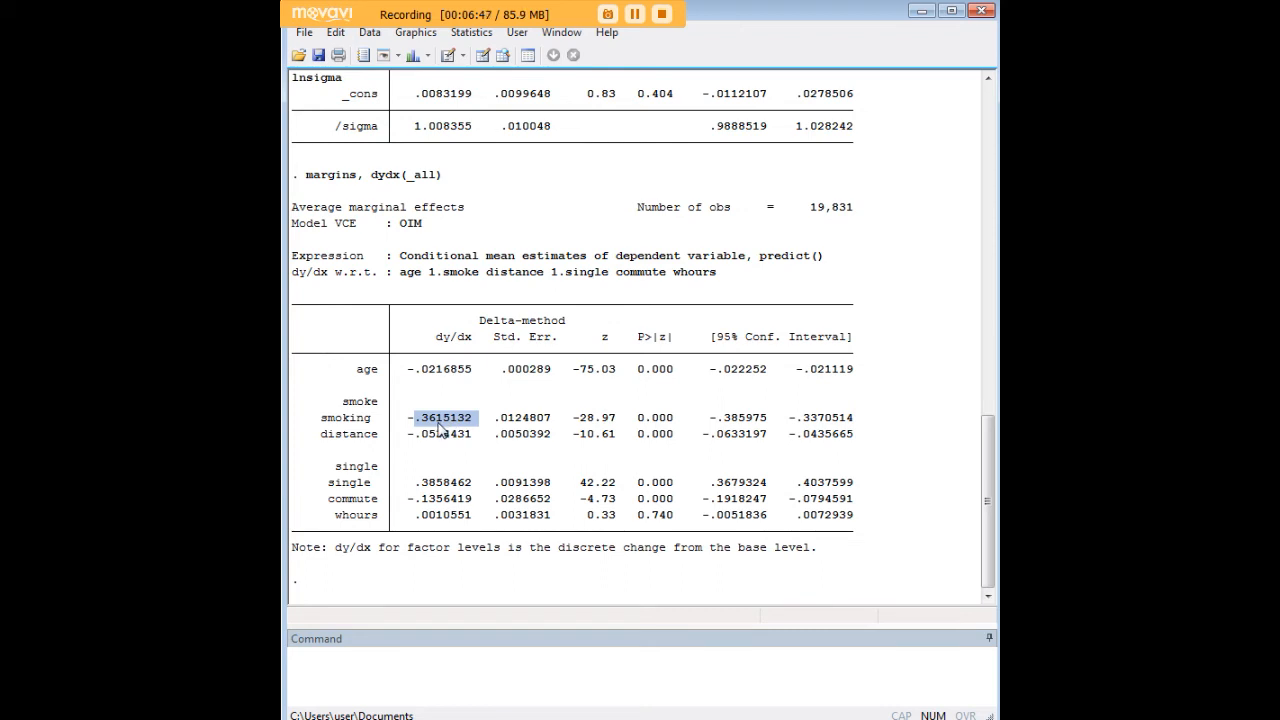
{"action": "mouse_move", "coordinate": [488, 448]}
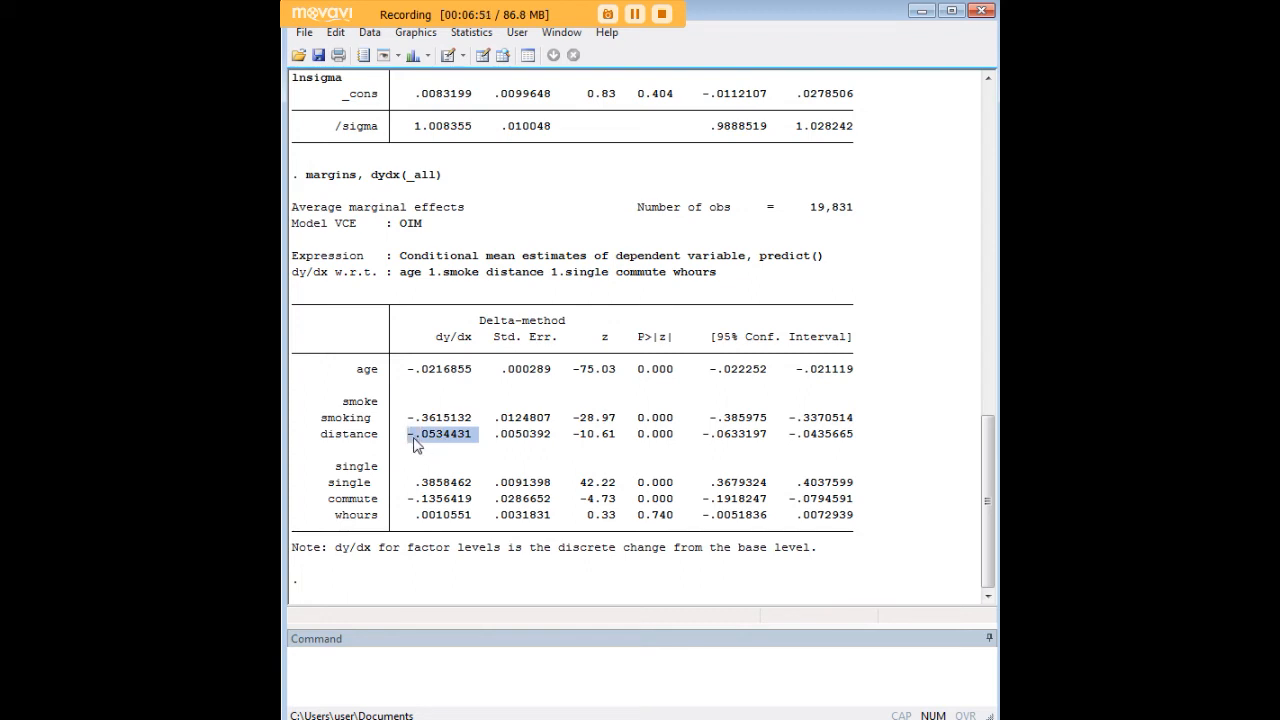
{"action": "mouse_move", "coordinate": [473, 378]}
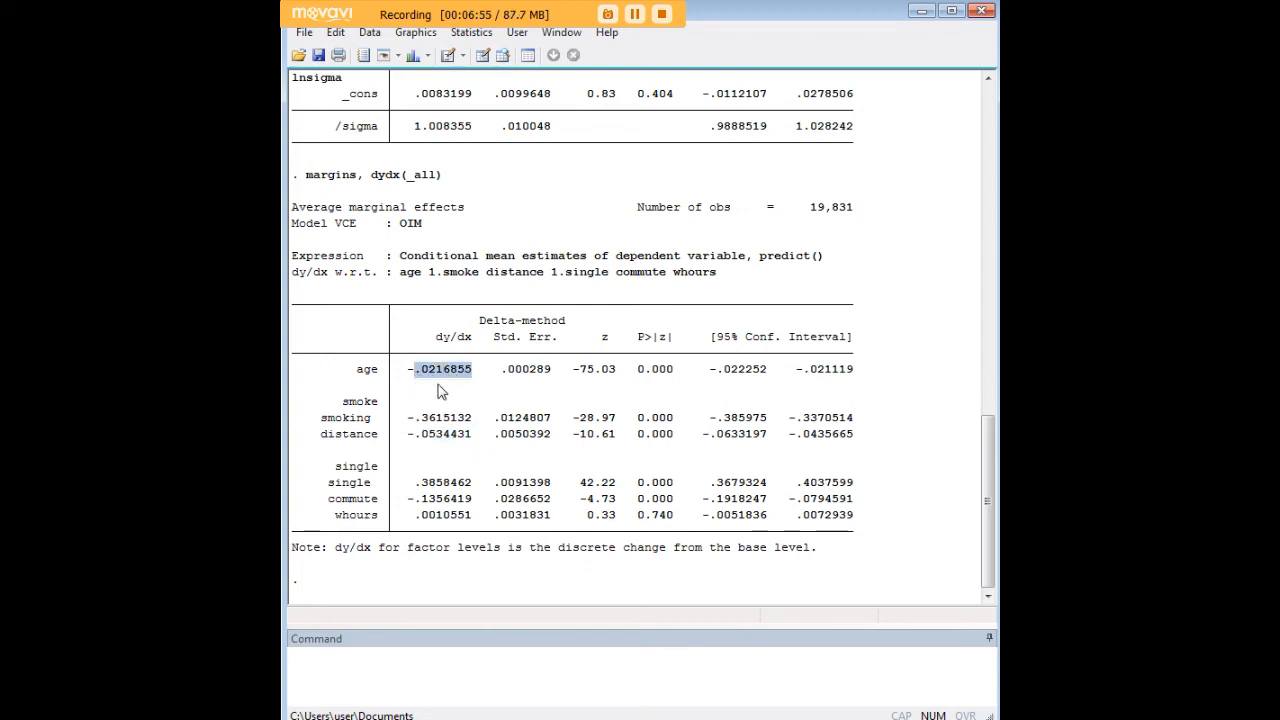
{"action": "mouse_move", "coordinate": [370, 378]}
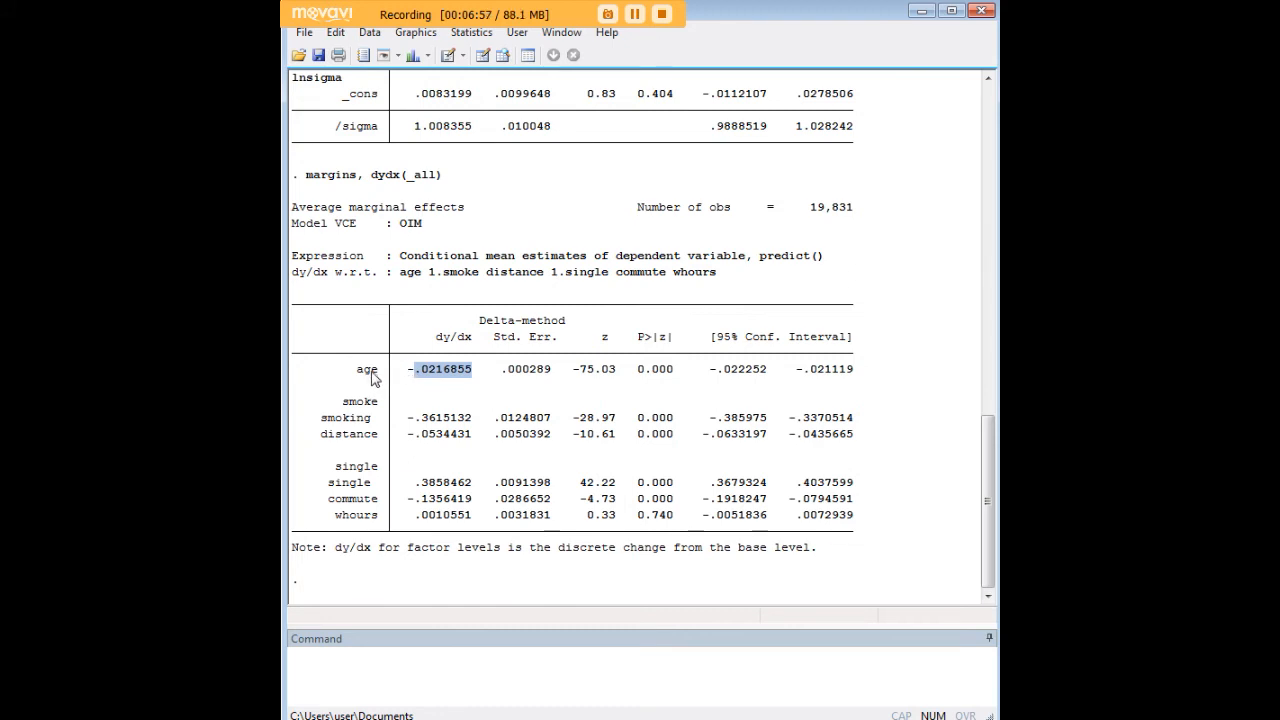
{"action": "mouse_move", "coordinate": [385, 416]}
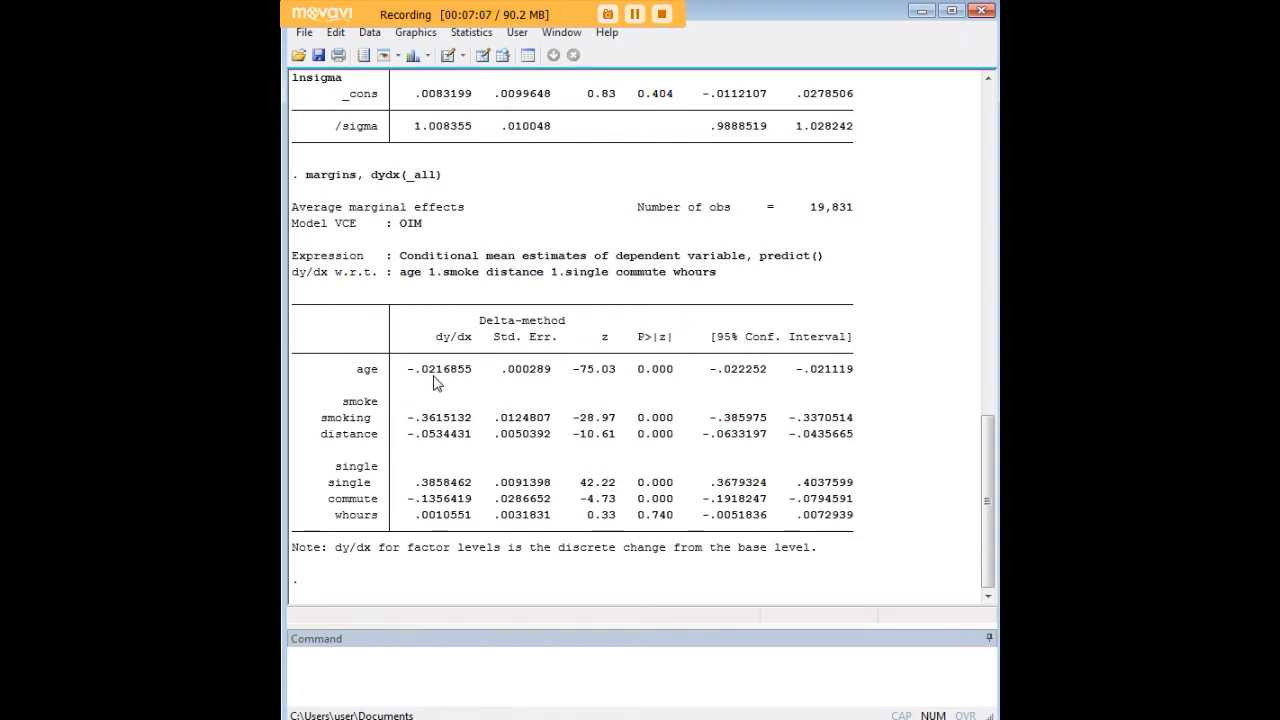
{"action": "mouse_move", "coordinate": [440, 420]}
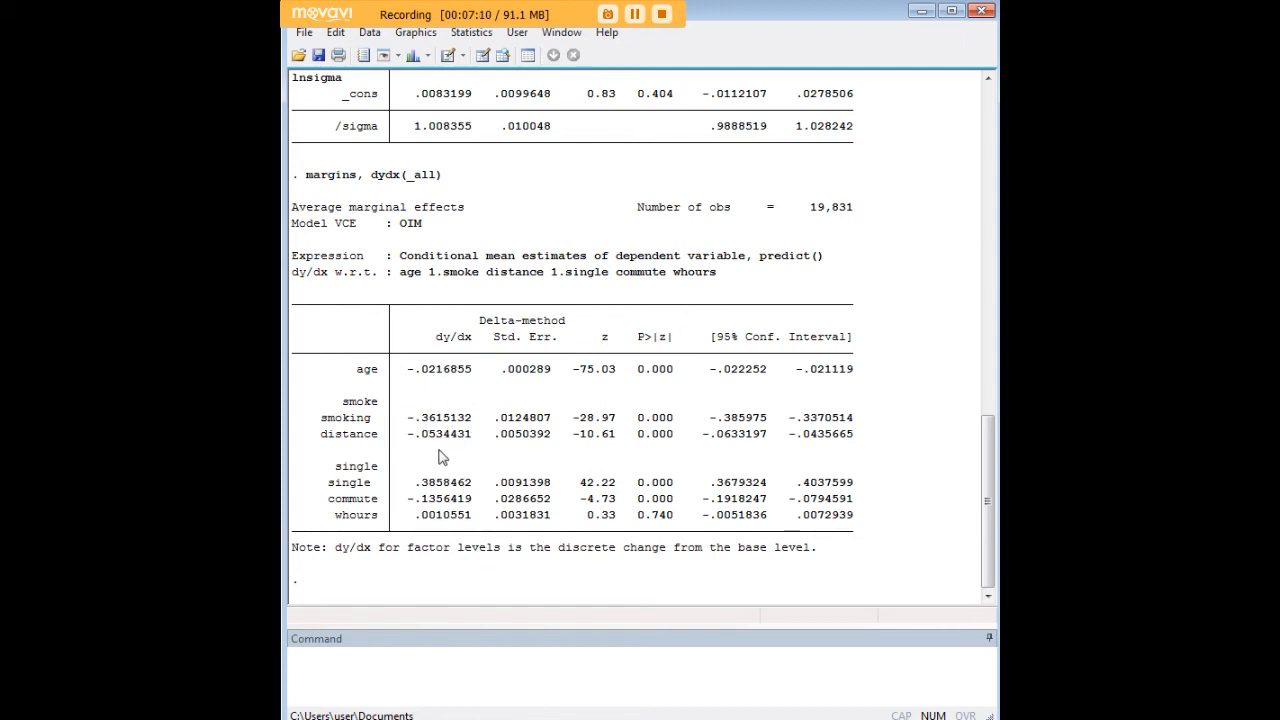
{"action": "mouse_move", "coordinate": [476, 405]}
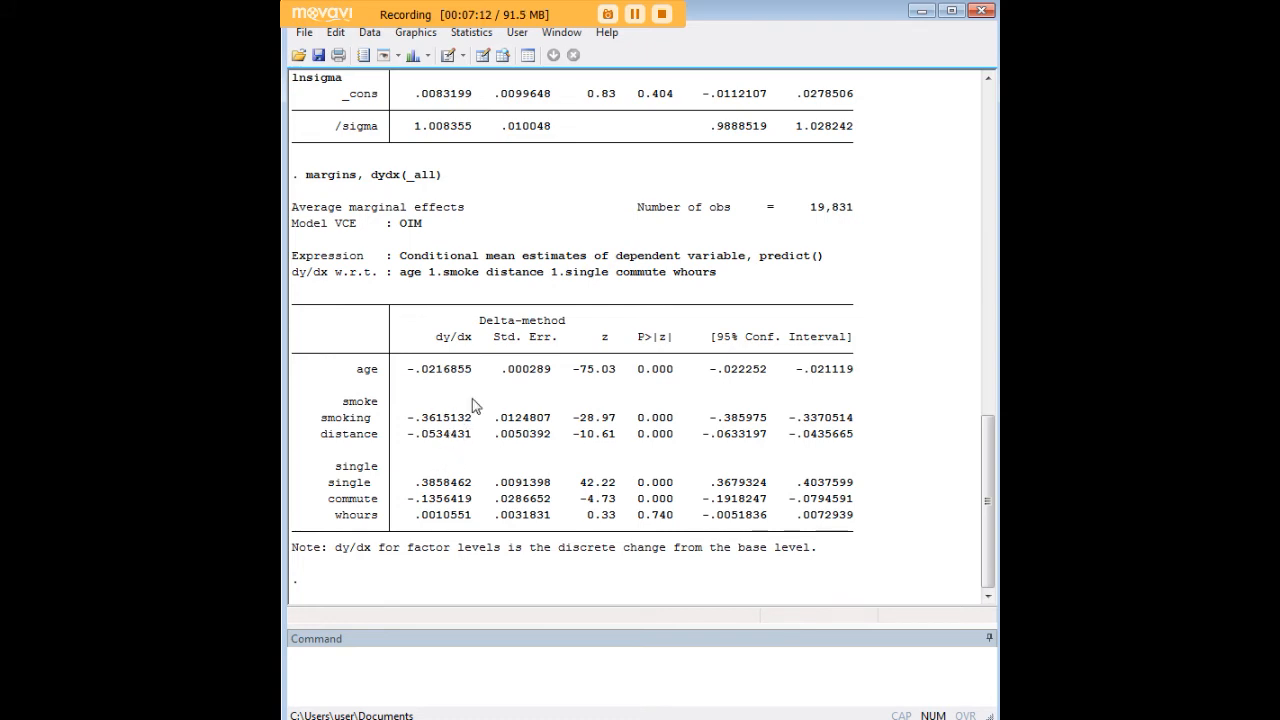
{"action": "mouse_move", "coordinate": [648, 362]}
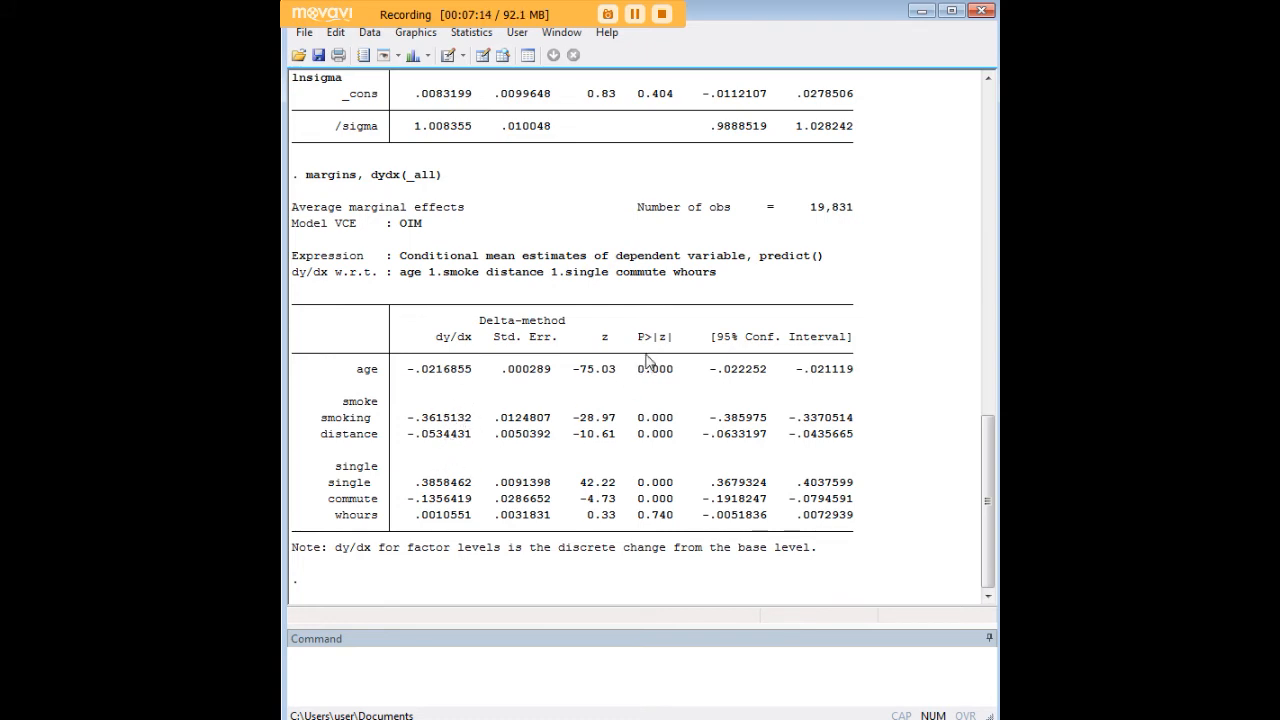
{"action": "mouse_move", "coordinate": [473, 520]}
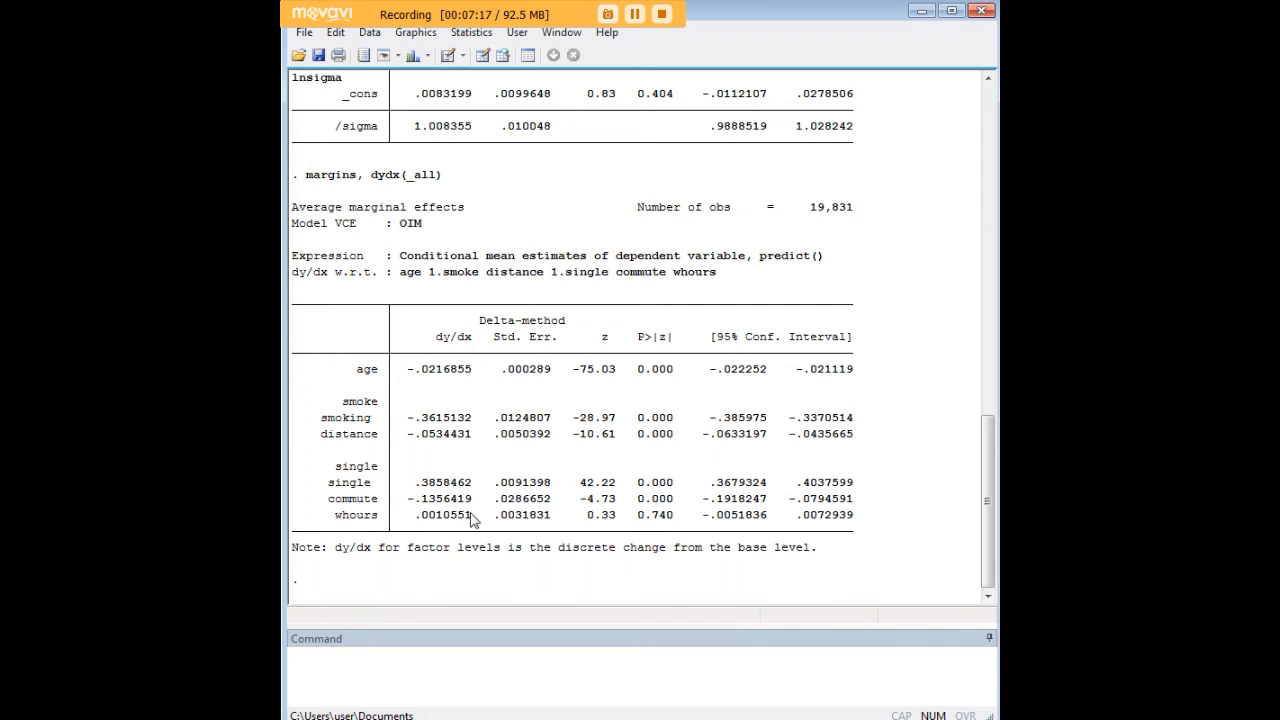
{"action": "mouse_move", "coordinate": [673, 521]}
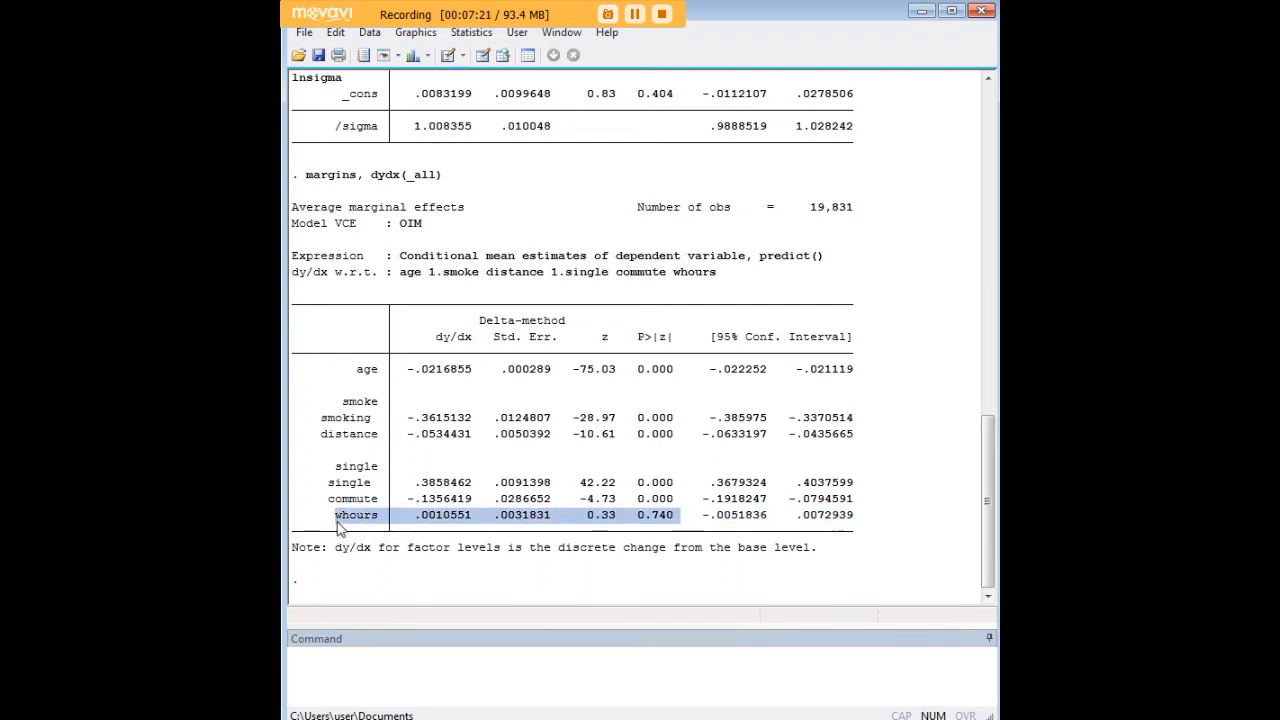
{"action": "mouse_move", "coordinate": [453, 417]}
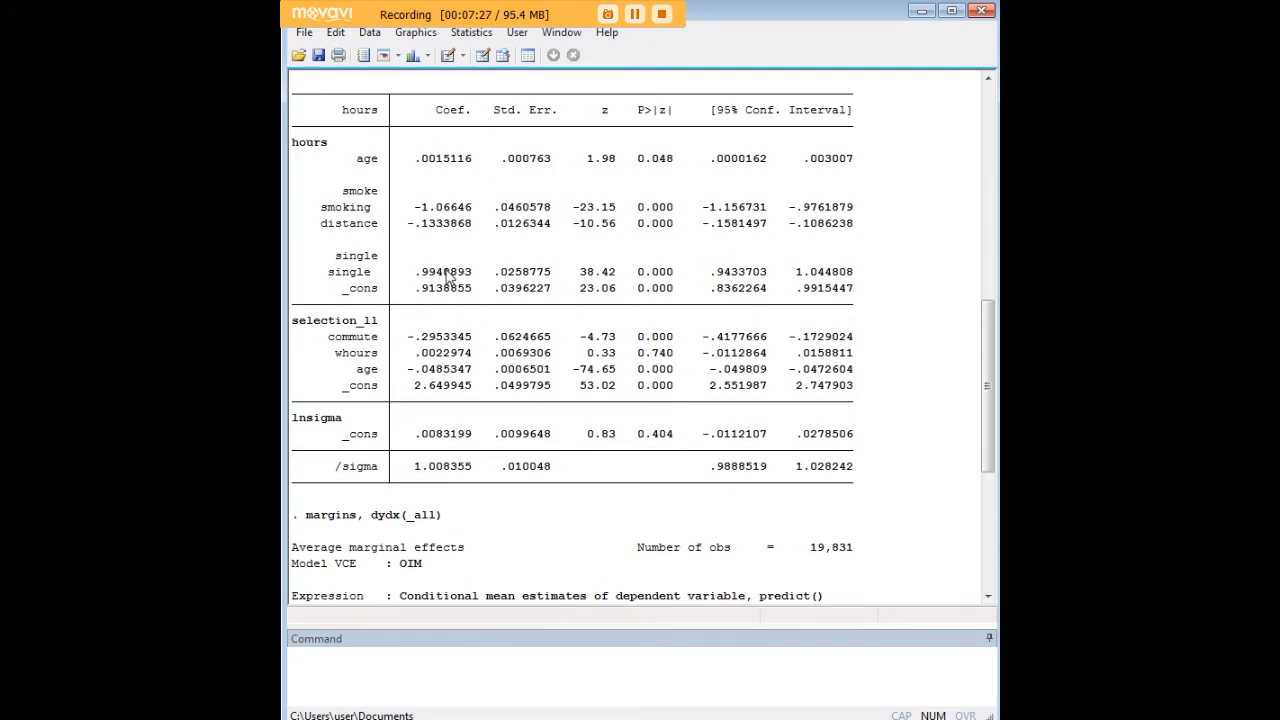
{"action": "scroll", "scroll_direction": "down", "scroll_amount": 3}
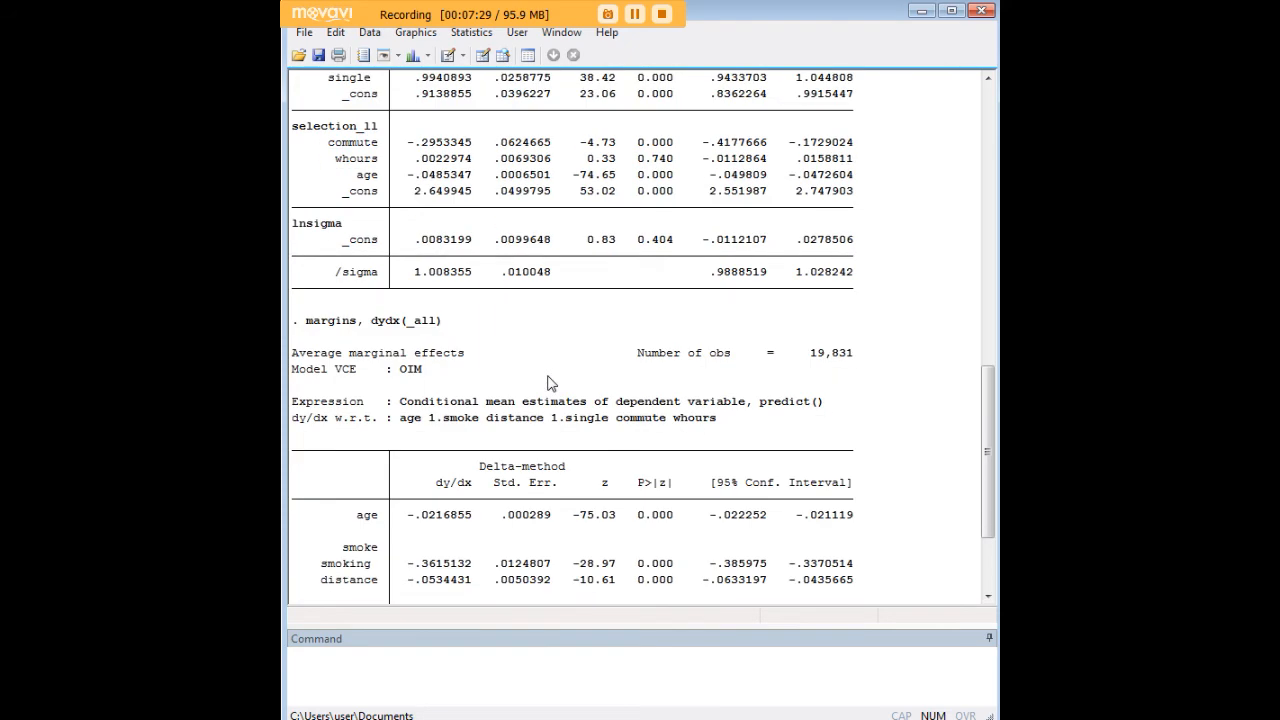
{"action": "scroll", "scroll_direction": "down", "scroll_amount": 3}
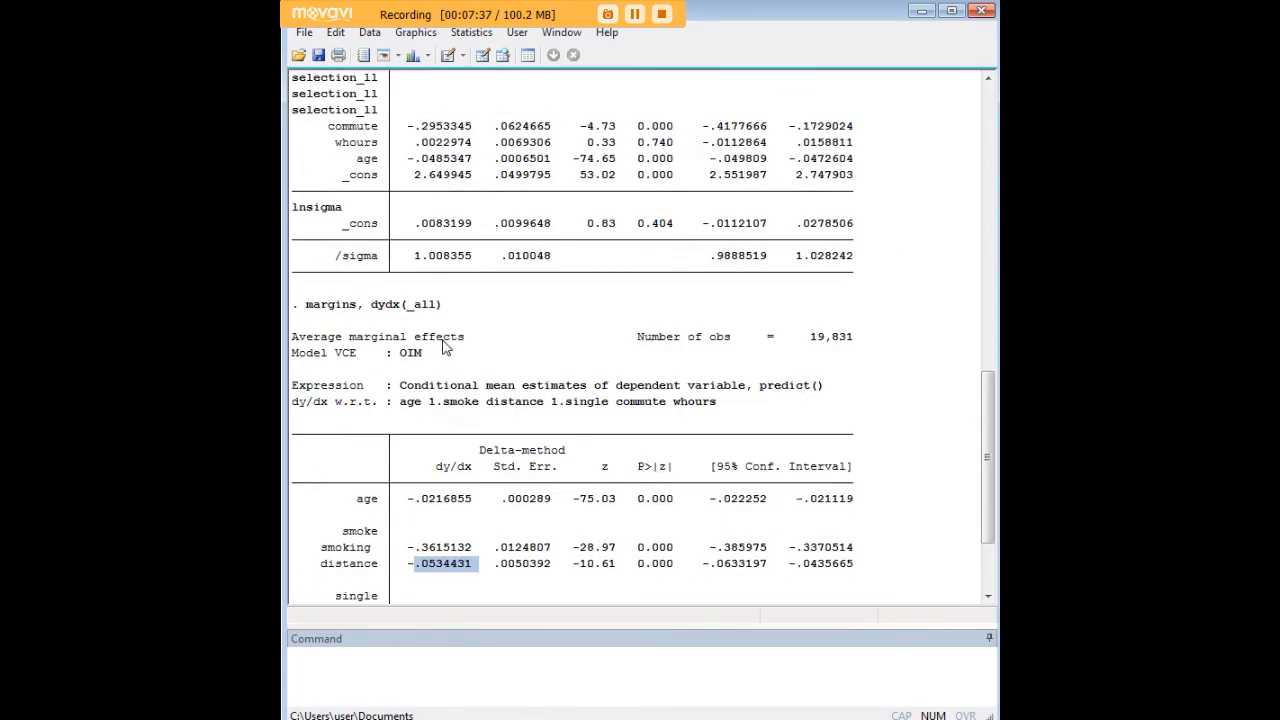
{"action": "scroll", "scroll_direction": "down", "scroll_amount": 3}
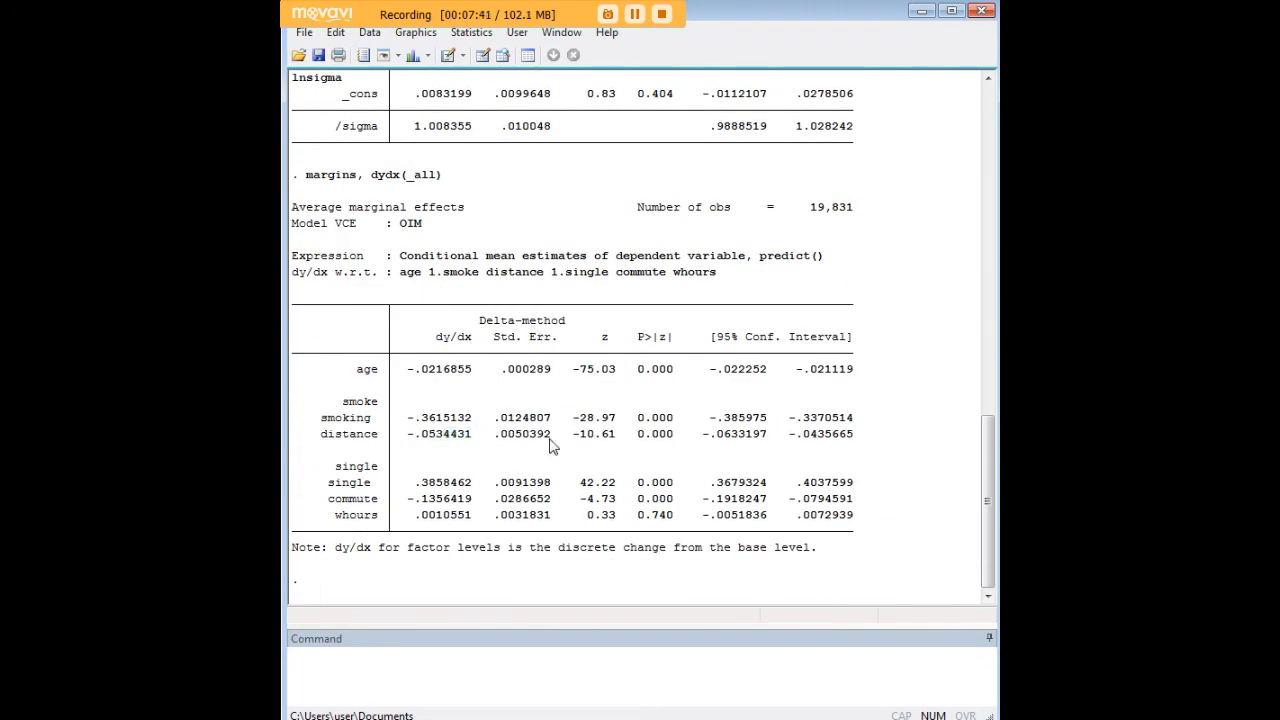
{"action": "mouse_move", "coordinate": [603, 588]}
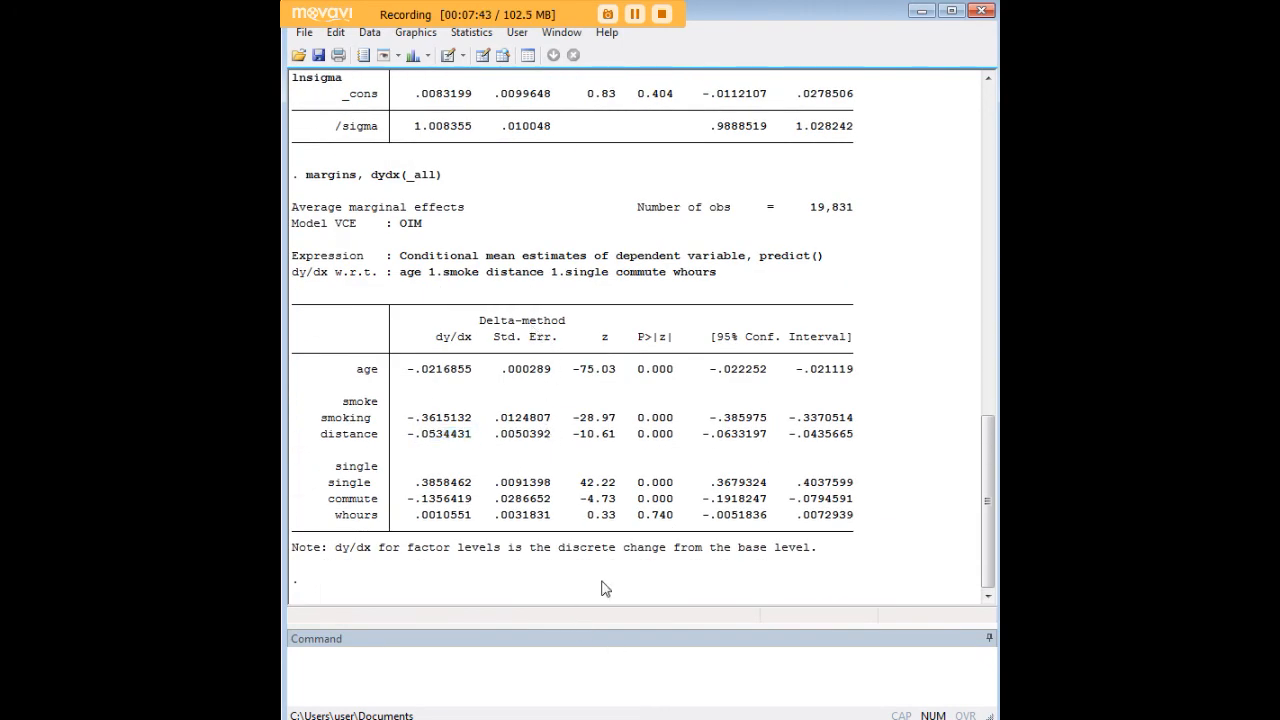
{"action": "double_click", "coordinate": [368, 174]}
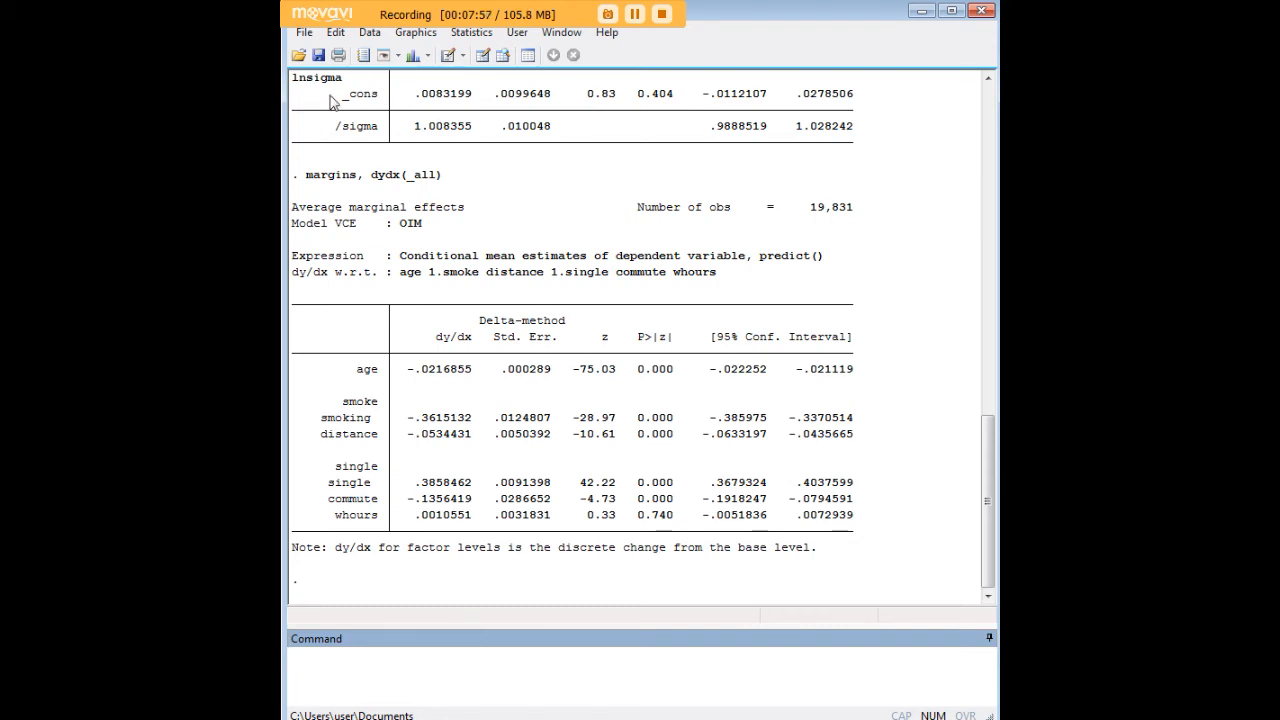
{"action": "double_click", "coordinate": [423, 175]}
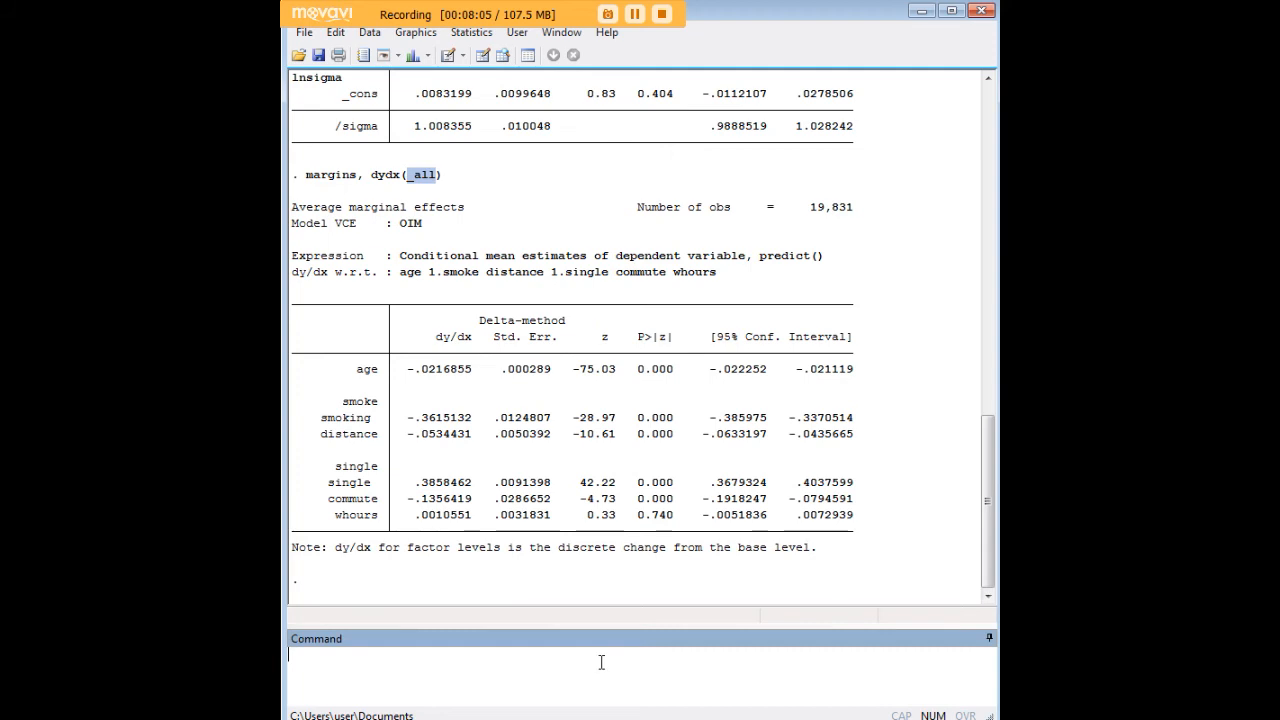
Begin the marginsplot command to graph average marginal effects with 95% CIs
{"action": "type", "text": "marginspl"}
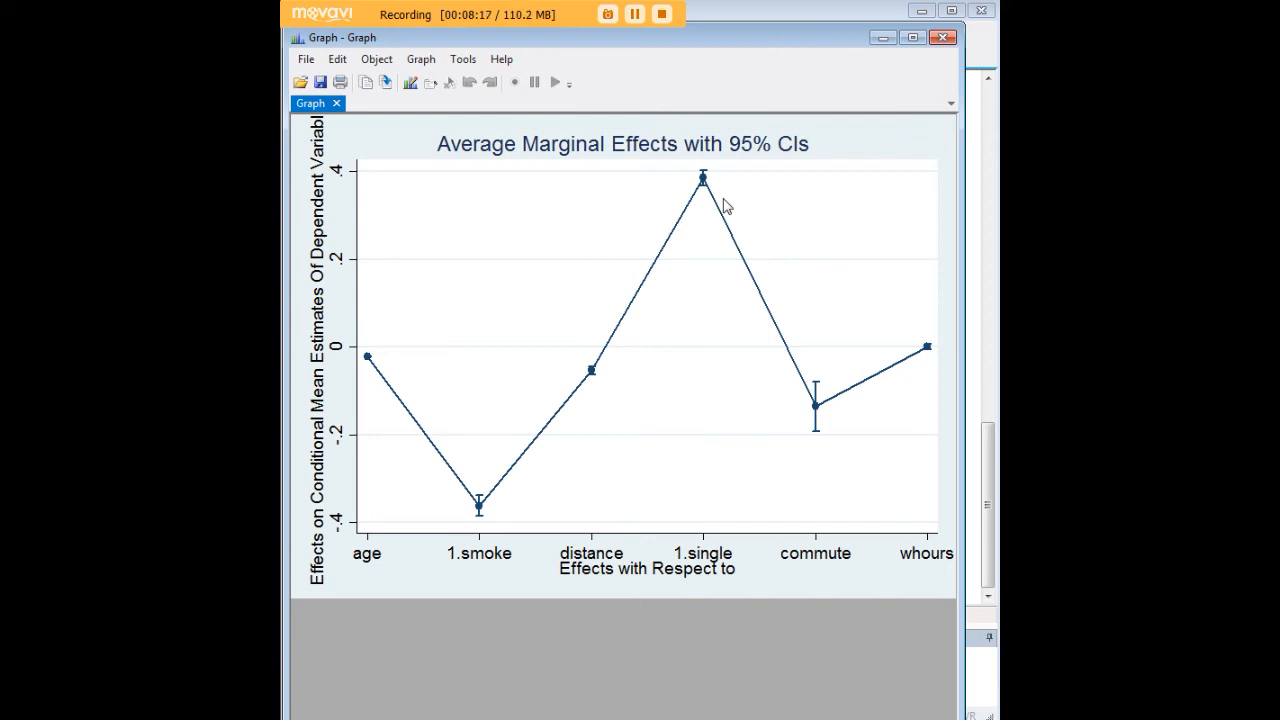
{"action": "mouse_move", "coordinate": [704, 224]}
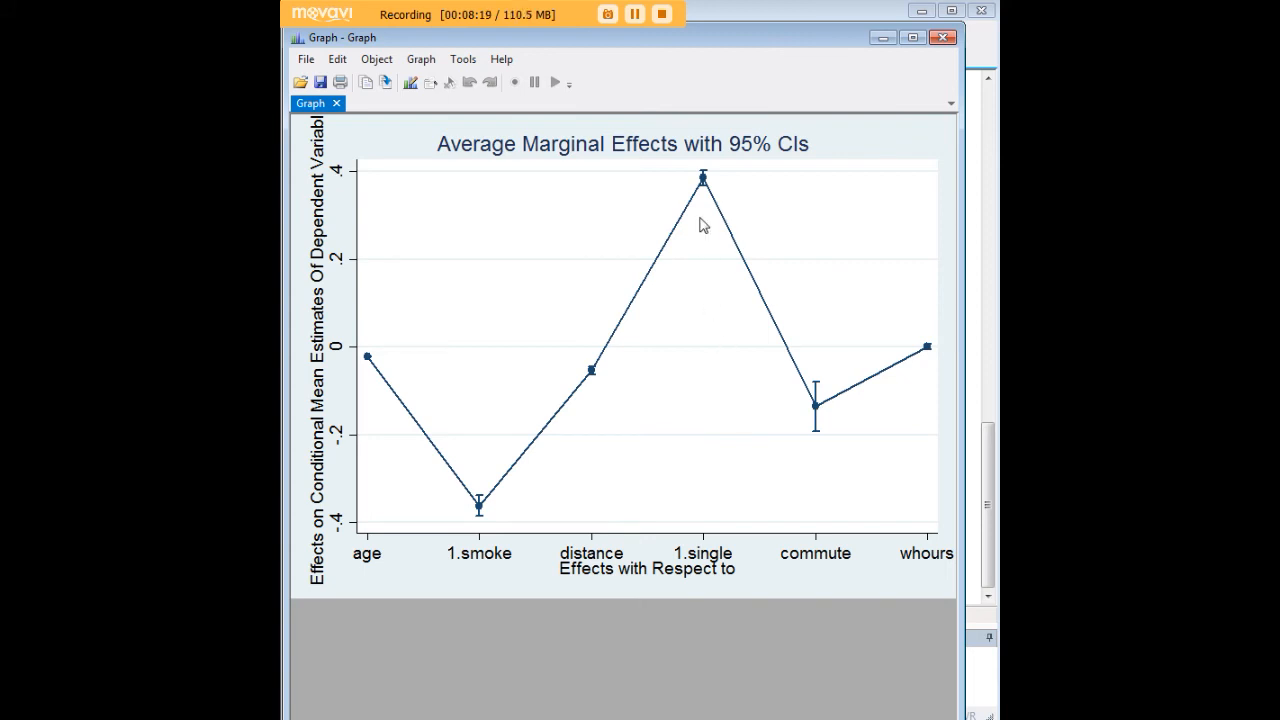
{"action": "mouse_move", "coordinate": [708, 188]}
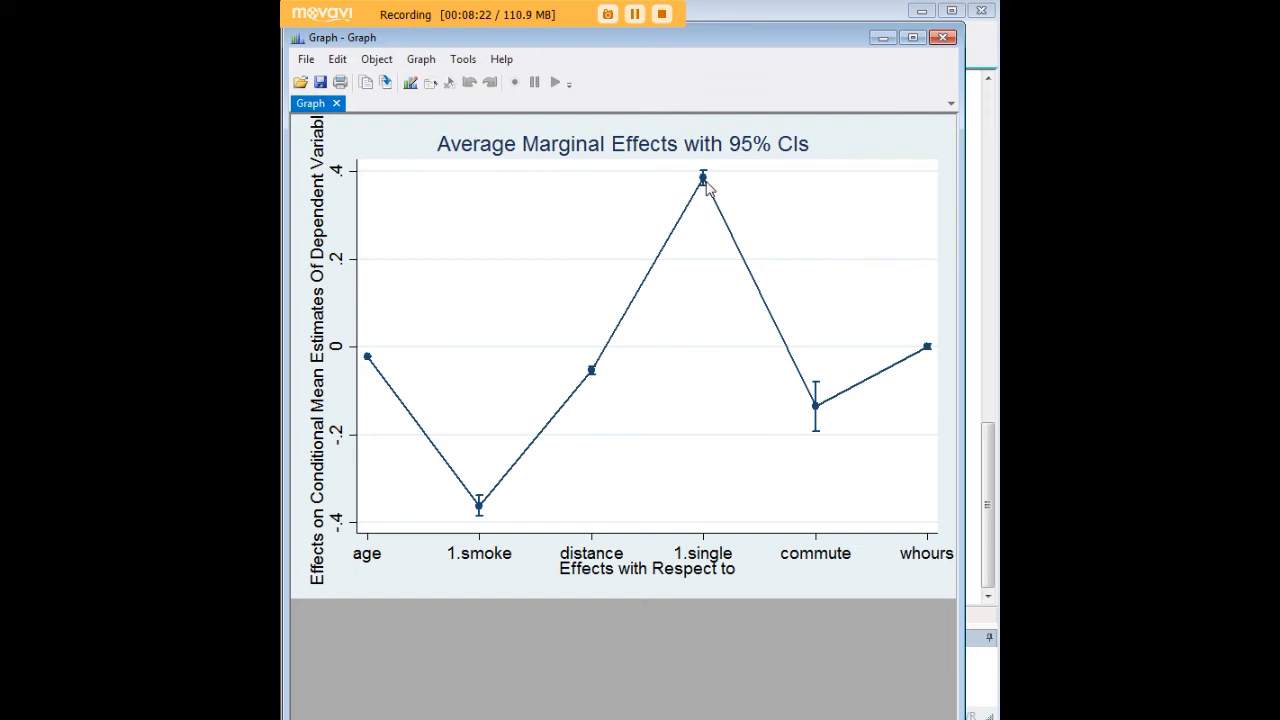
{"action": "mouse_move", "coordinate": [578, 458]}
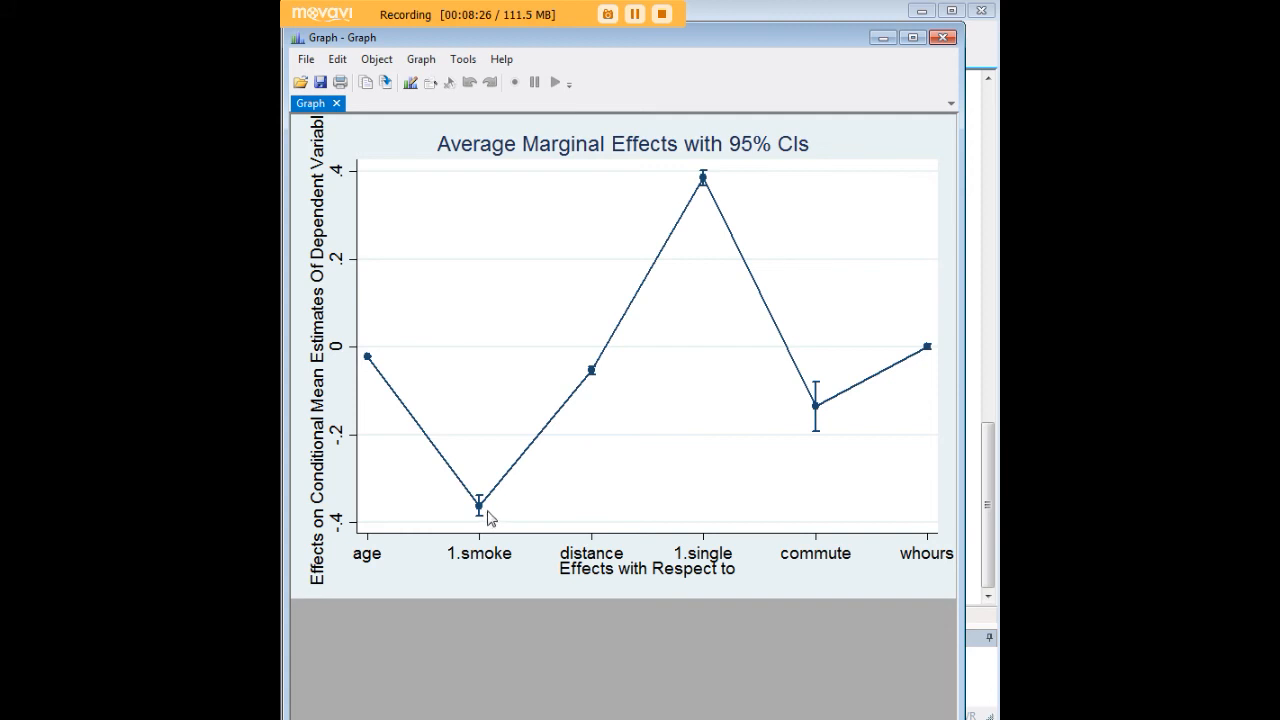
{"action": "mouse_move", "coordinate": [523, 512]}
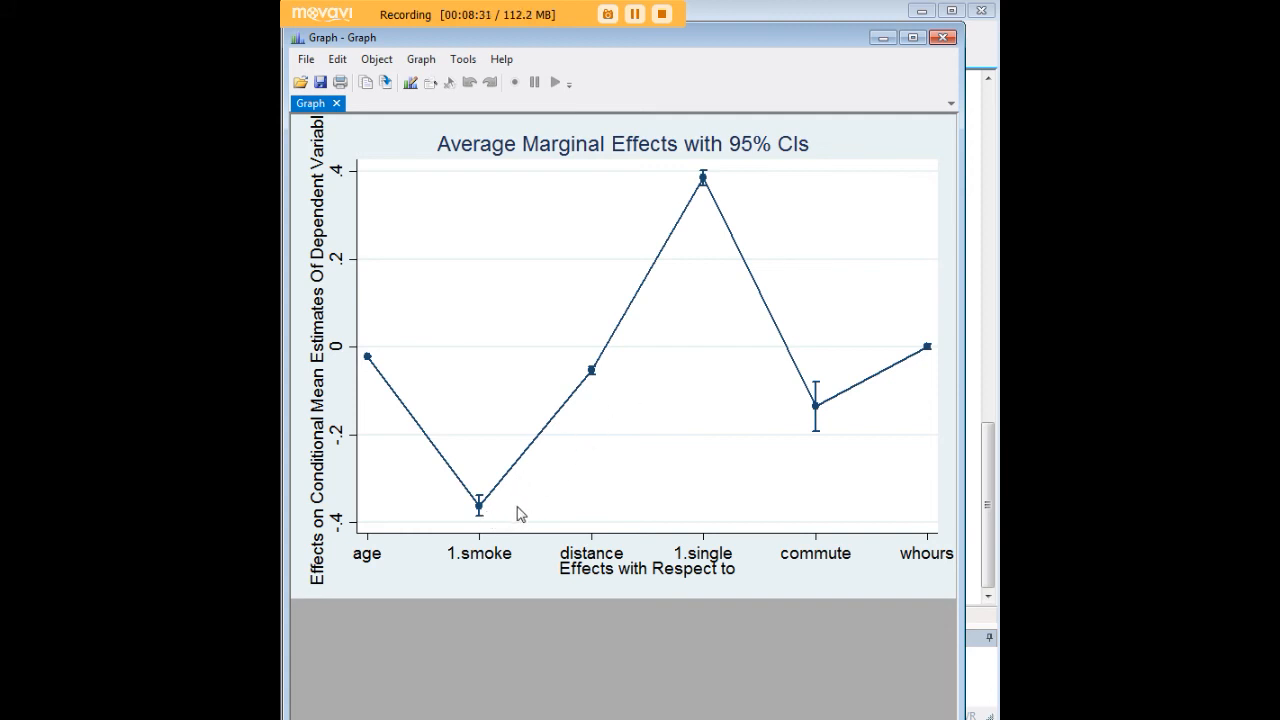
{"action": "mouse_move", "coordinate": [739, 357]}
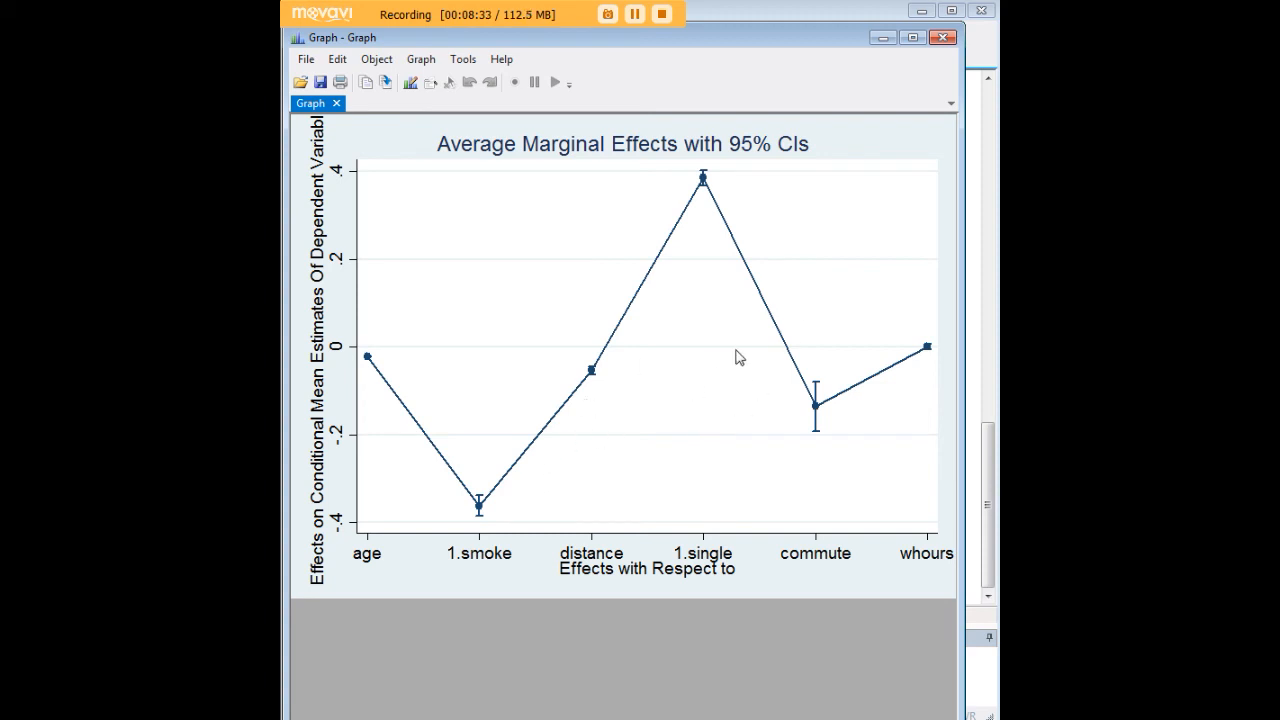
{"action": "mouse_move", "coordinate": [888, 54]}
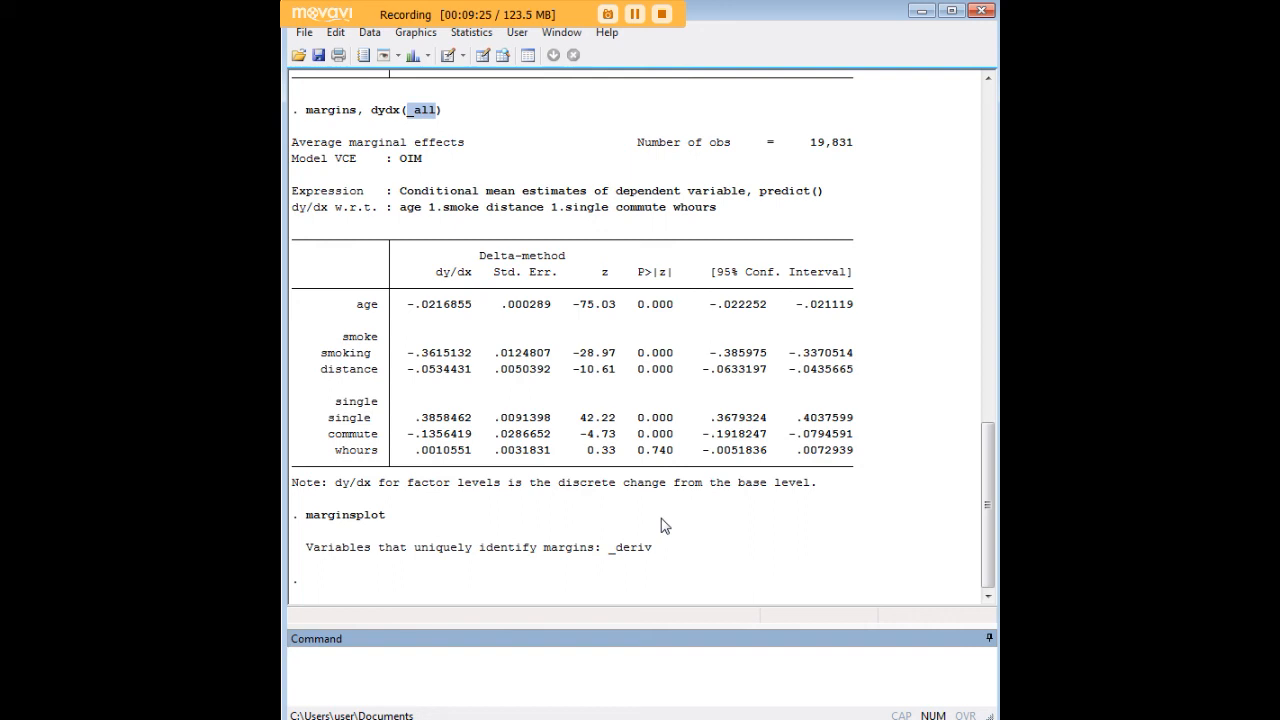
{"action": "mouse_move", "coordinate": [703, 502]}
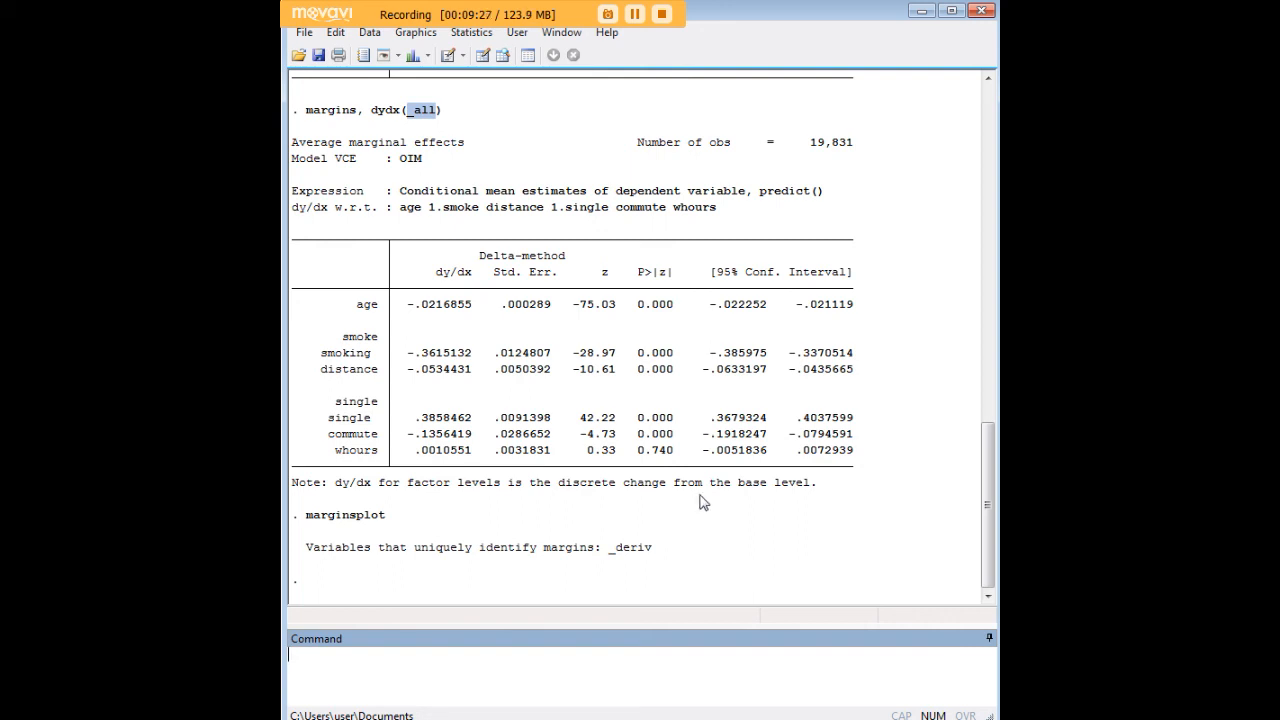